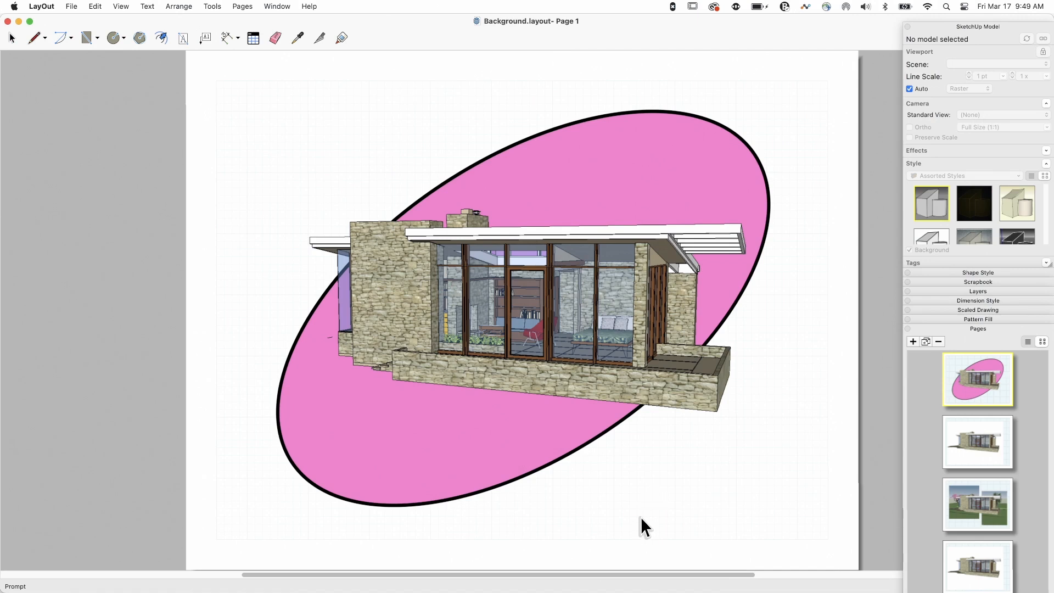
mouse_move(787, 490)
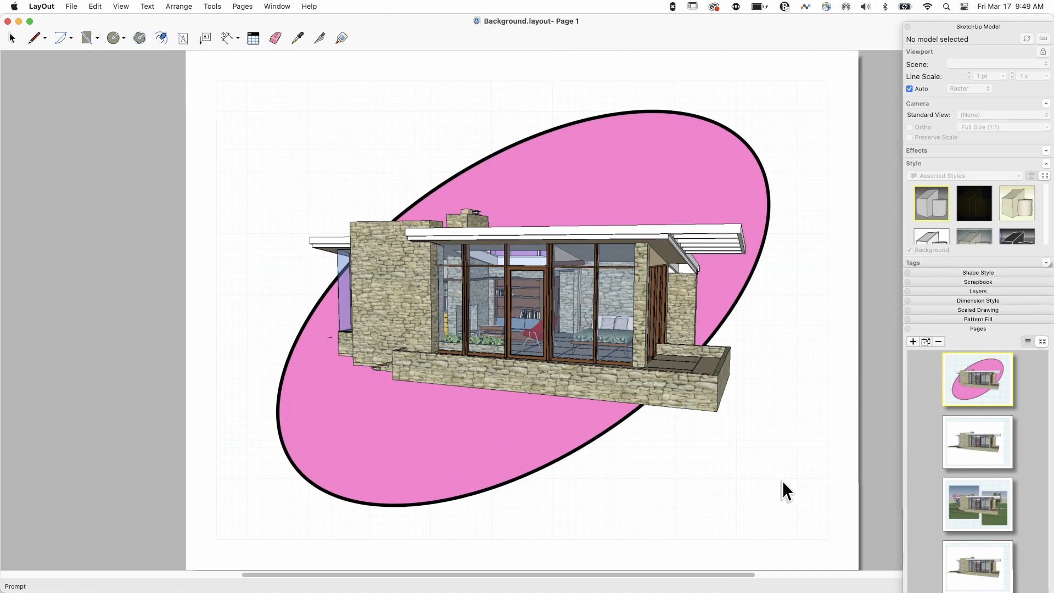
mouse_move(880, 585)
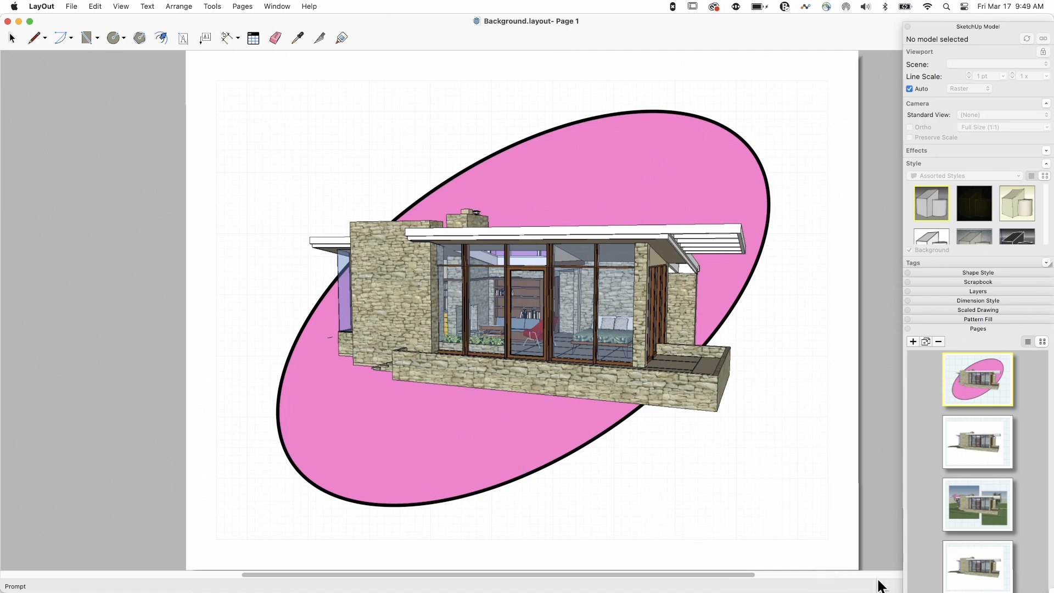
mouse_move(471, 260)
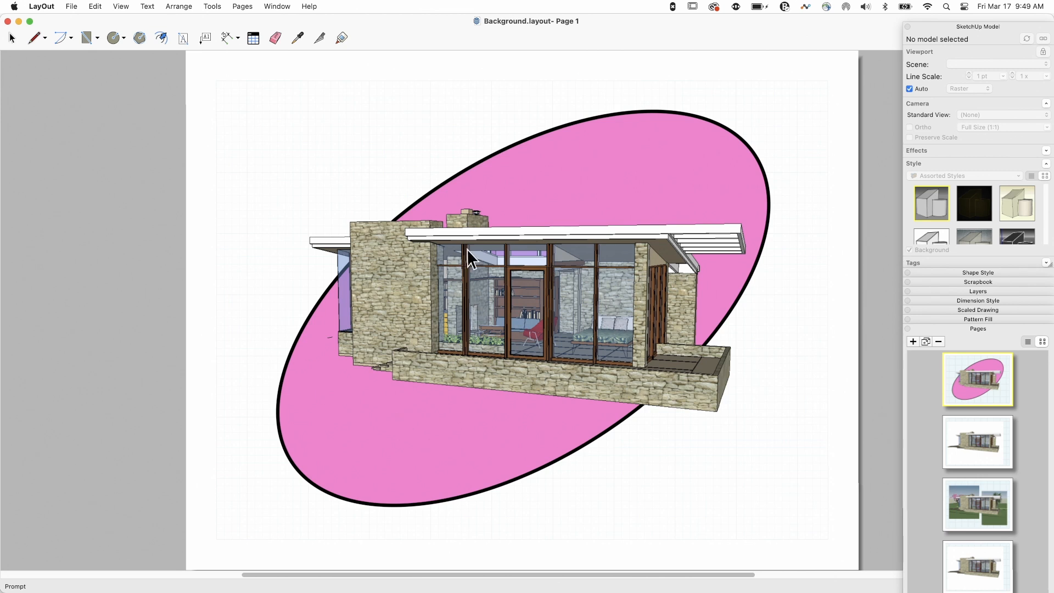
mouse_move(823, 250)
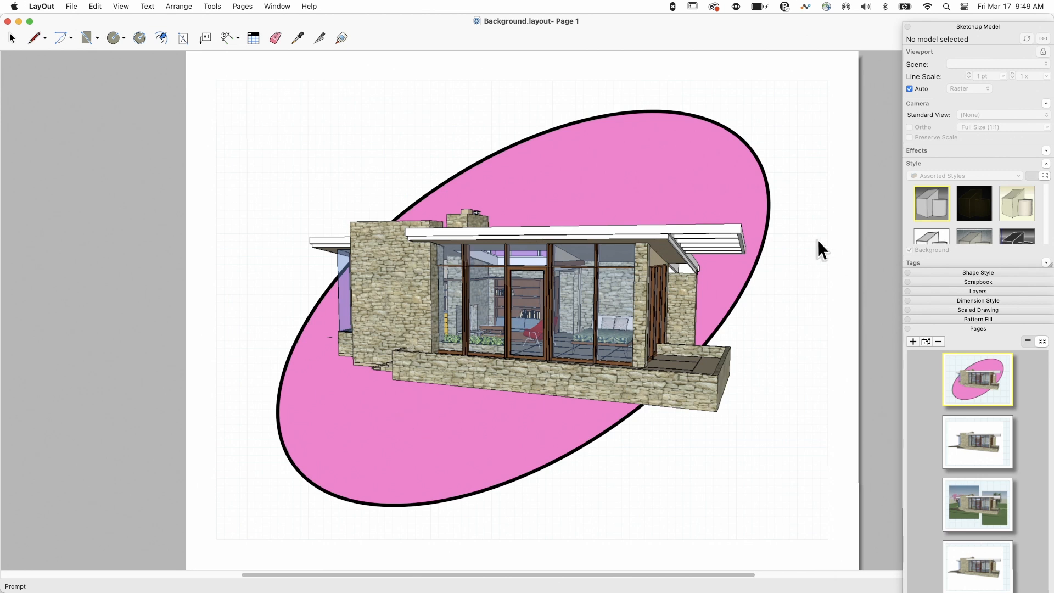
mouse_move(402, 414)
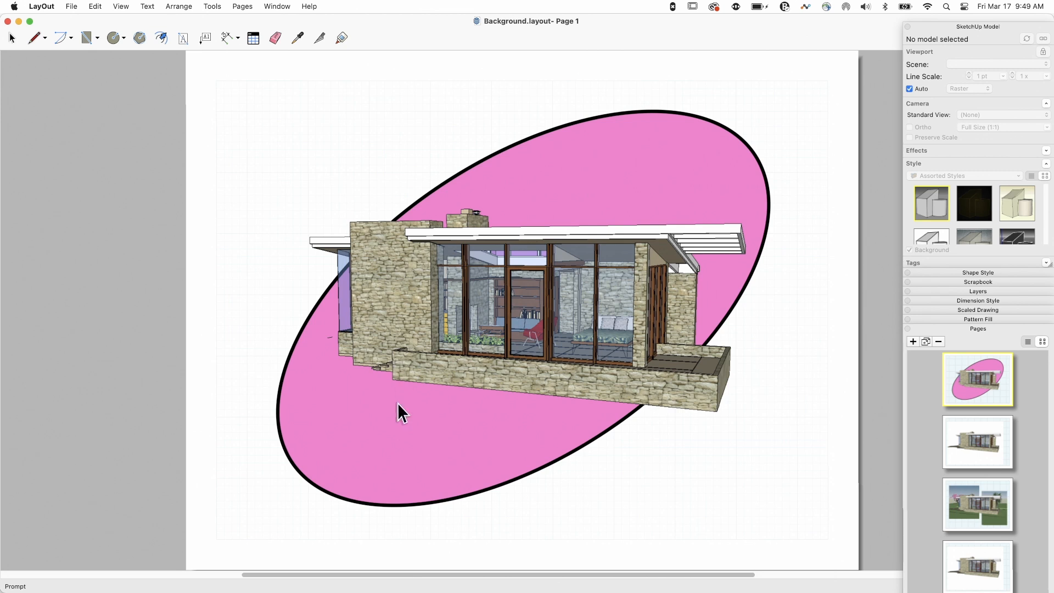
mouse_move(336, 286)
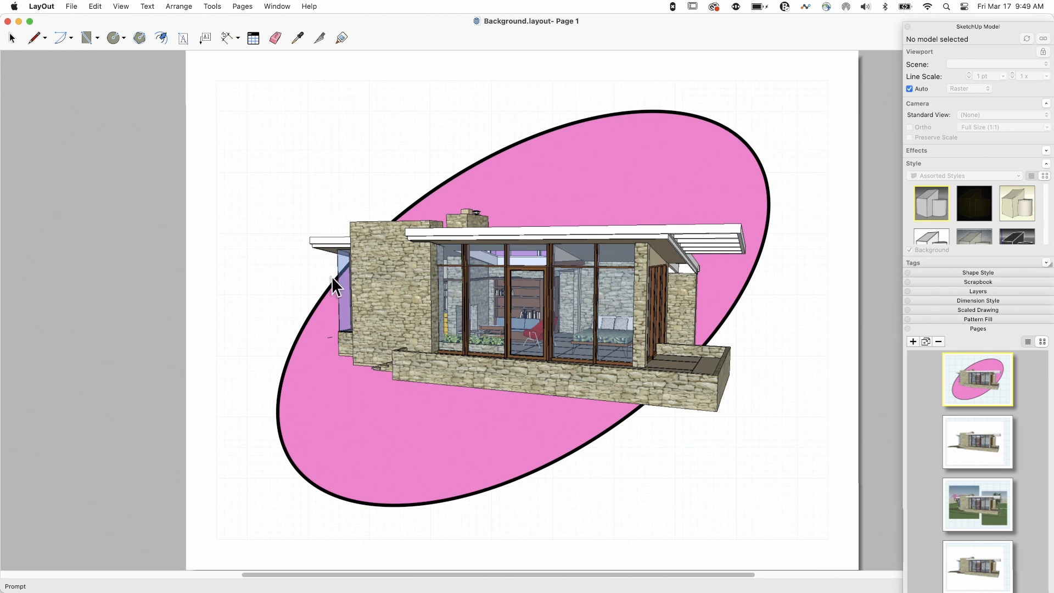
mouse_move(348, 281)
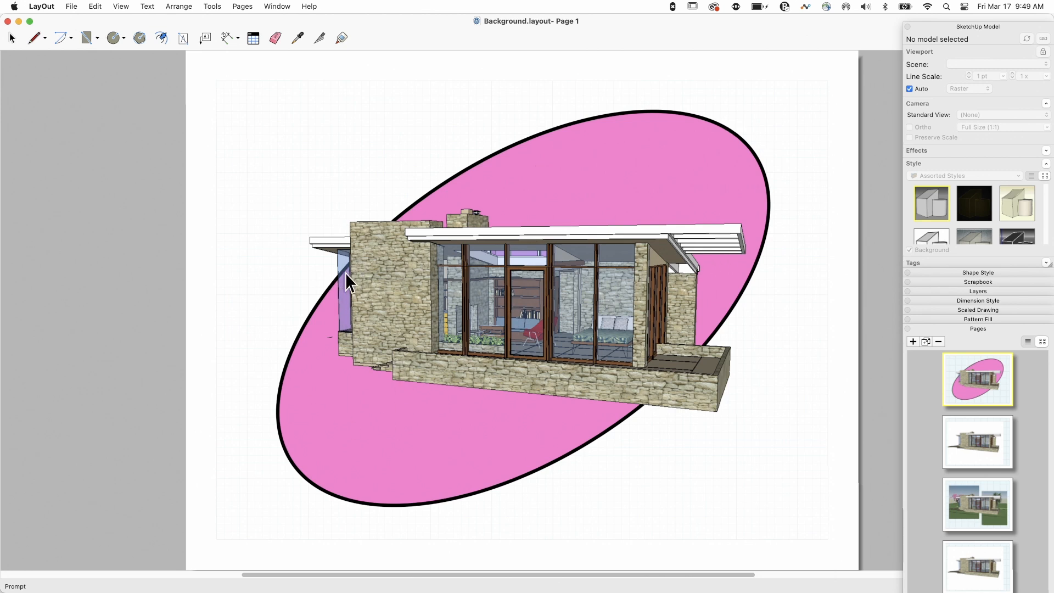
mouse_move(344, 322)
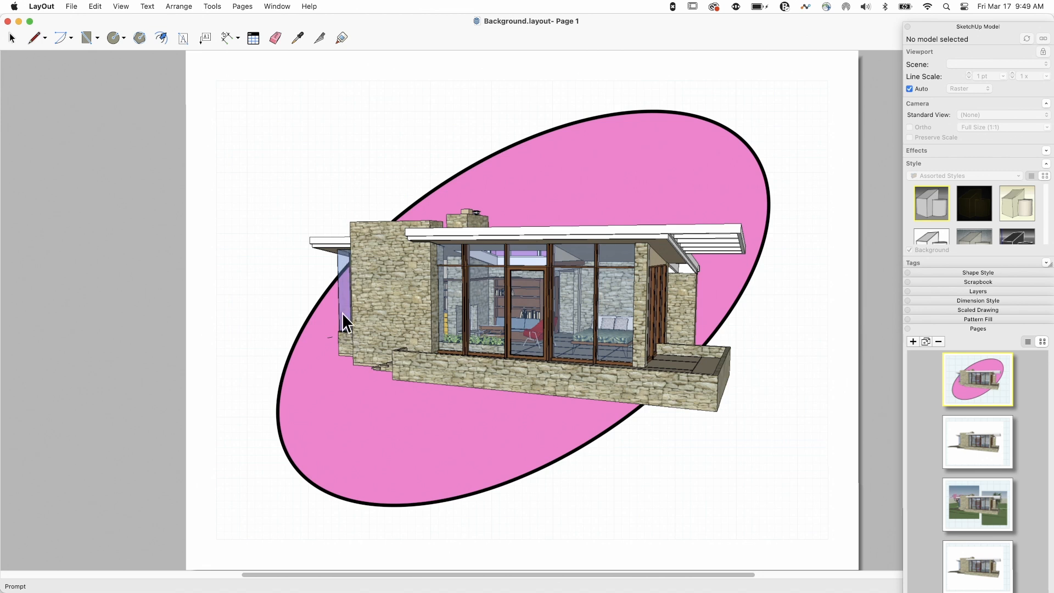
- Display Page 2, showing the house over two offset landscape boxes
left_click(976, 505)
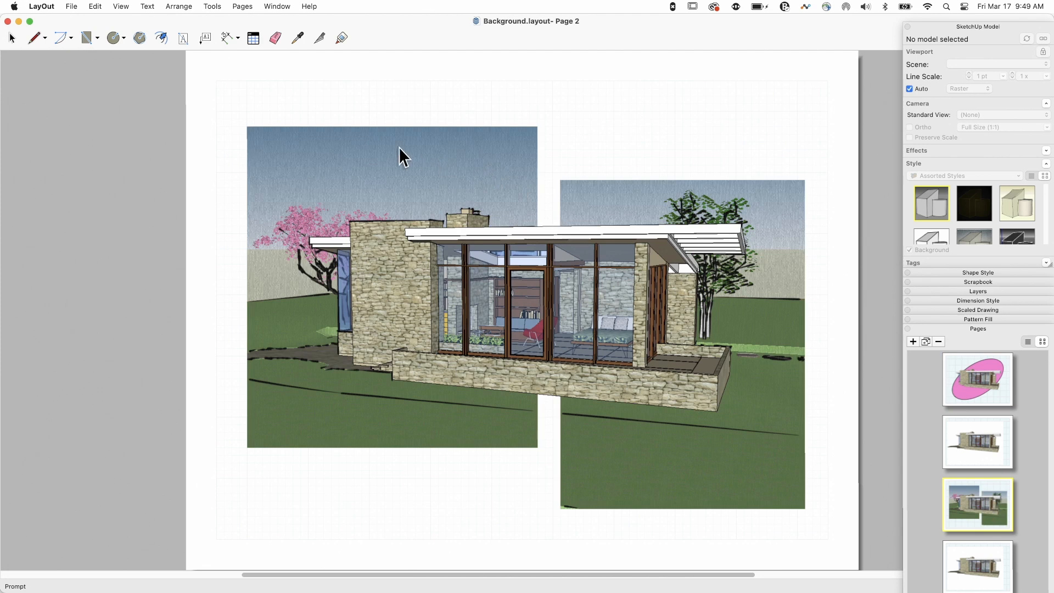
mouse_move(485, 280)
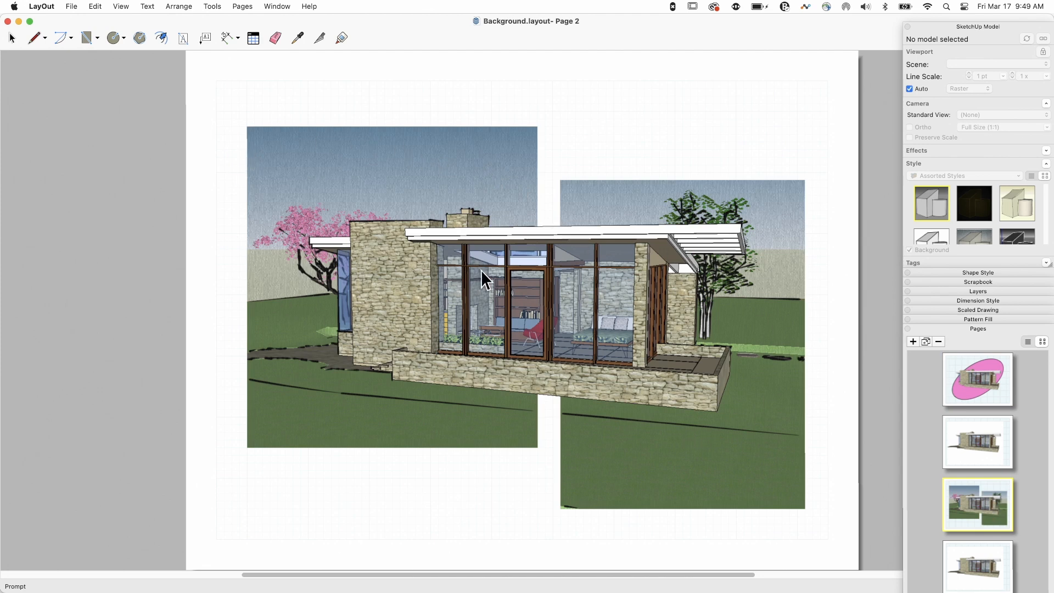
mouse_move(588, 456)
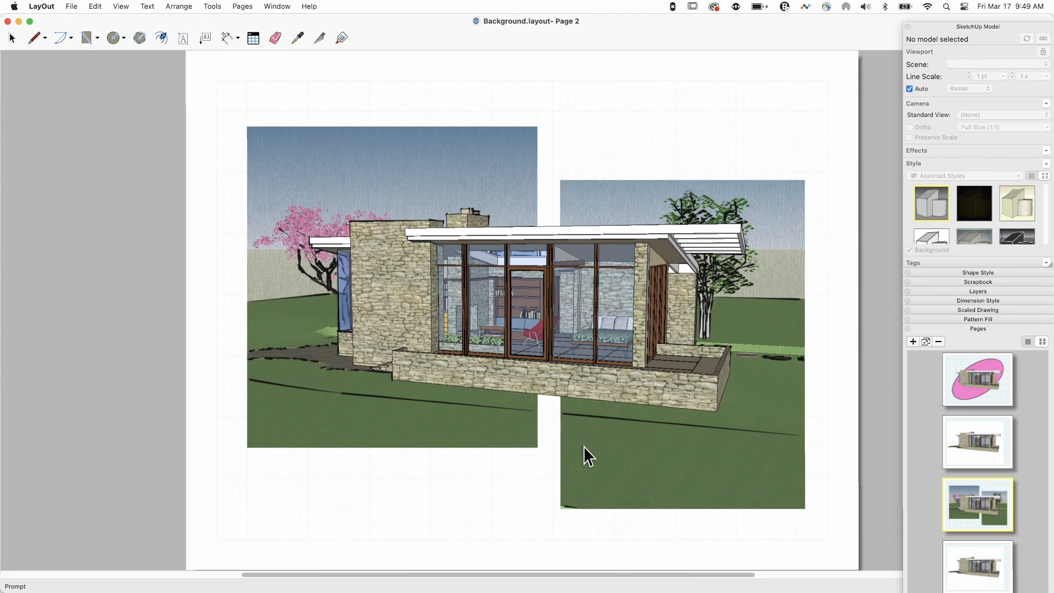
mouse_move(294, 216)
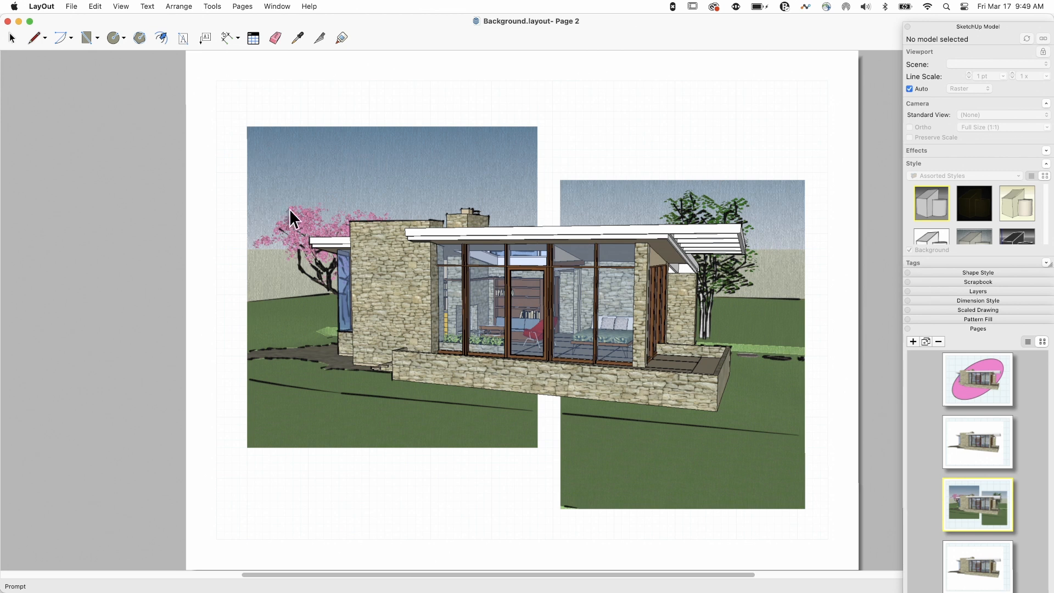
mouse_move(677, 215)
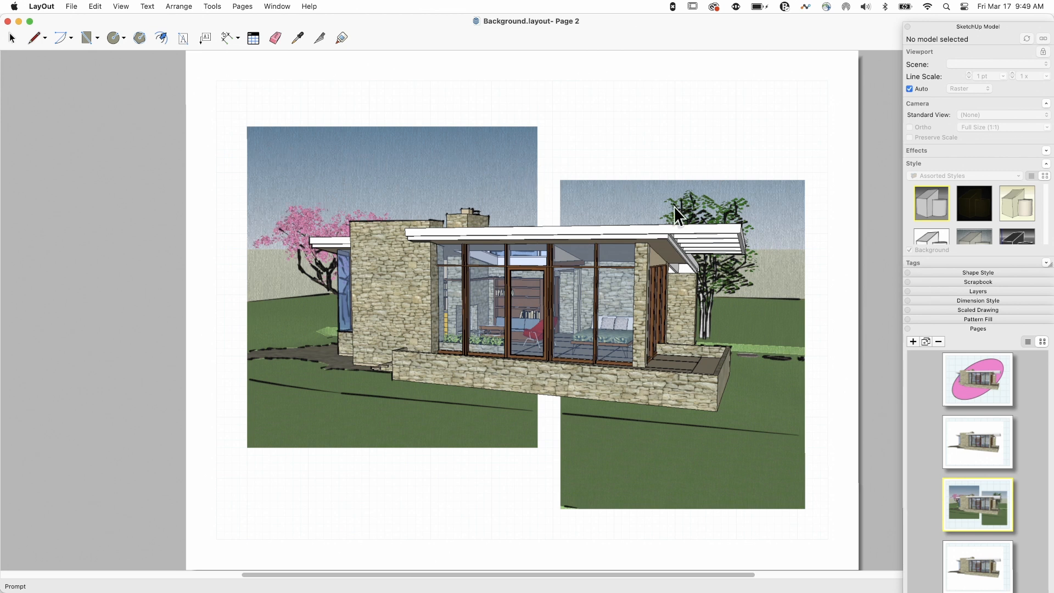
mouse_move(617, 472)
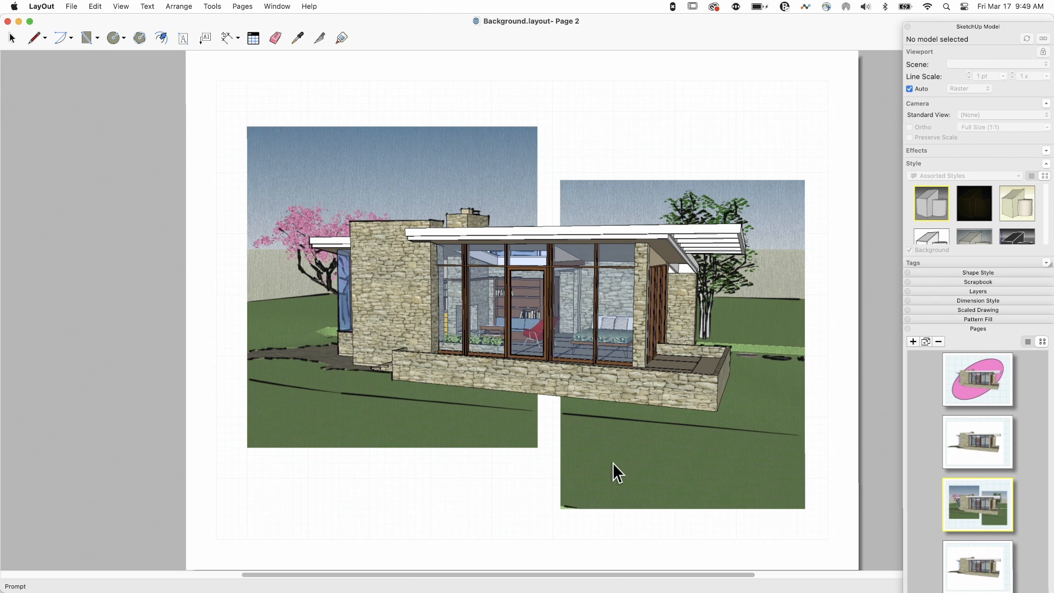
mouse_move(978, 557)
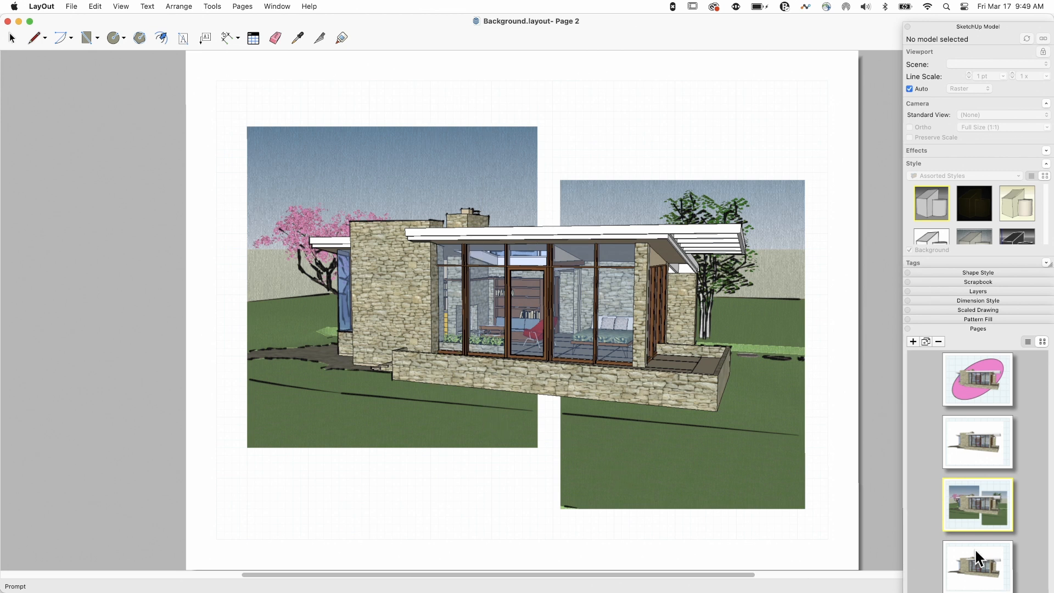
mouse_move(952, 489)
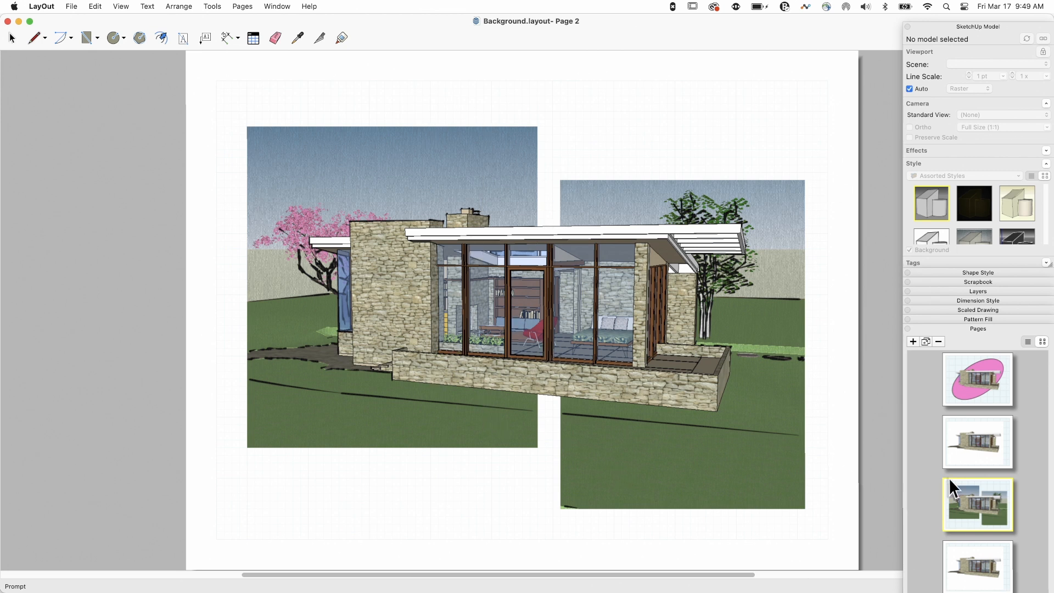
- On Page 3, switch the house viewport's scene to House and Background
left_click(977, 441)
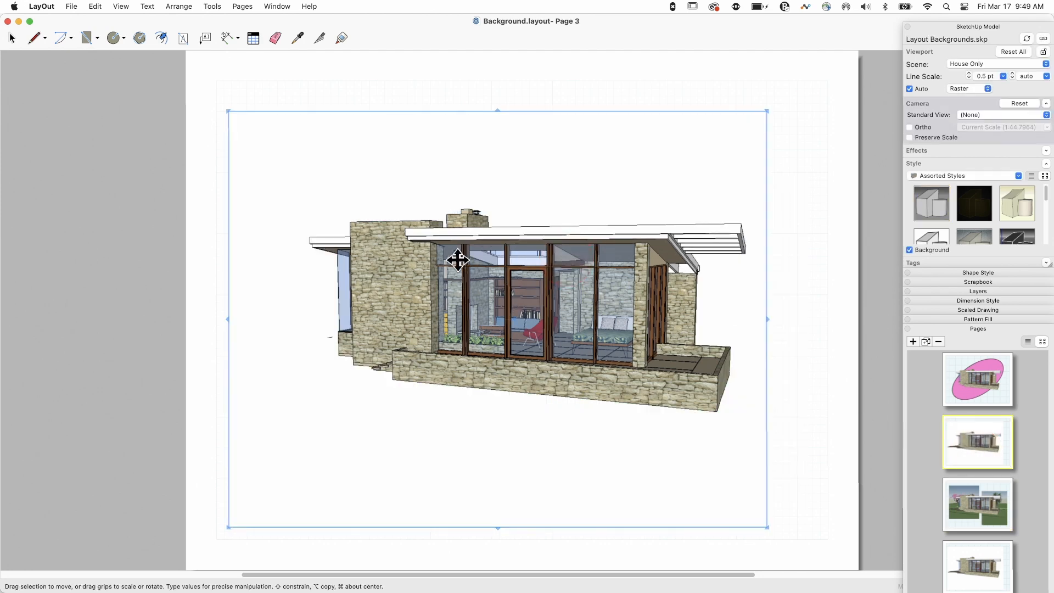
mouse_move(642, 244)
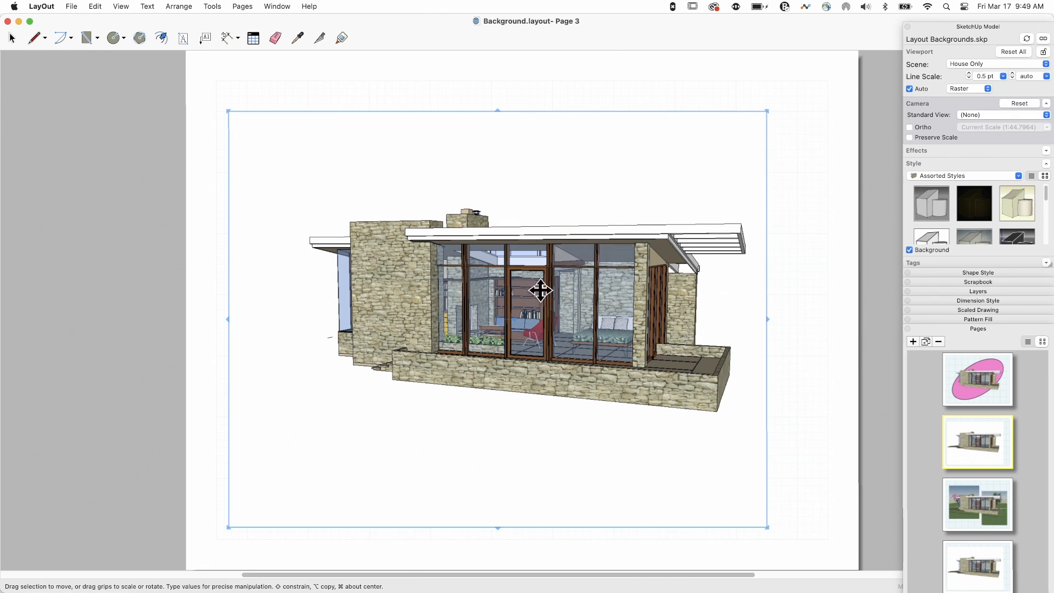
mouse_move(915, 120)
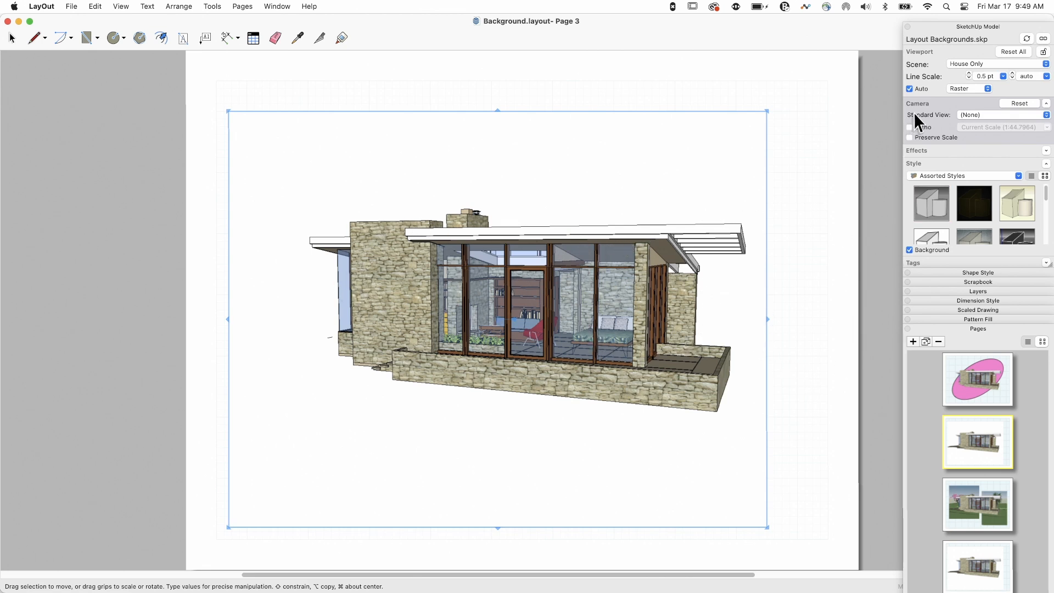
mouse_move(1044, 67)
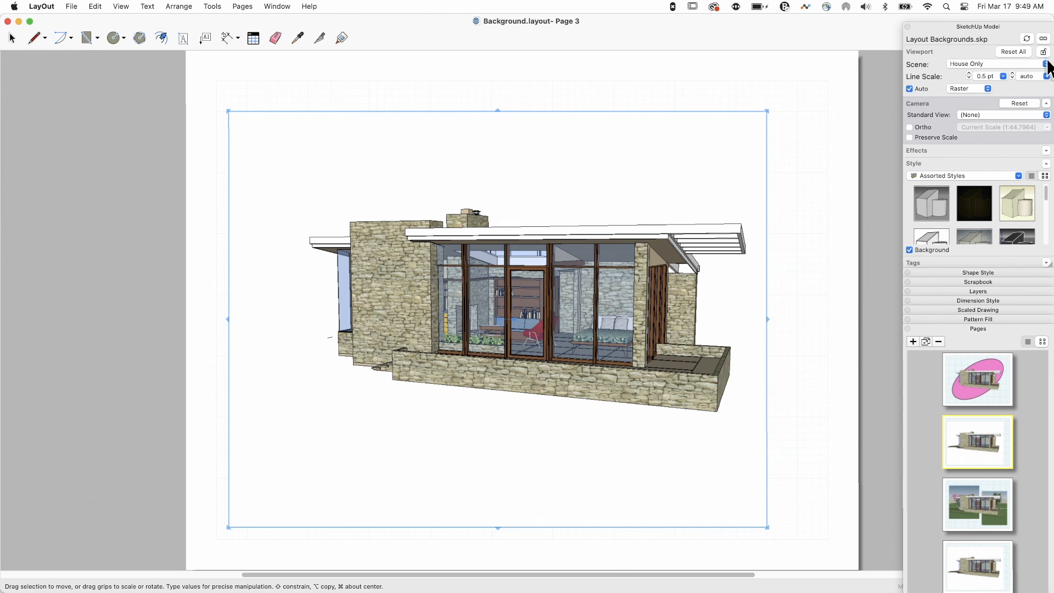
left_click(995, 63)
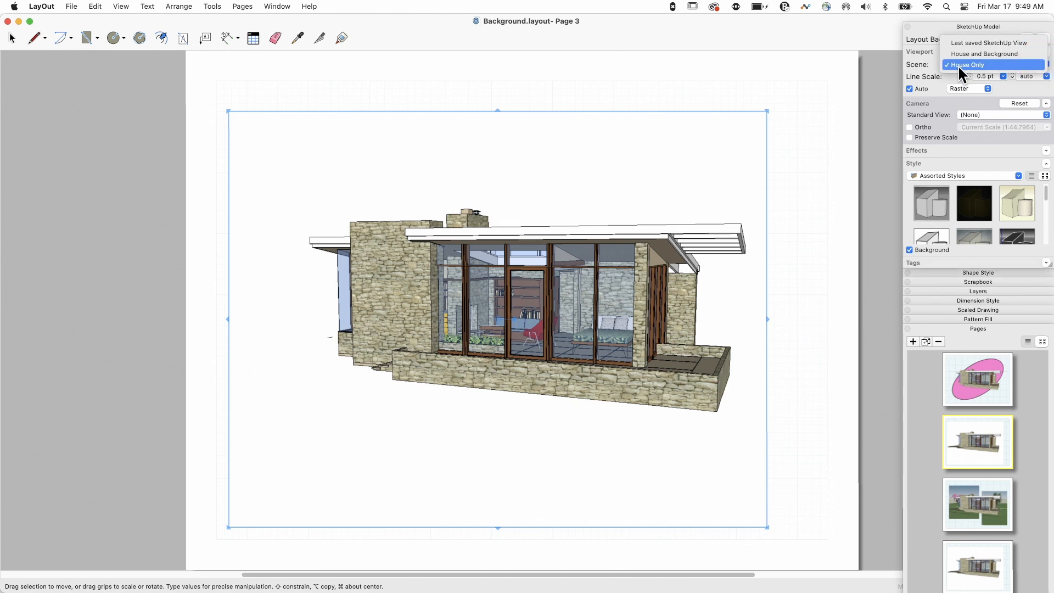
left_click(991, 64)
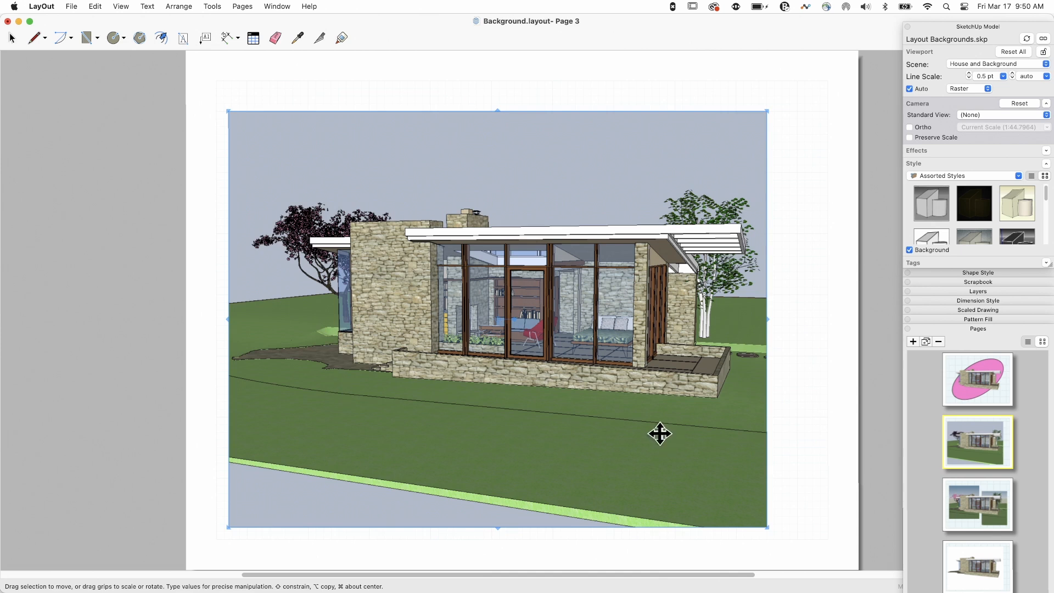
mouse_move(621, 482)
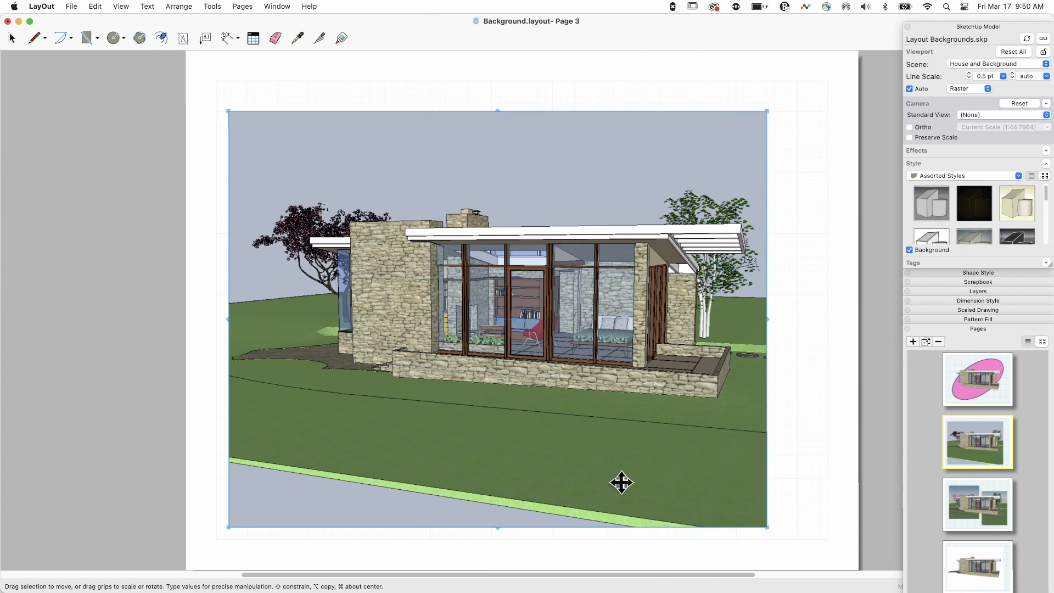
mouse_move(661, 243)
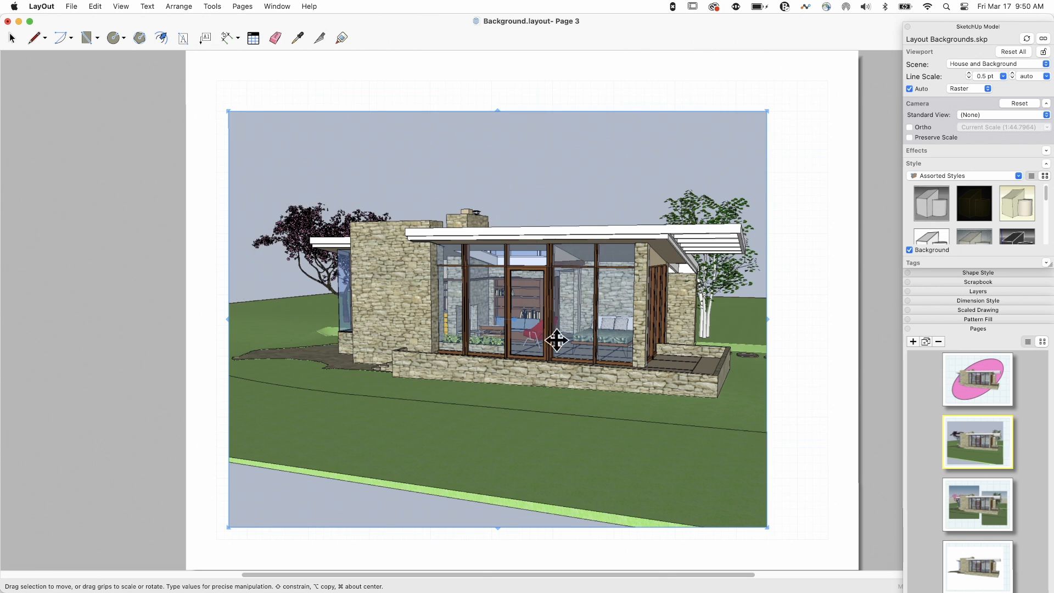
mouse_move(833, 195)
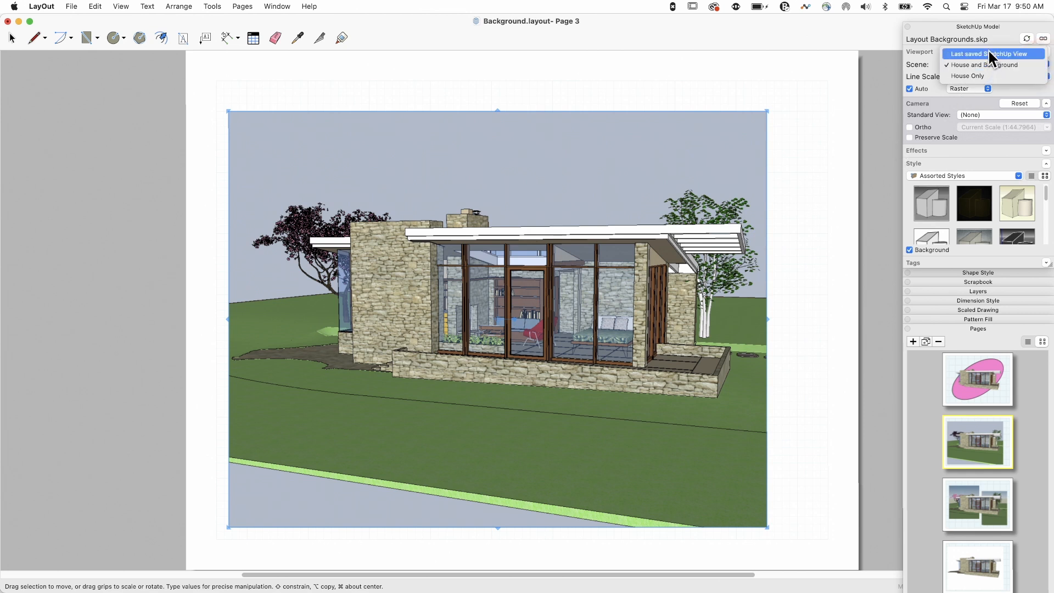
- Toggle the Landscape tag in the viewport's Tags list, leaving a plain sky background
left_click(985, 65)
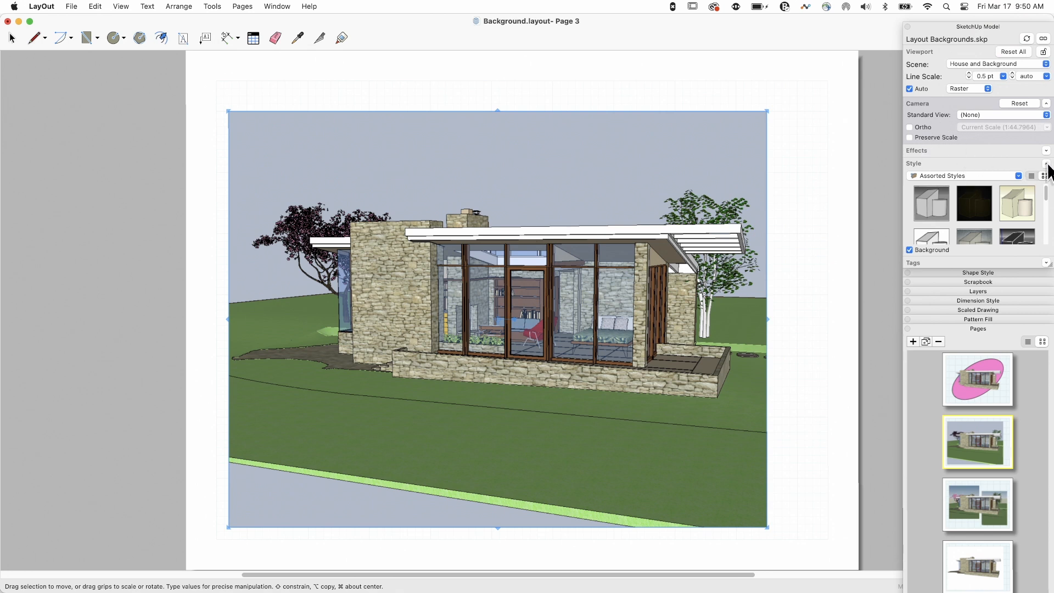
left_click(1046, 163)
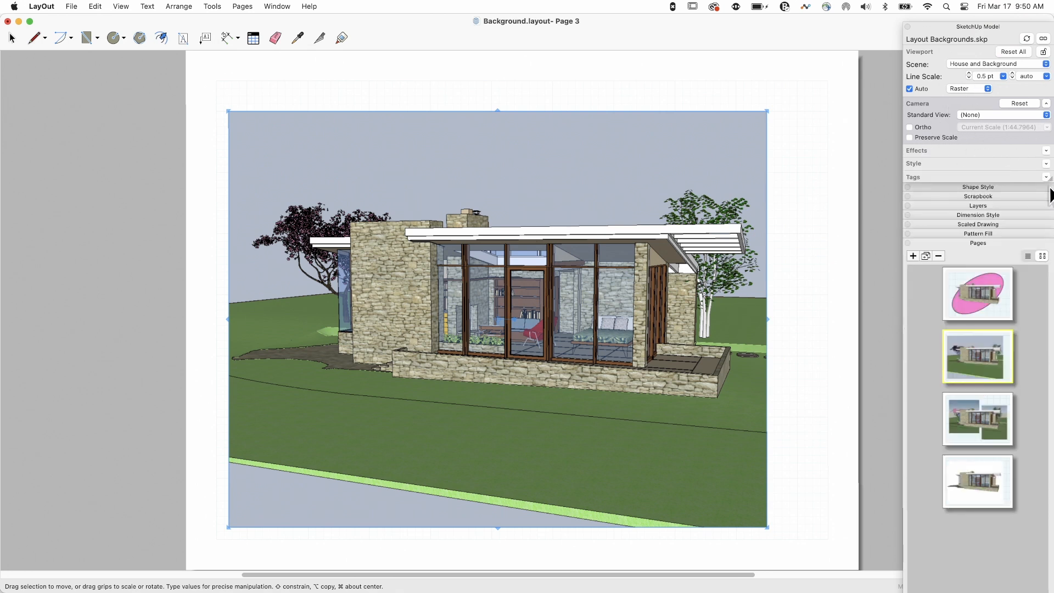
left_click(912, 177)
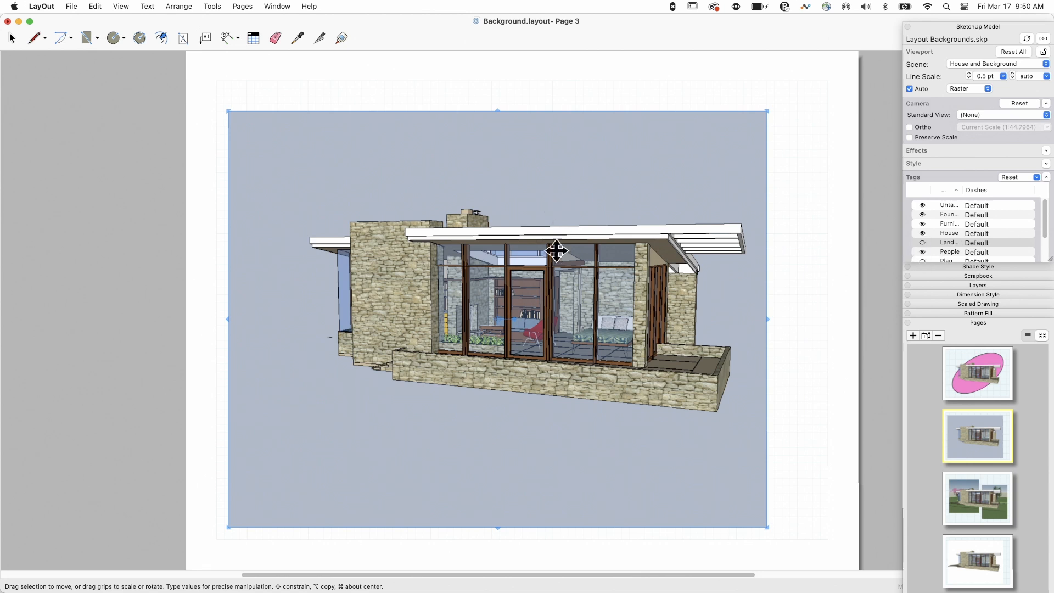
mouse_move(973, 73)
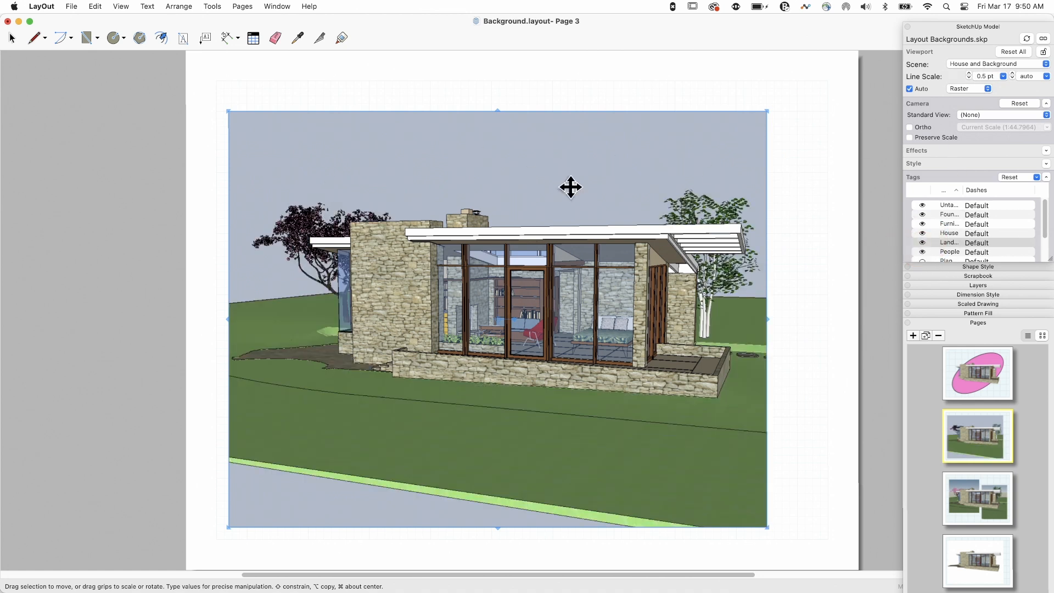
mouse_move(883, 139)
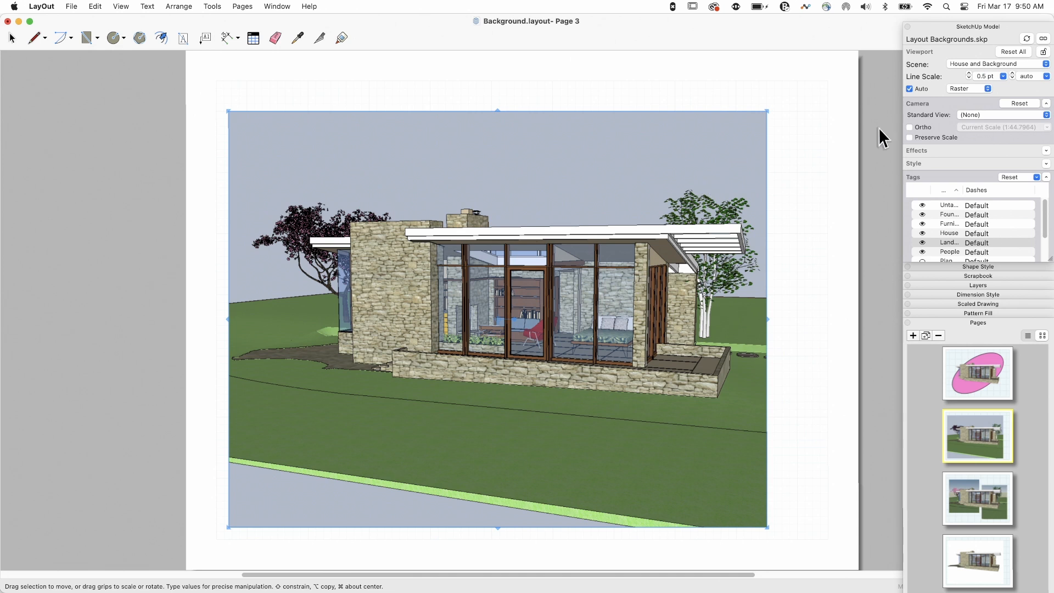
- Switch the viewport to House Only and hide the Landscape tag so the house stands on white
left_click(996, 63)
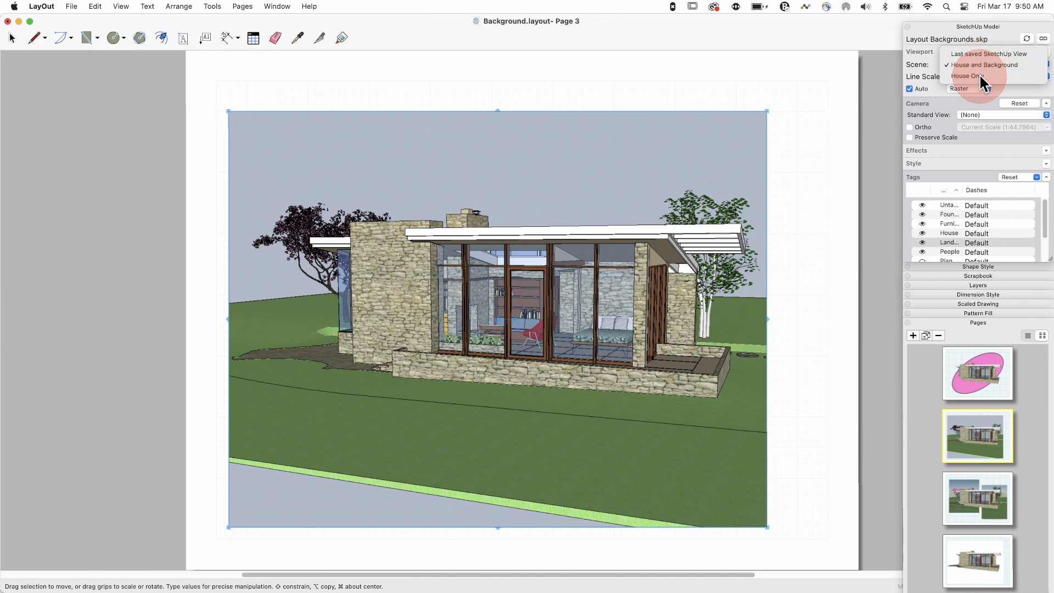
left_click(966, 76)
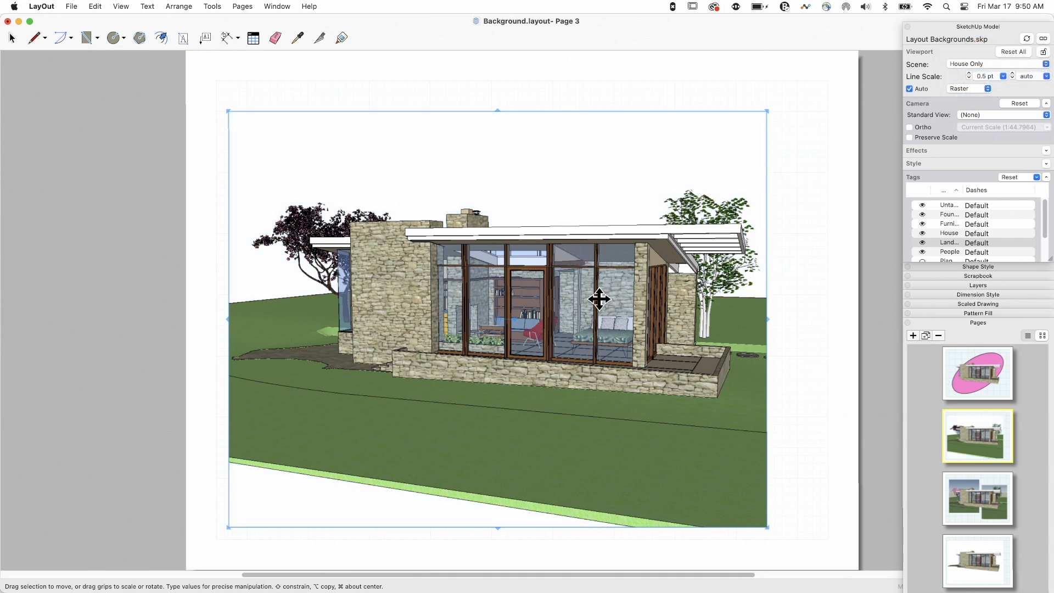
mouse_move(969, 120)
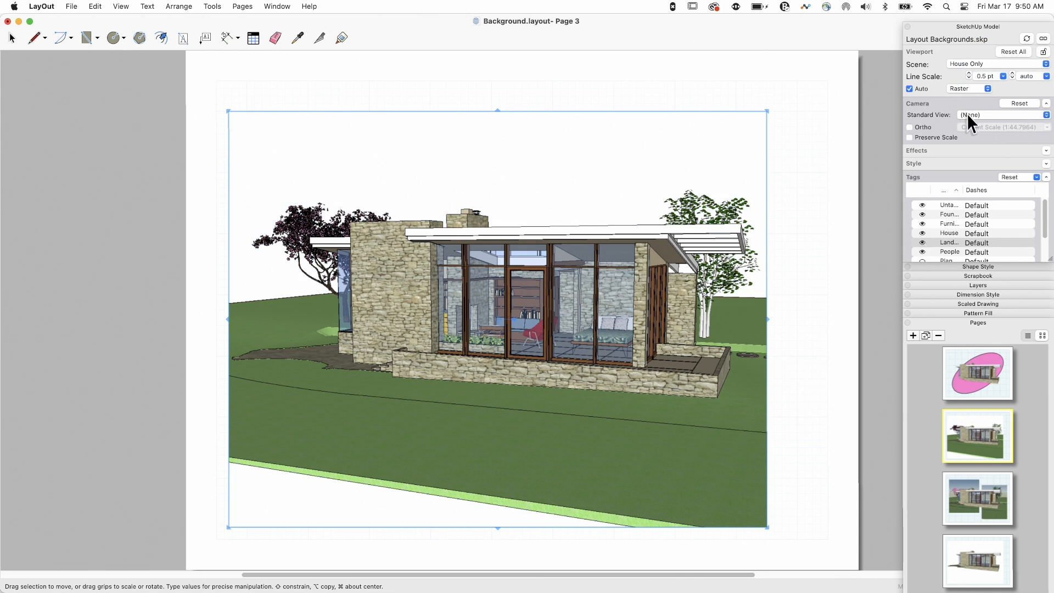
mouse_move(931, 256)
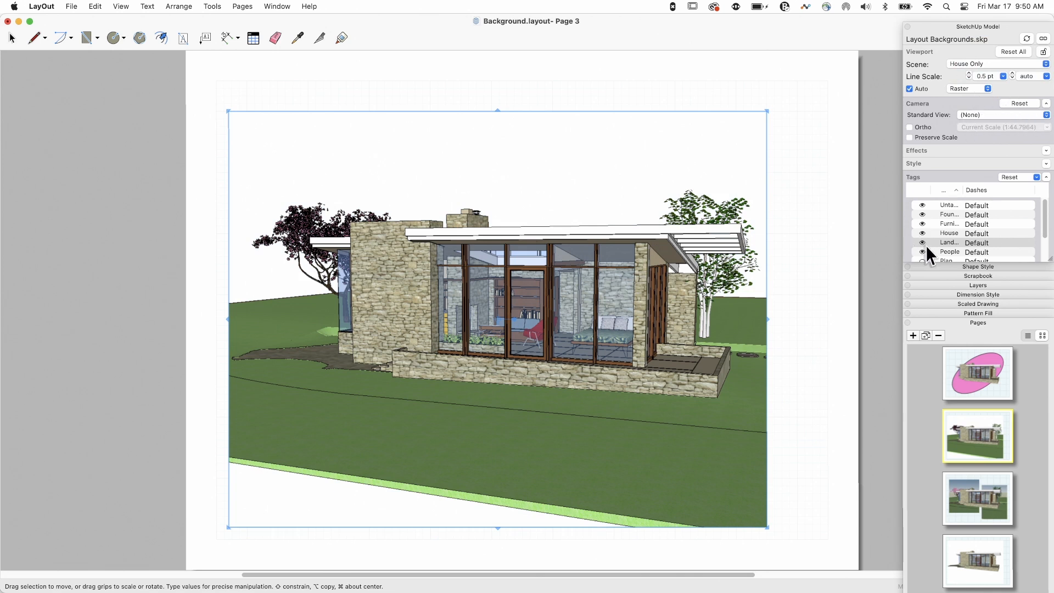
left_click(921, 242)
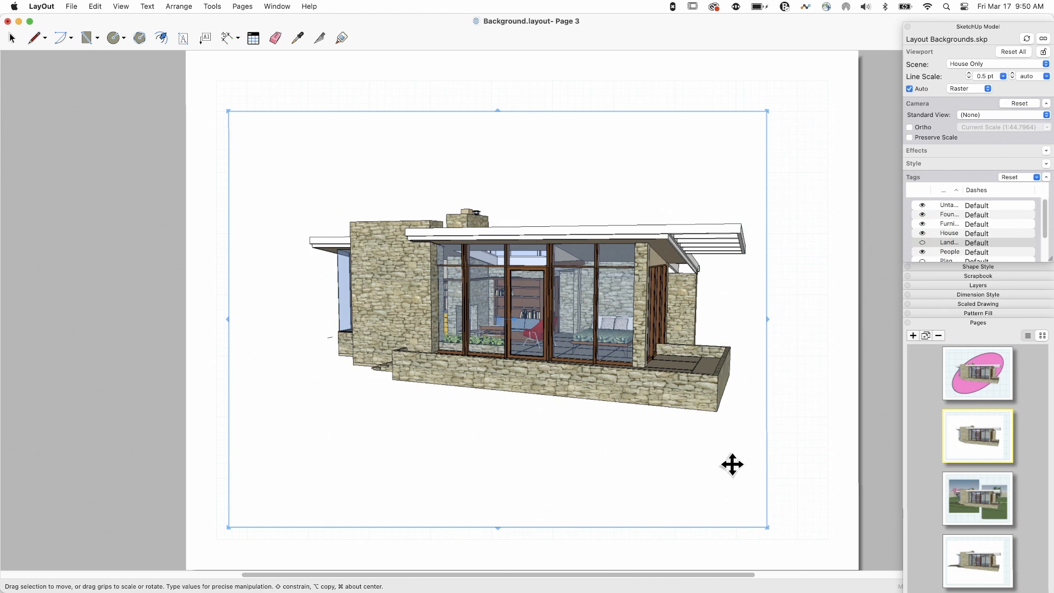
mouse_move(318, 281)
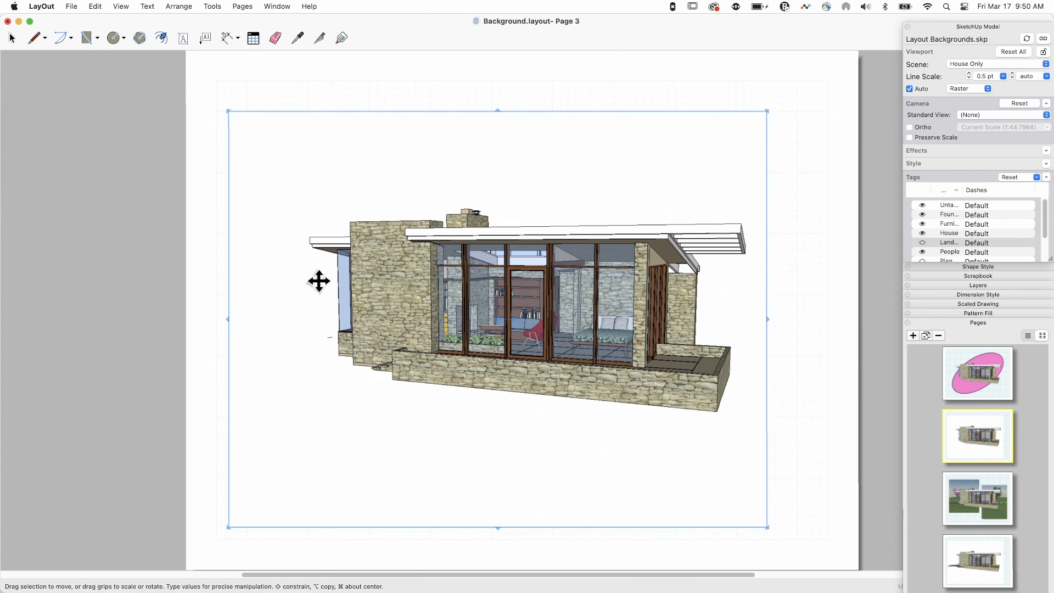
mouse_move(463, 463)
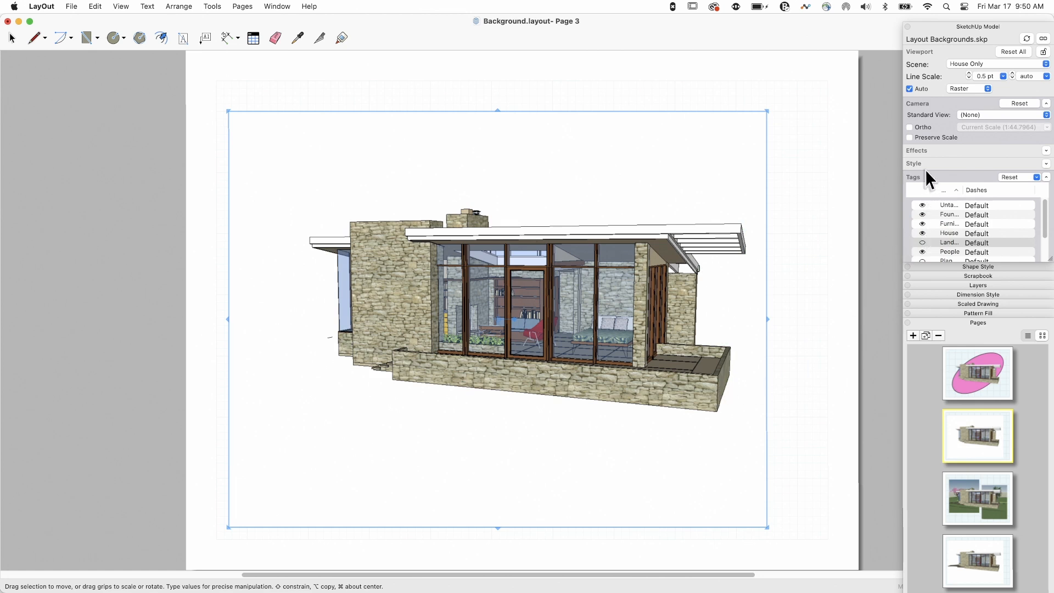
left_click(914, 162)
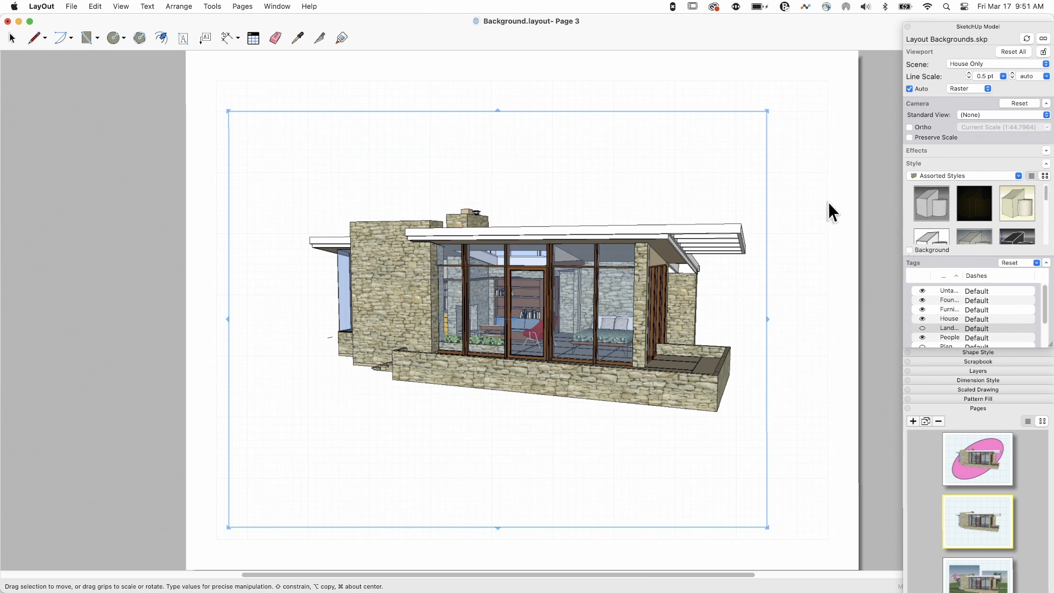
mouse_move(826, 253)
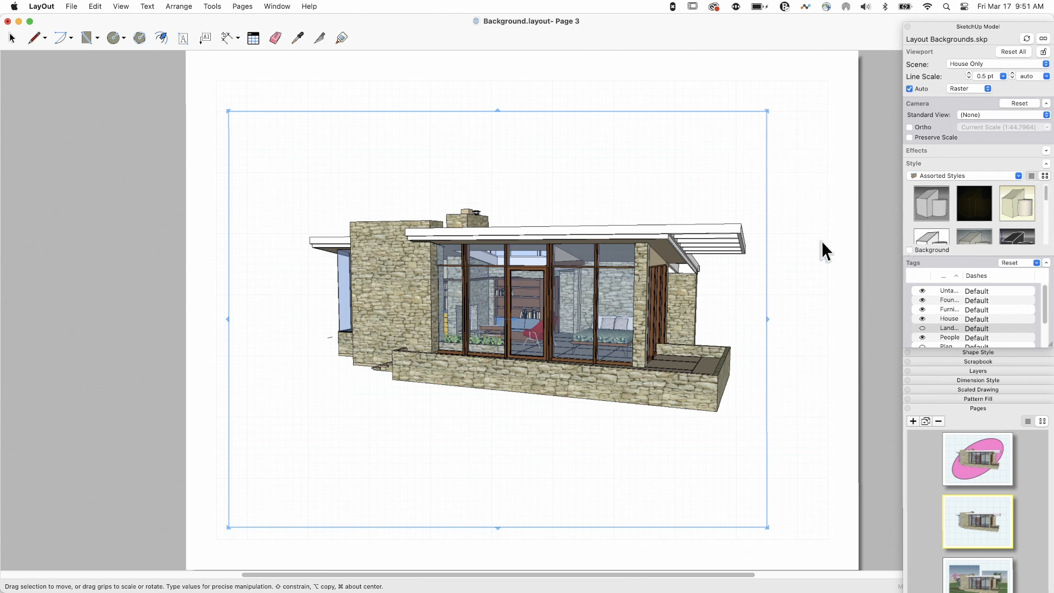
mouse_move(756, 191)
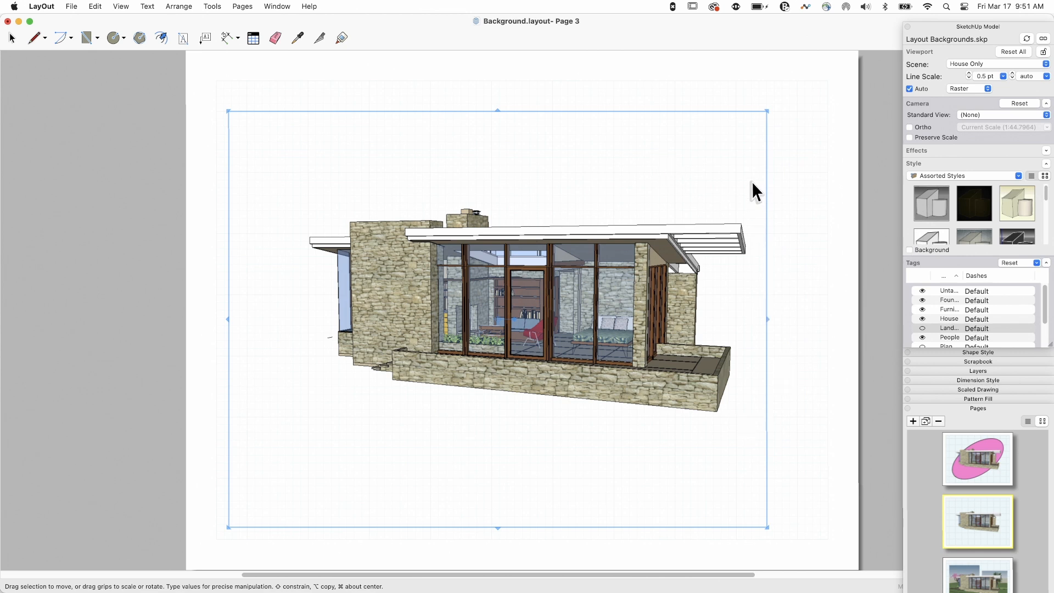
mouse_move(916, 256)
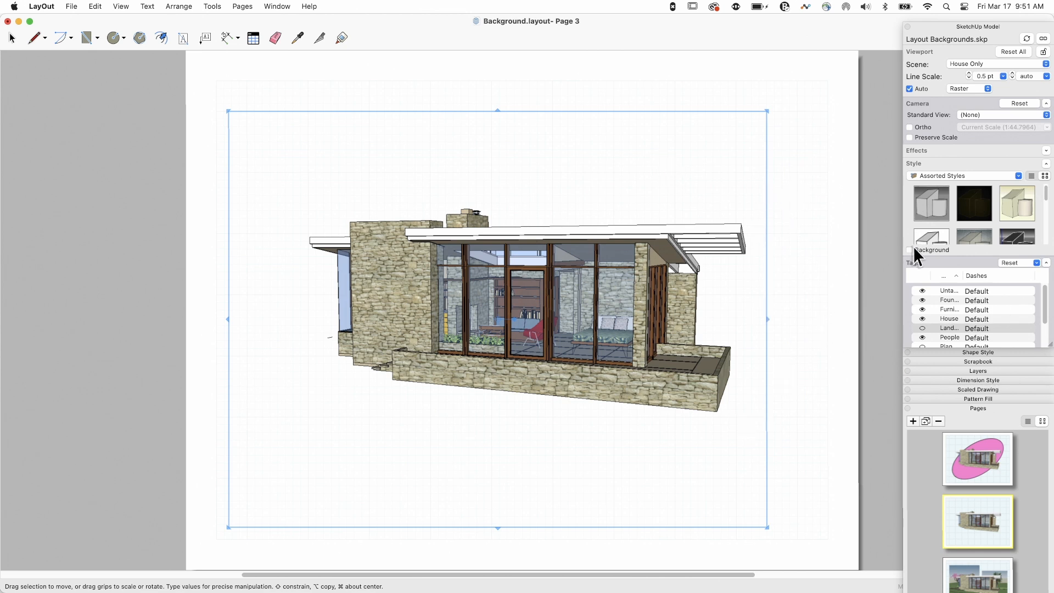
left_click(930, 238)
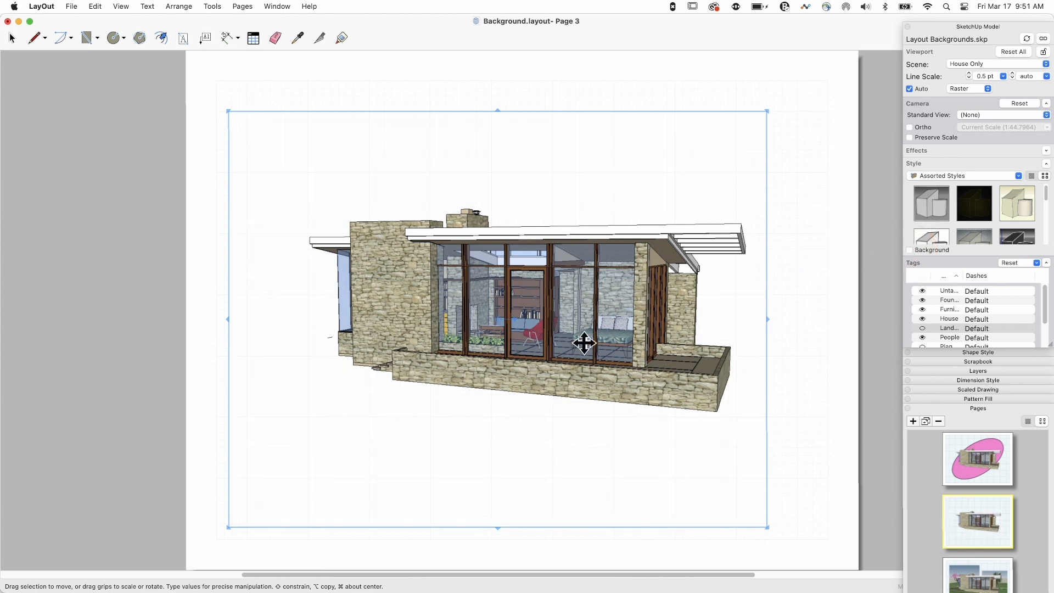
mouse_move(114, 42)
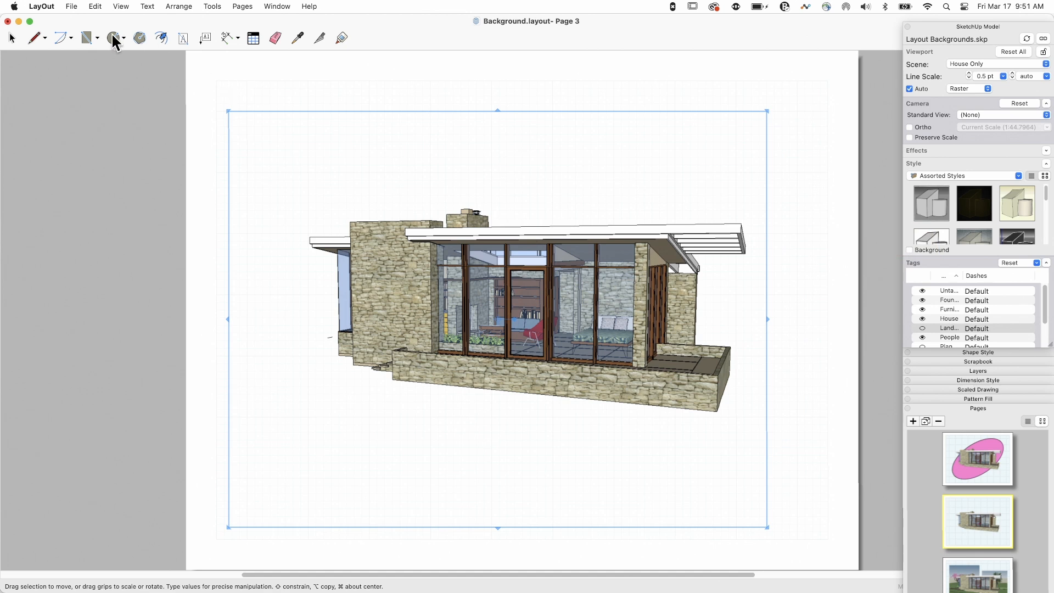
- Activate the Circle tool and expand Shape Style with the pink fill
left_click(112, 39)
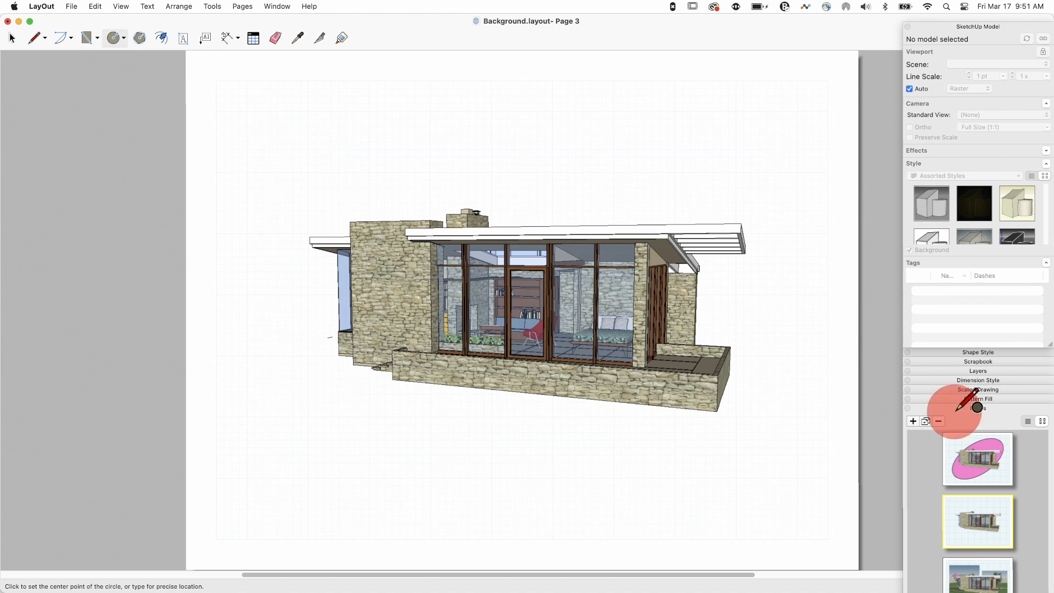
left_click(977, 351)
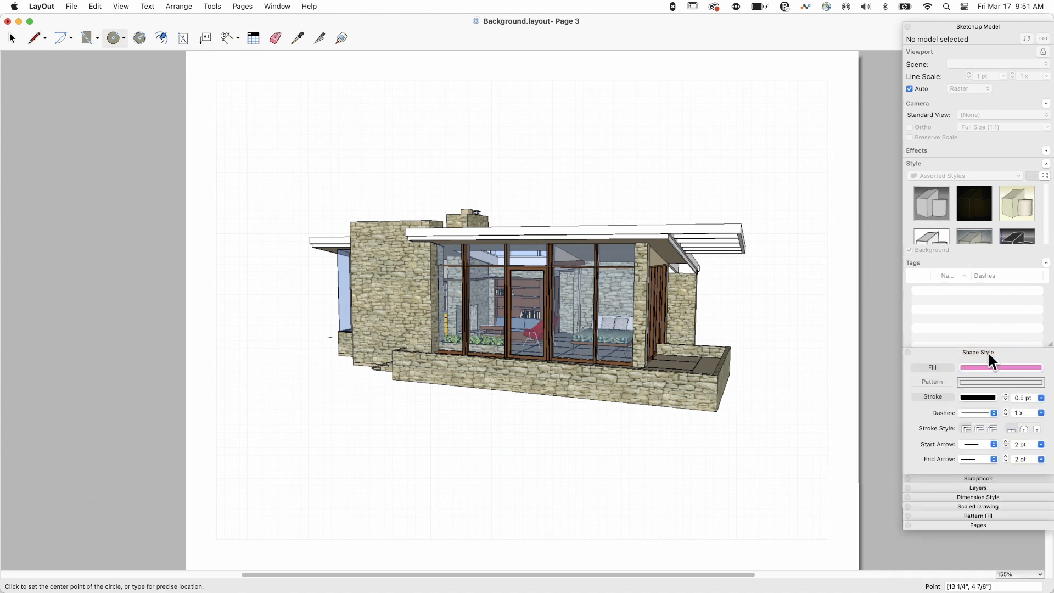
mouse_move(1034, 377)
type("5")
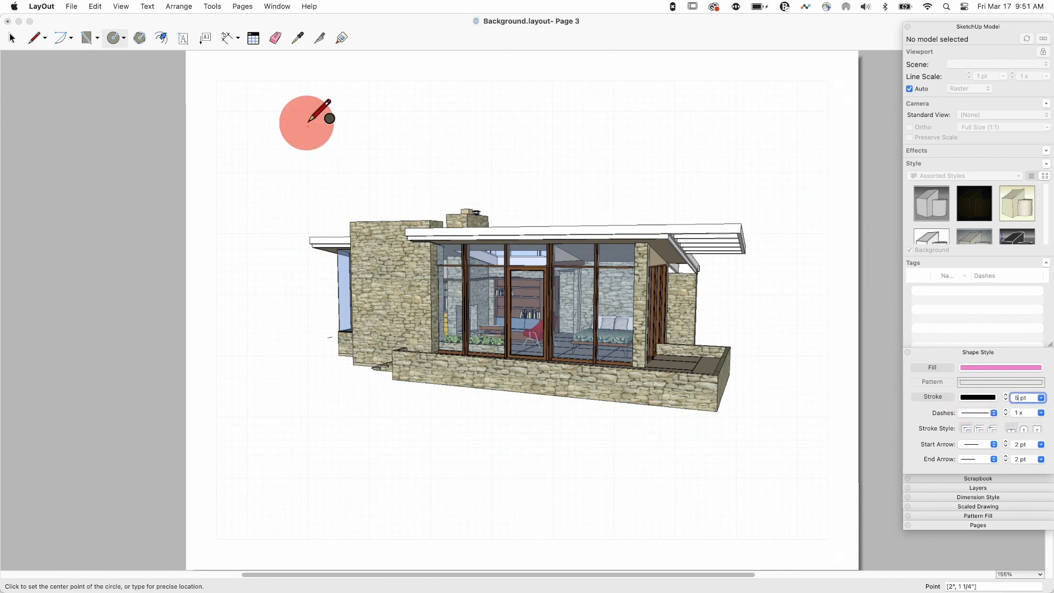
- Draw a pink circle, stretch it into a tilted ellipse and move it over the house
left_click_drag(306, 120, 421, 175)
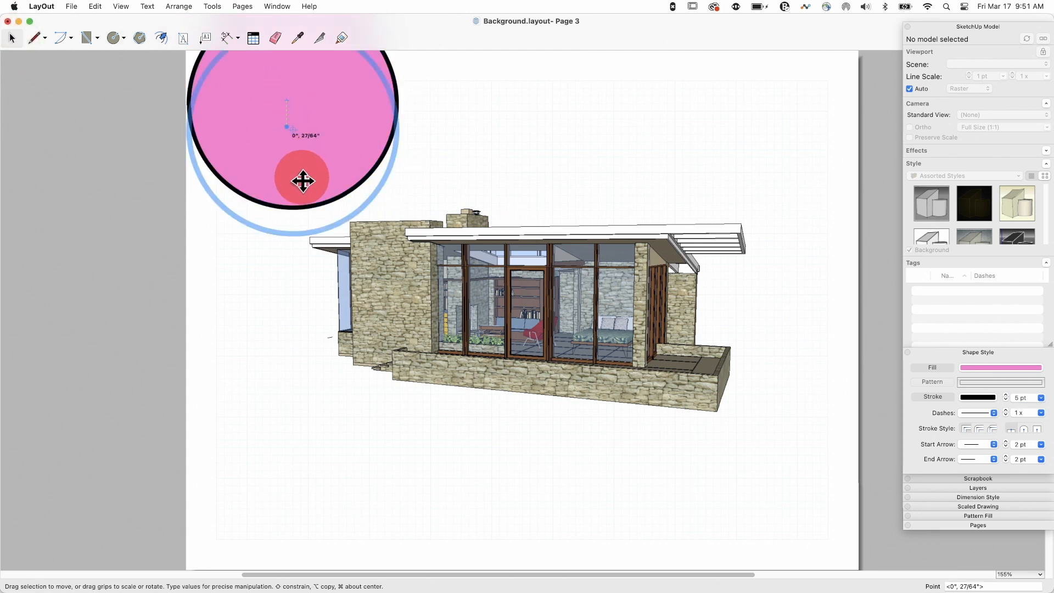
left_click_drag(303, 180, 348, 423)
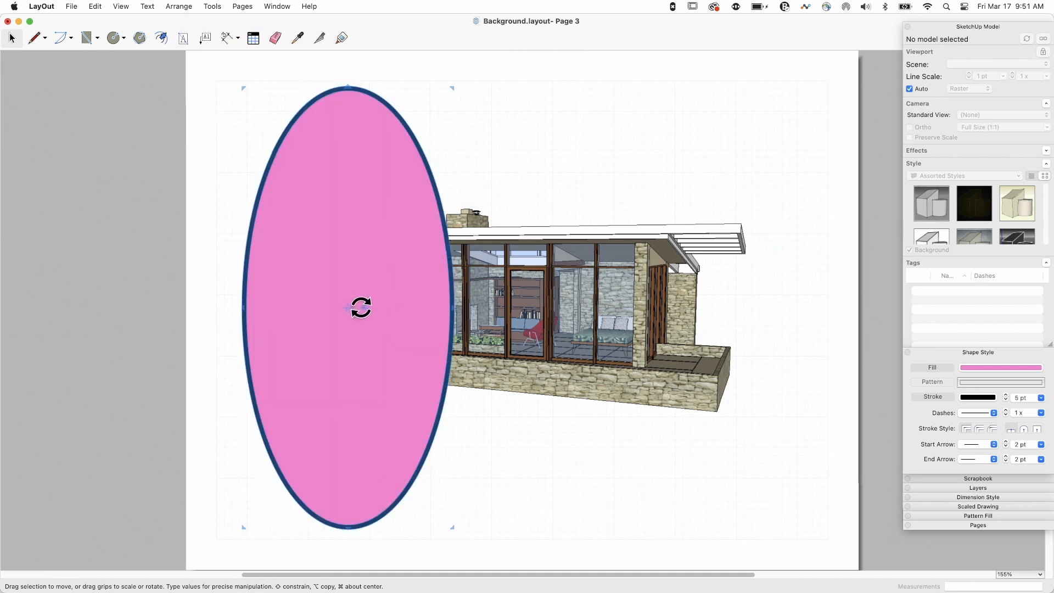
left_click_drag(361, 308, 376, 307)
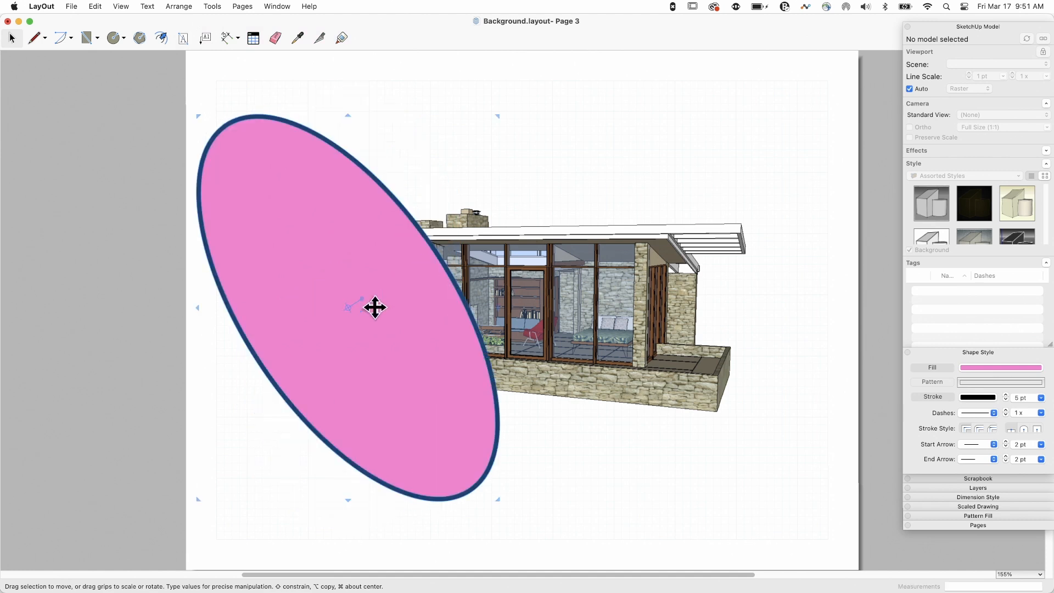
left_click_drag(376, 307, 534, 316)
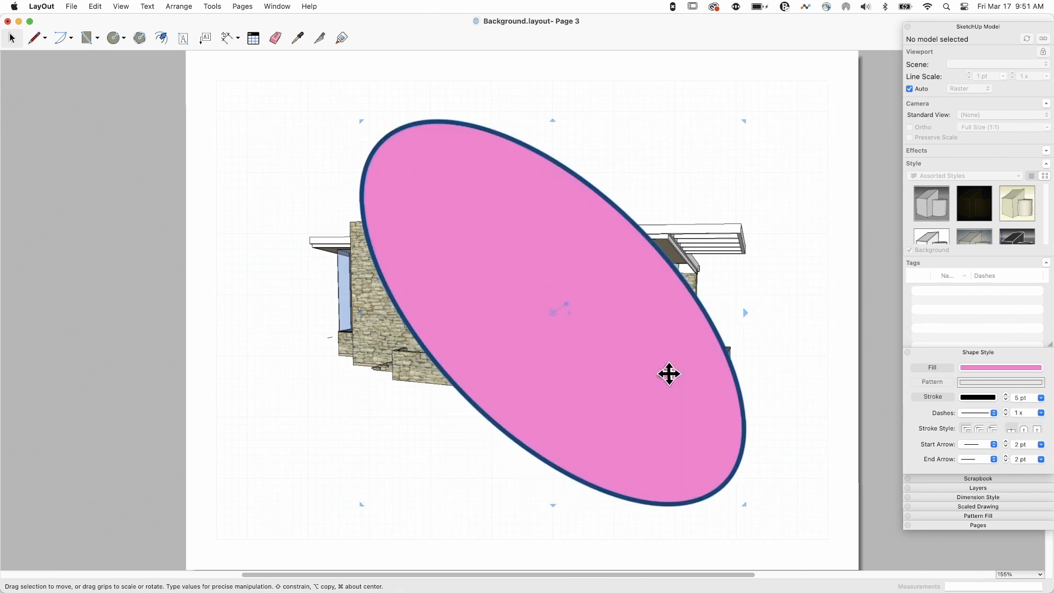
left_click_drag(668, 374, 579, 383)
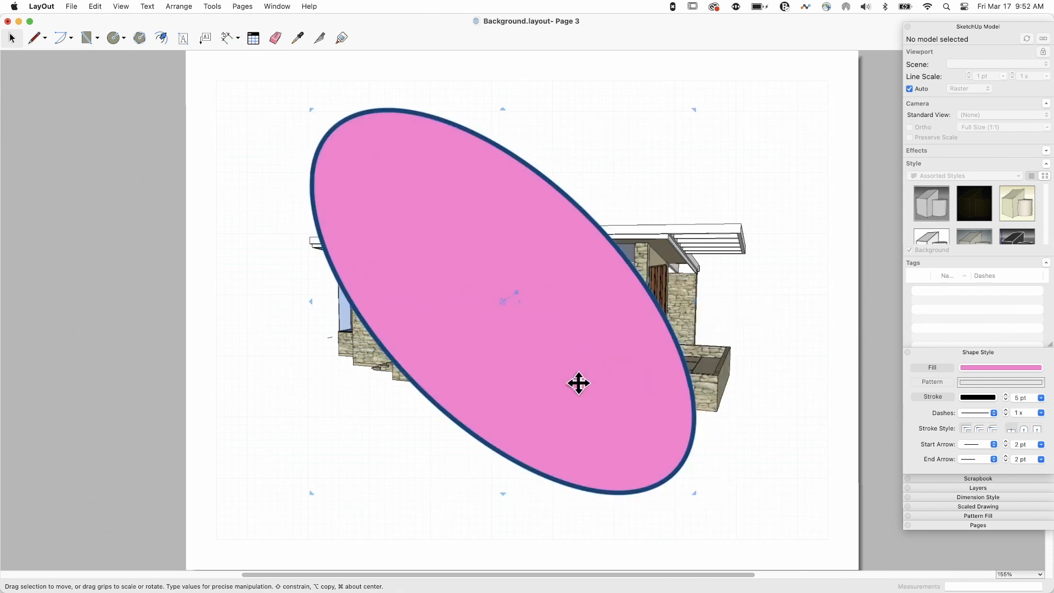
mouse_move(510, 290)
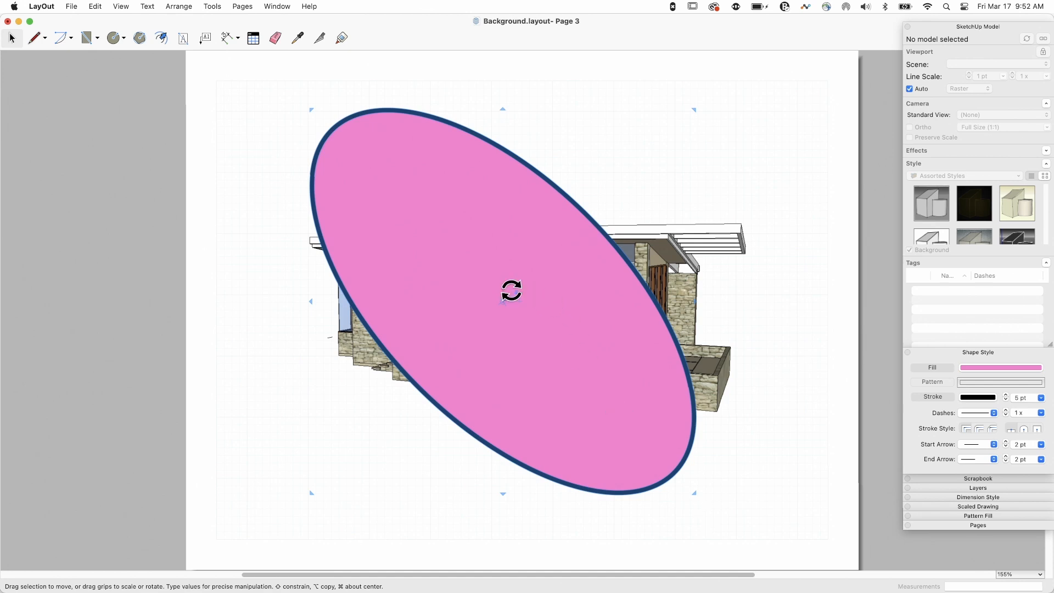
- Rotate the ellipse about its centre to a steeper, more upright angle
left_click_drag(511, 290, 537, 262)
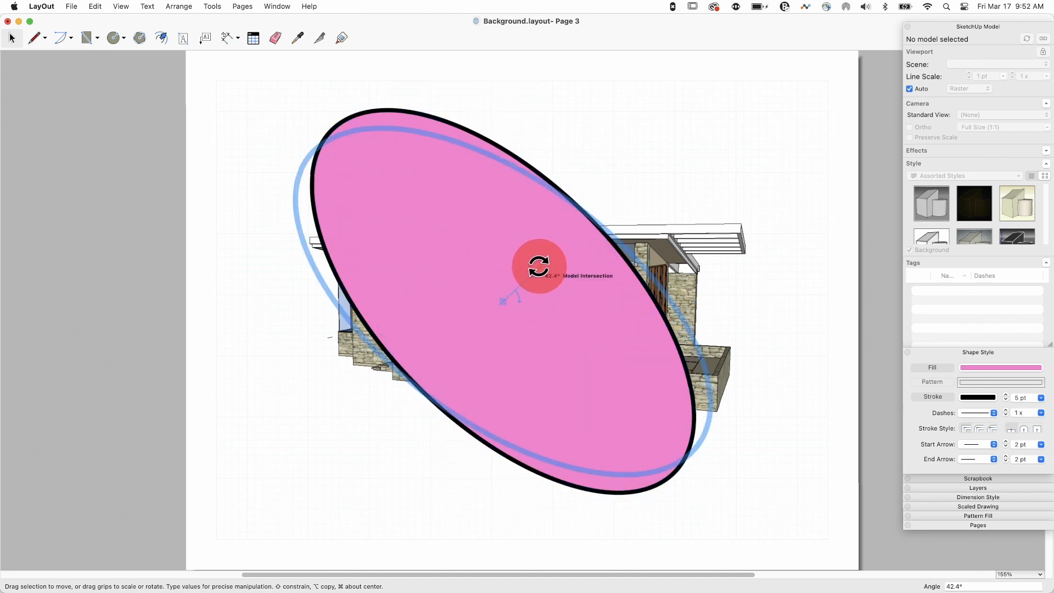
left_click_drag(538, 266, 675, 257)
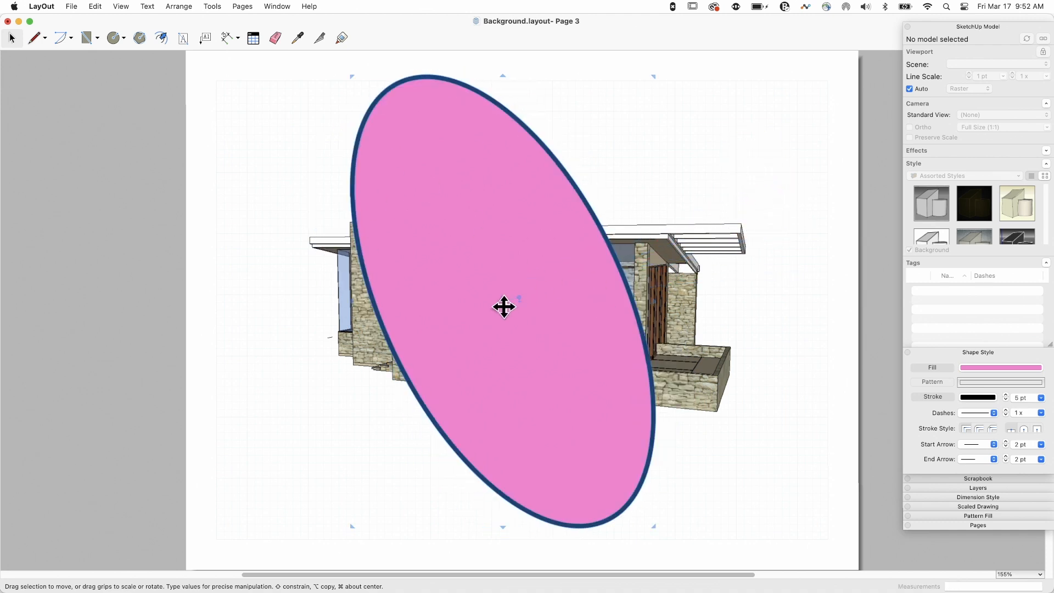
- Send the ellipse behind the house model, then collapse Shape Style
right_click(504, 307)
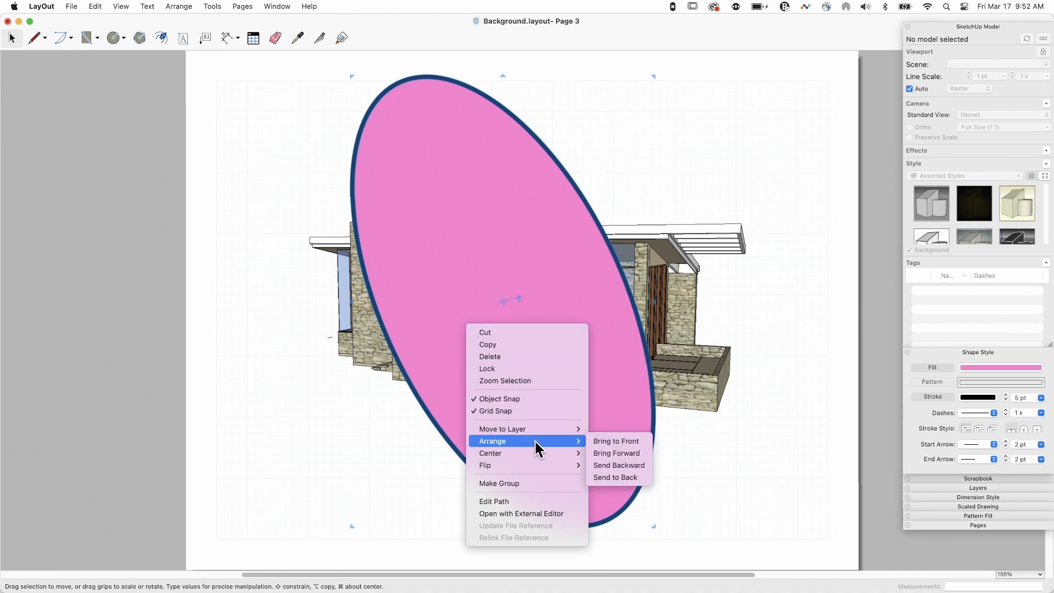
left_click(615, 477)
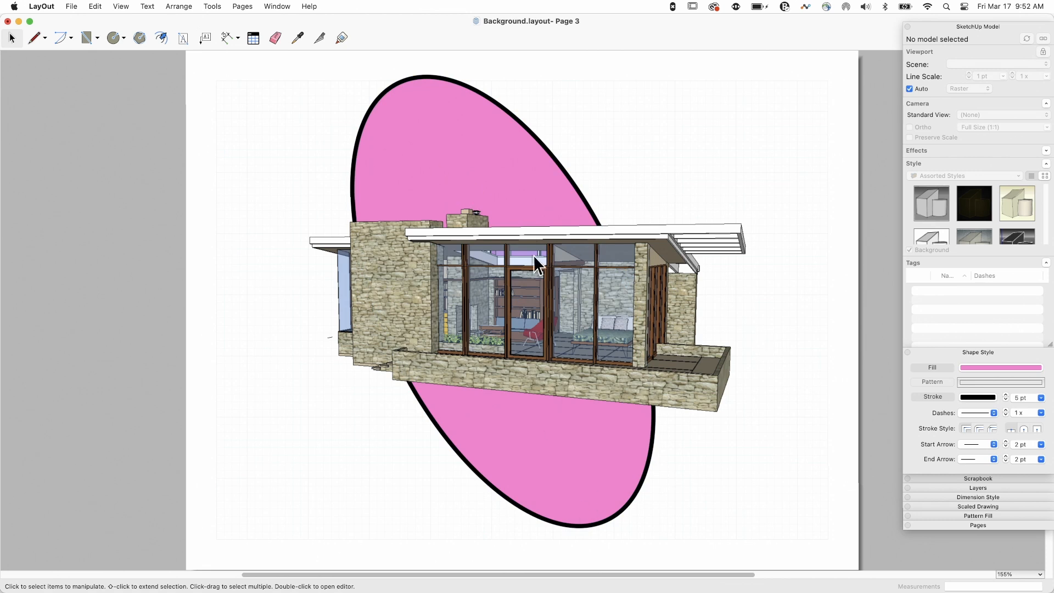
mouse_move(519, 250)
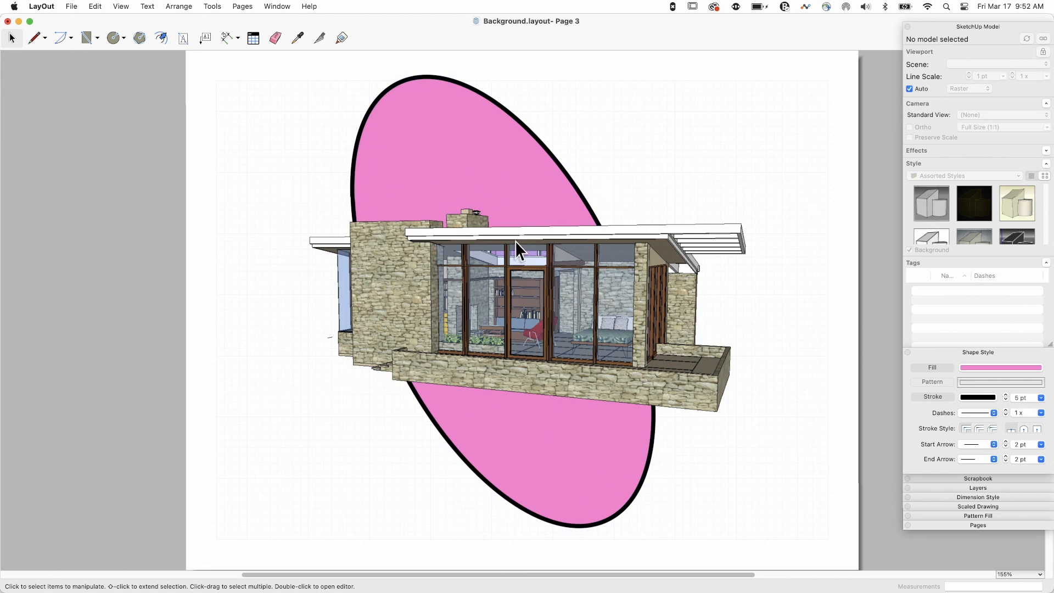
mouse_move(711, 375)
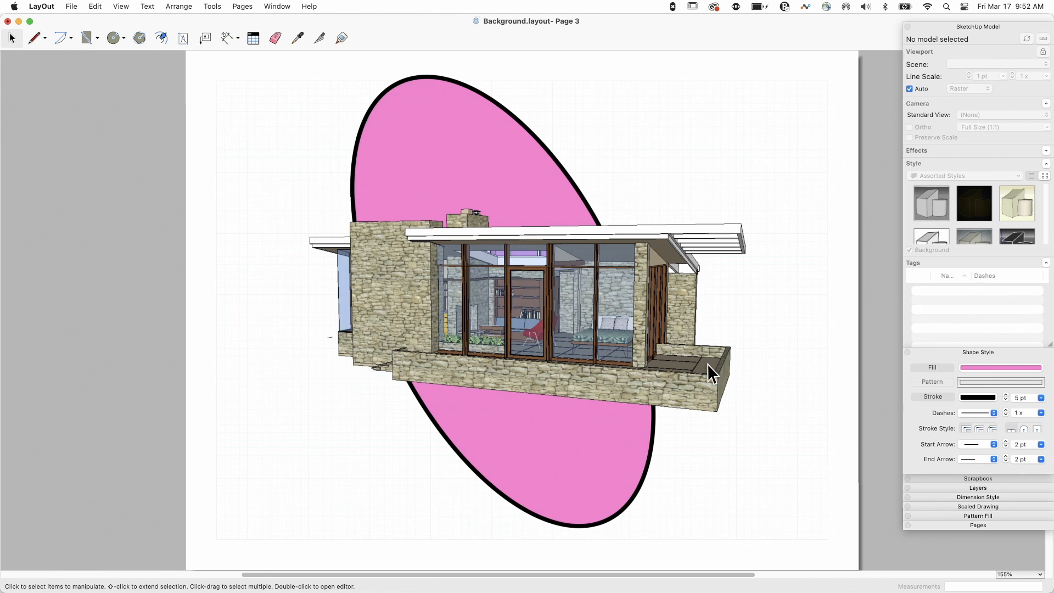
mouse_move(594, 285)
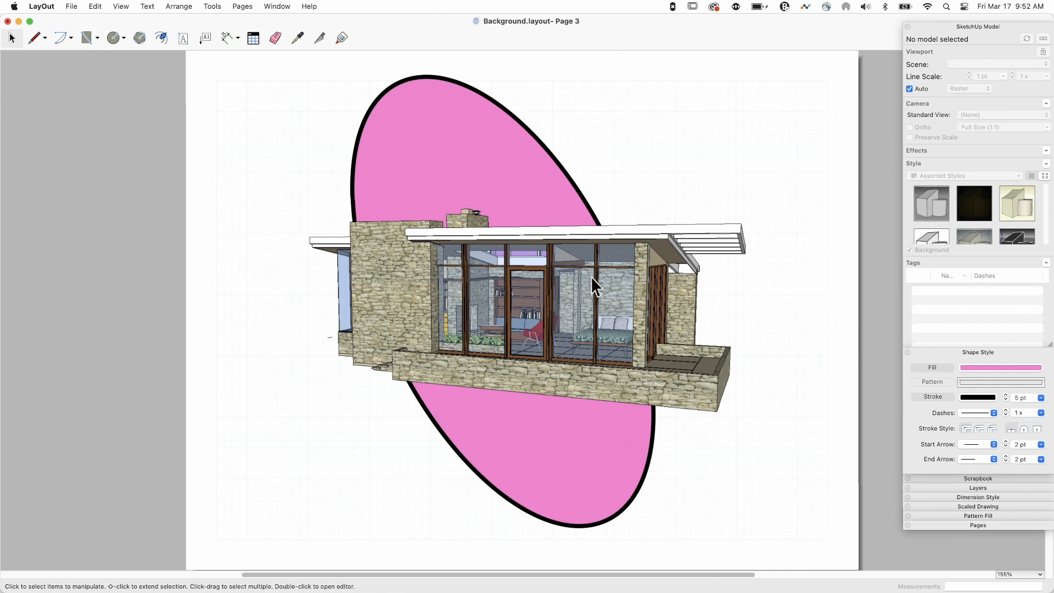
mouse_move(849, 422)
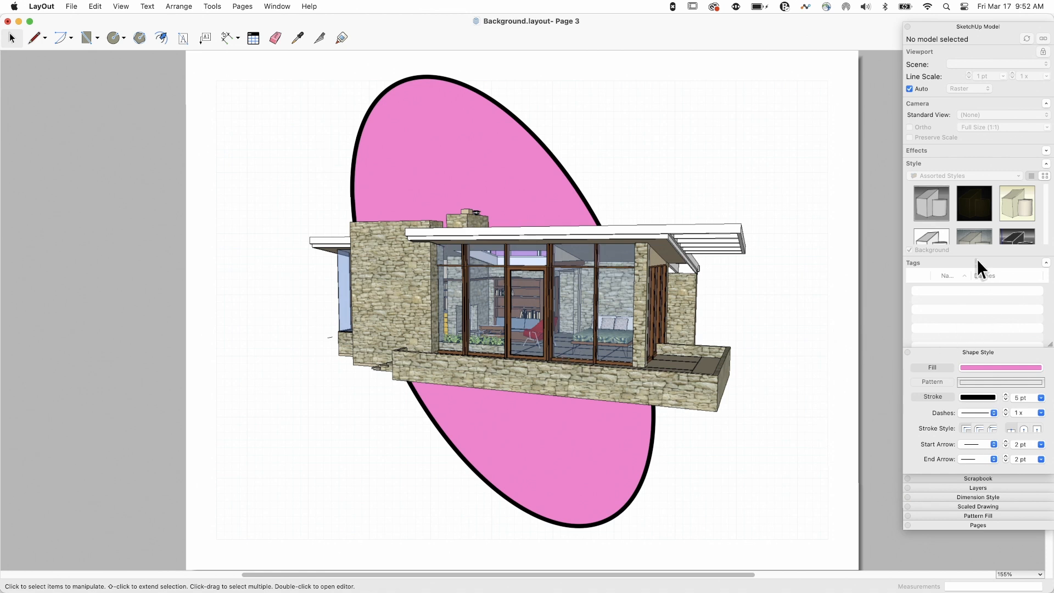
left_click(976, 351)
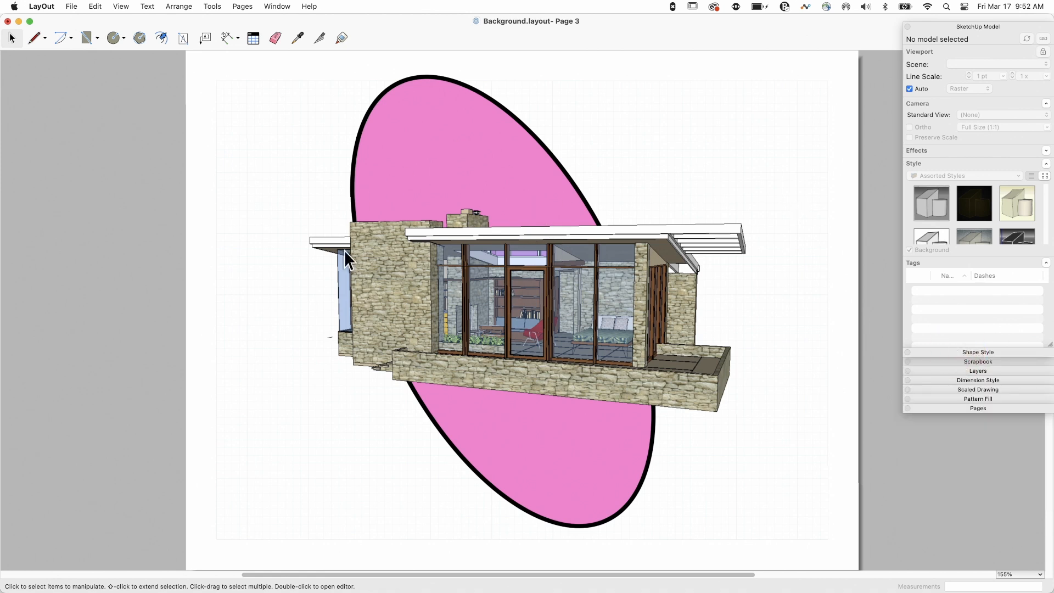
mouse_move(632, 268)
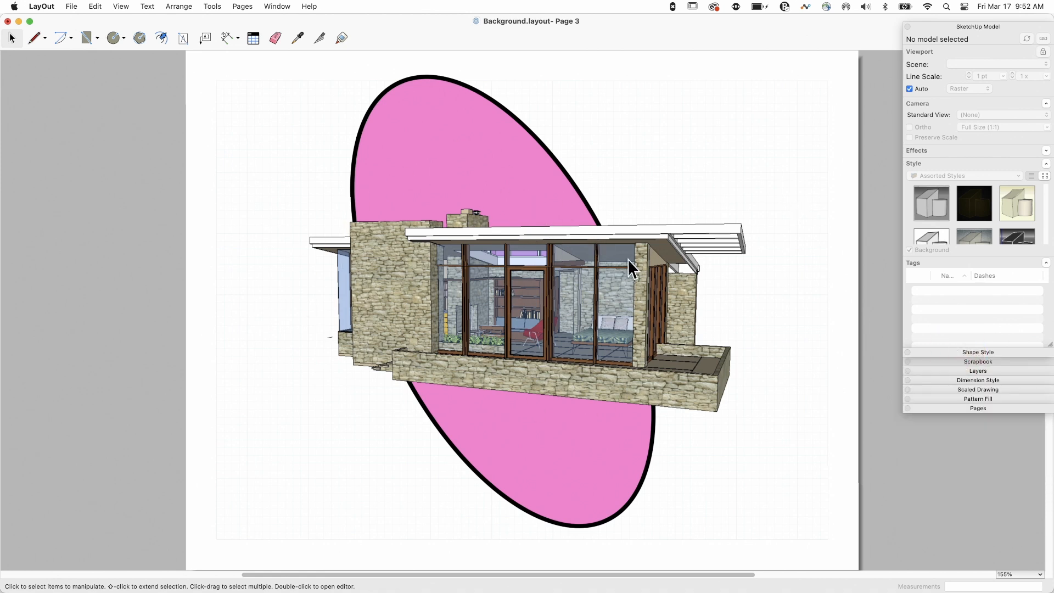
mouse_move(776, 220)
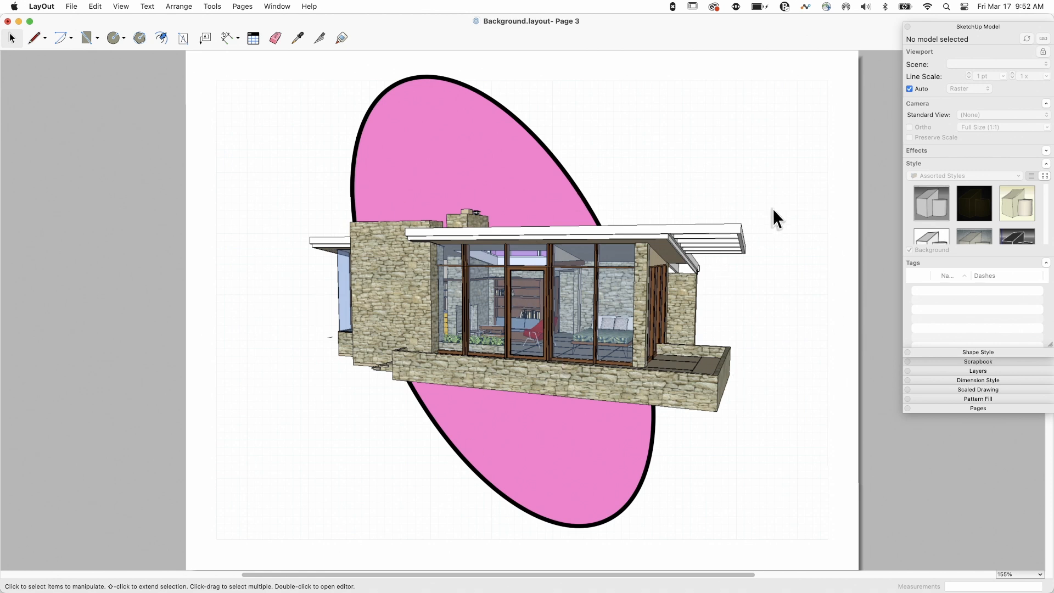
mouse_move(886, 256)
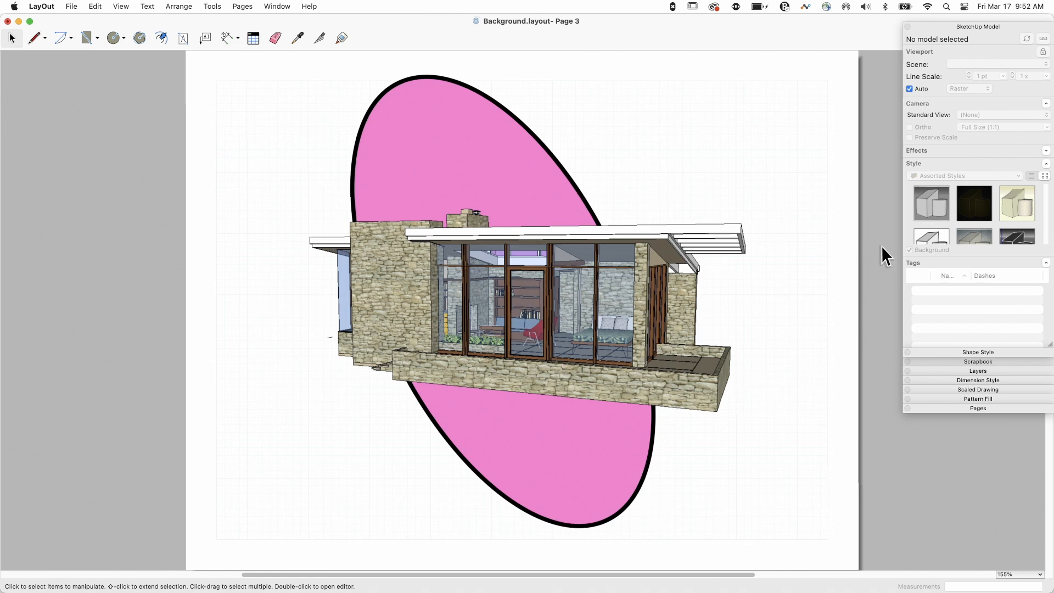
mouse_move(978, 424)
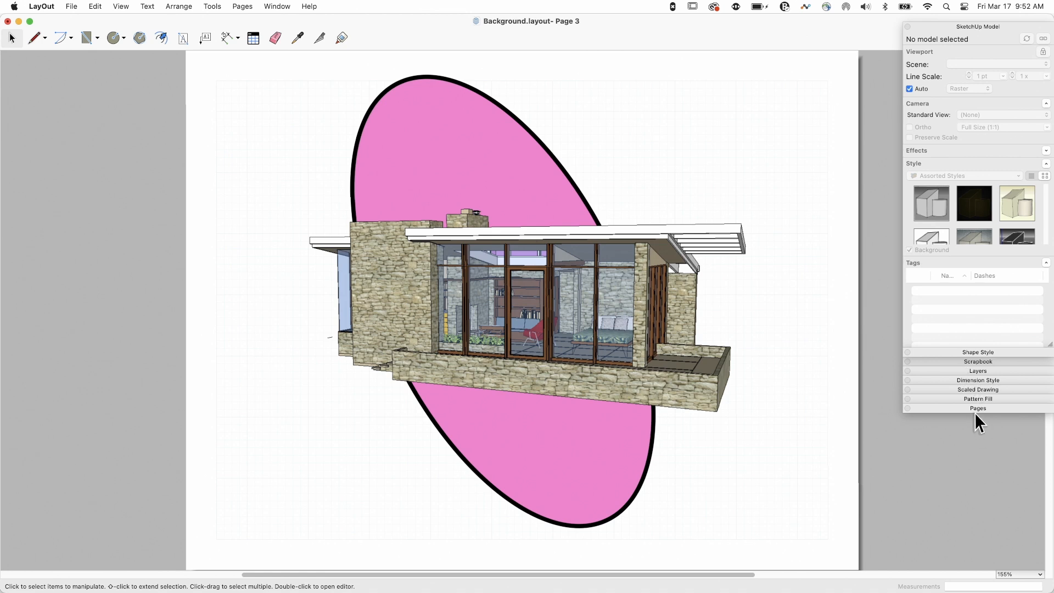
- Expand the Pages panel to list the document's page thumbnails
left_click(977, 408)
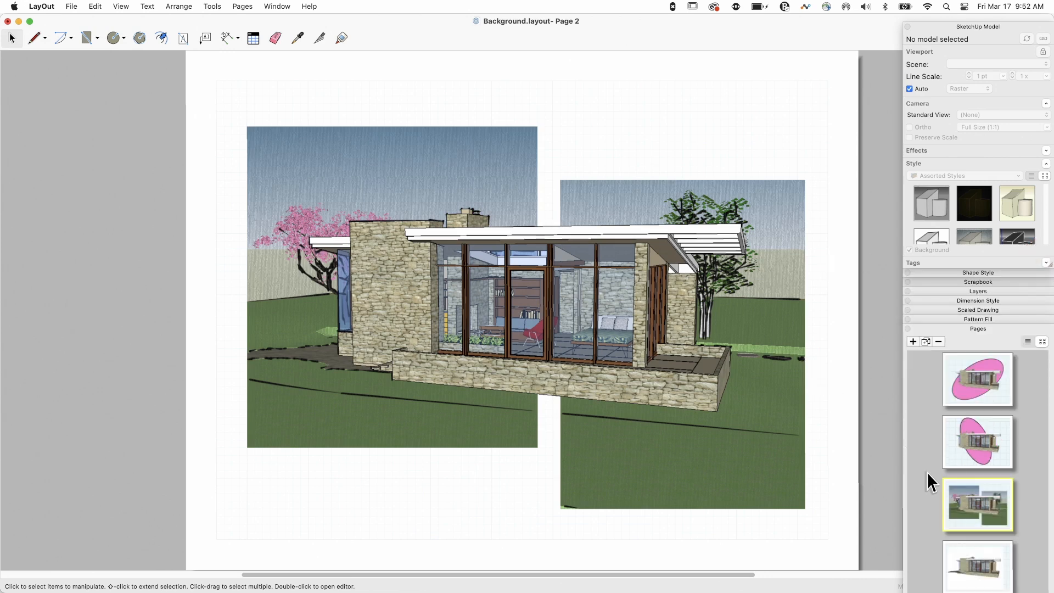
mouse_move(325, 205)
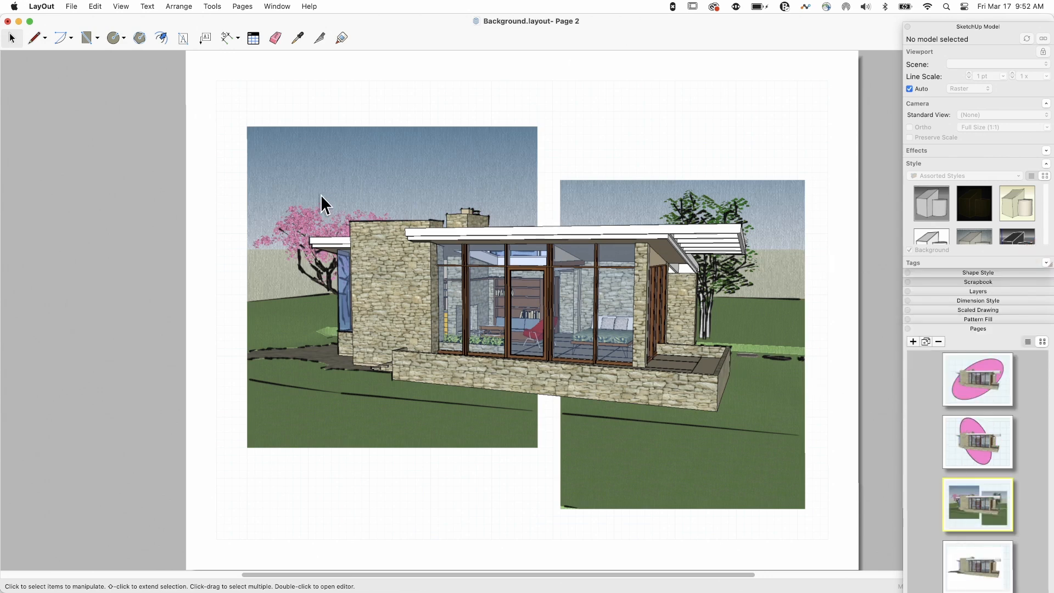
mouse_move(624, 513)
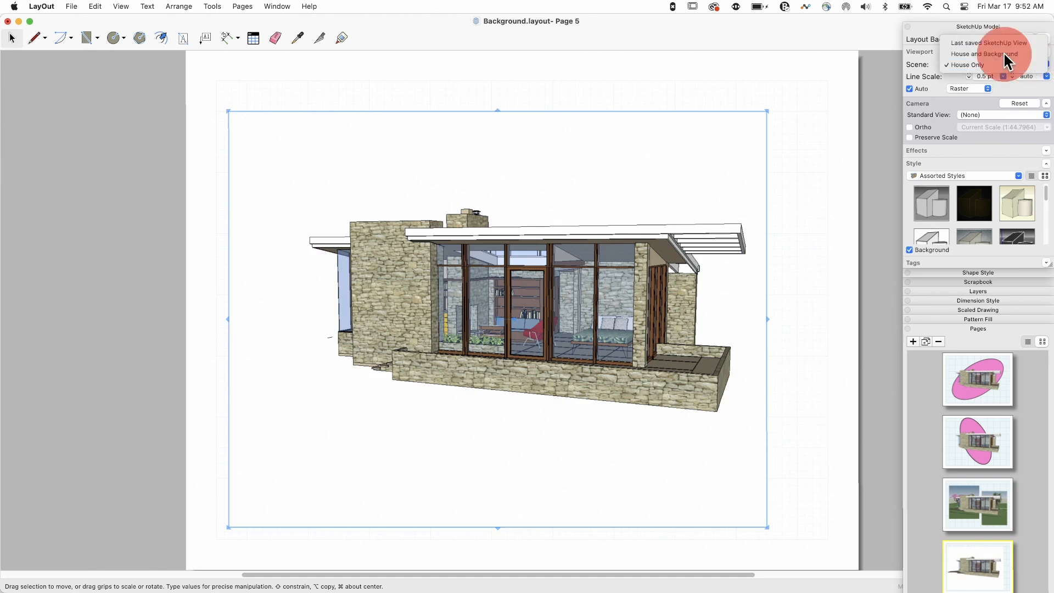
- Set the Page 5 viewport to House and Background, then back to House Only
left_click(981, 54)
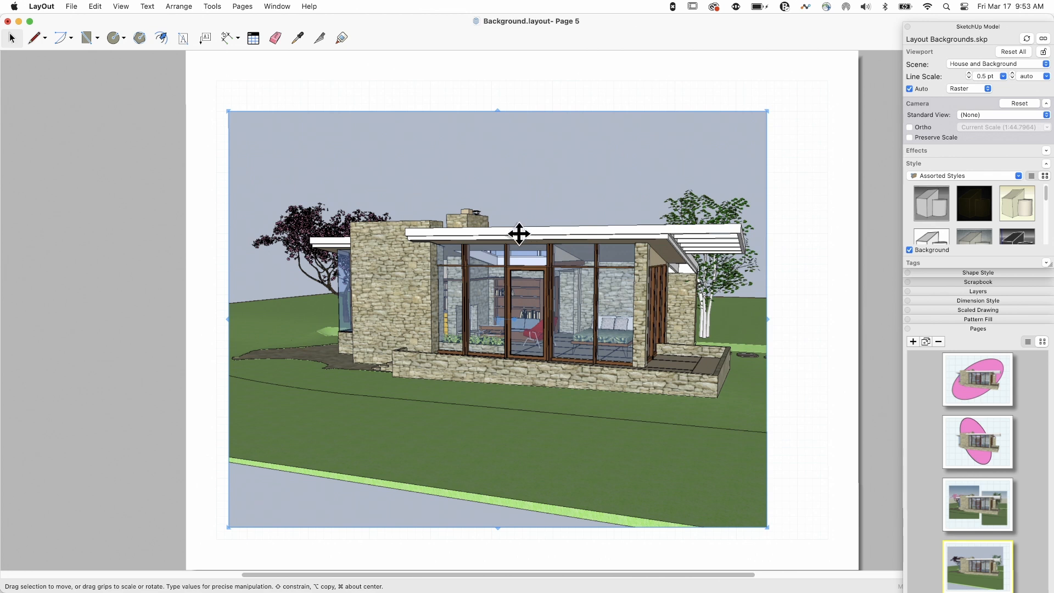
right_click(519, 234)
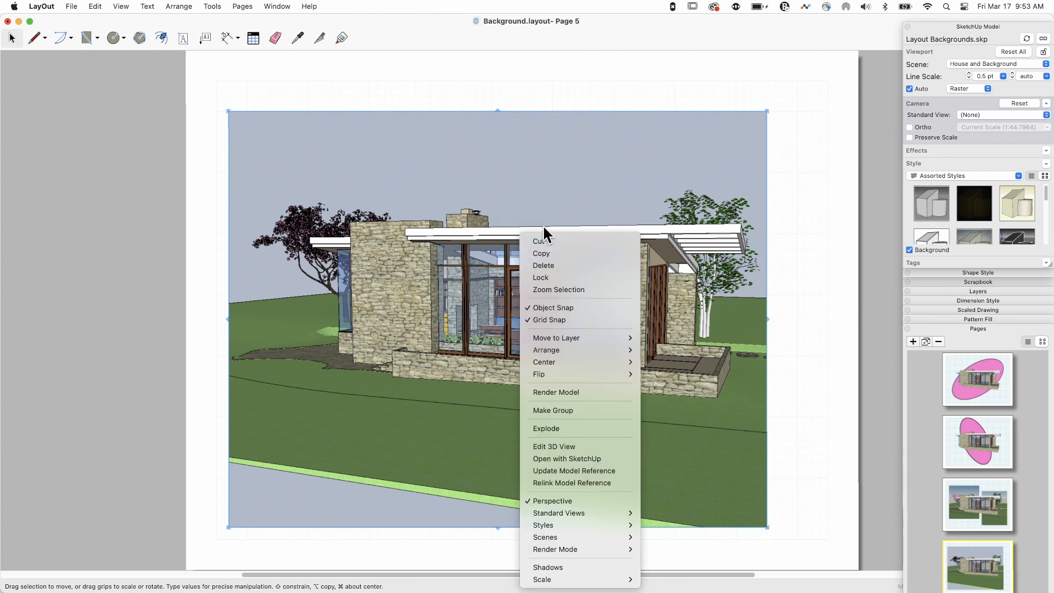
mouse_move(433, 247)
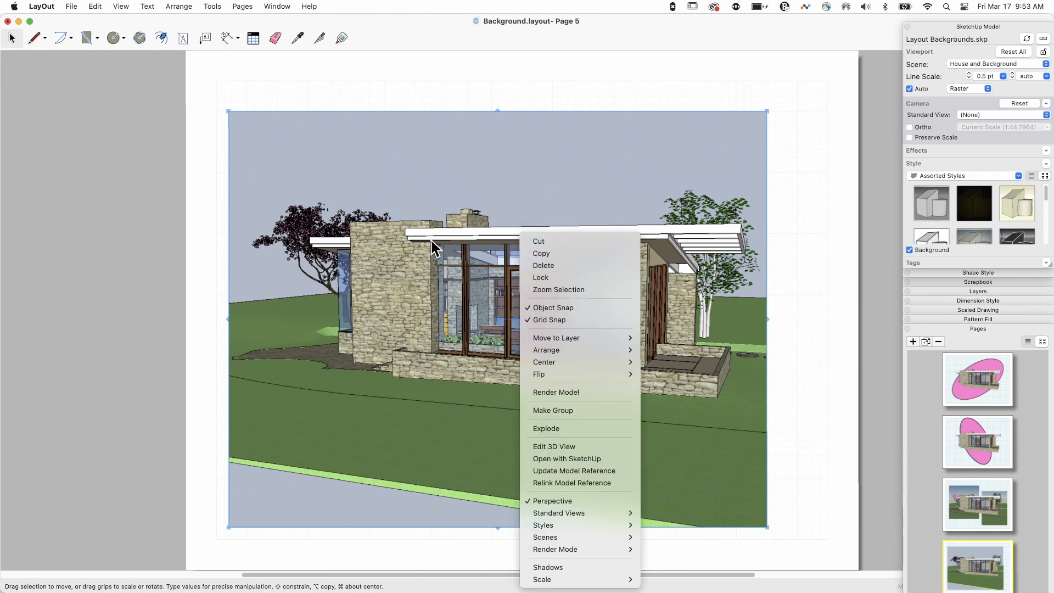
mouse_move(697, 355)
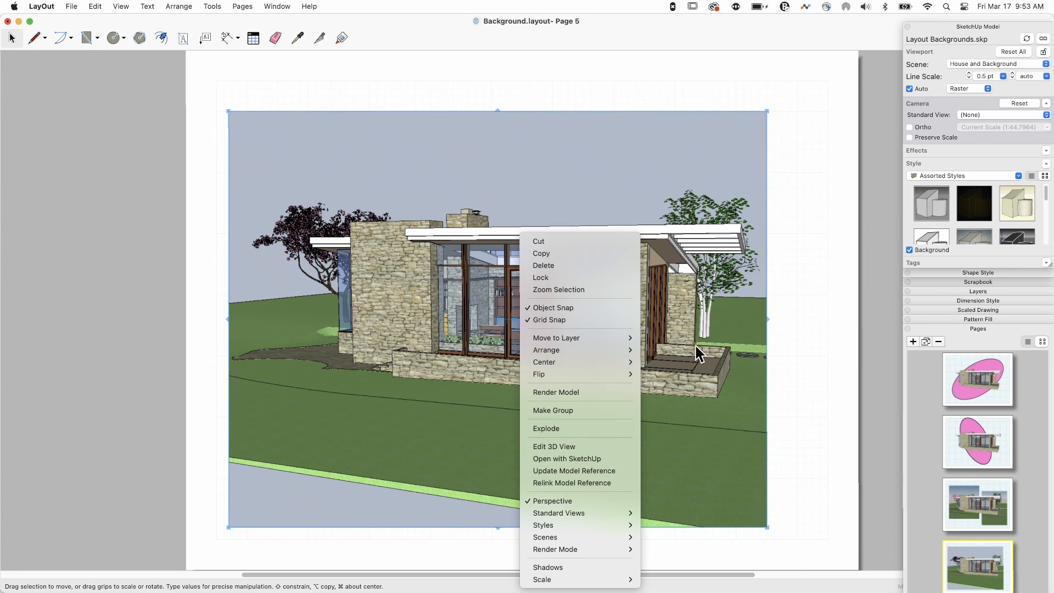
mouse_move(544, 253)
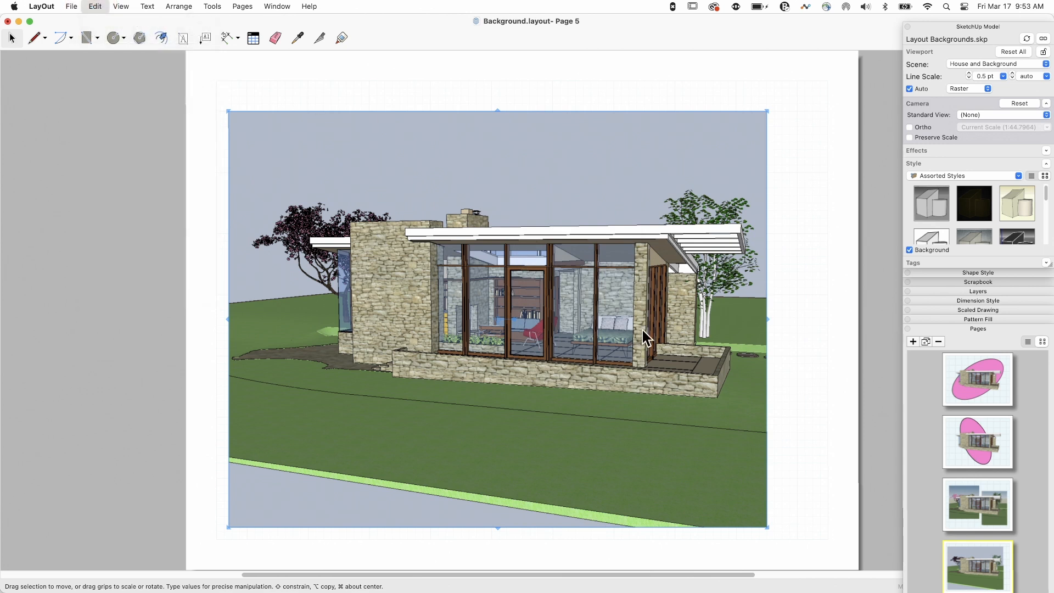
mouse_move(506, 381)
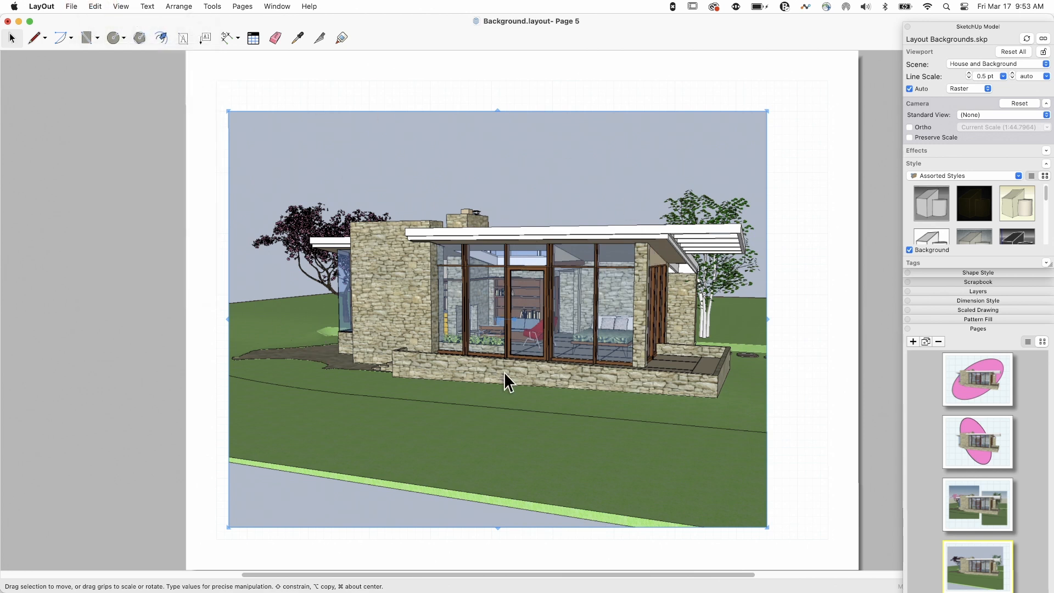
mouse_move(468, 227)
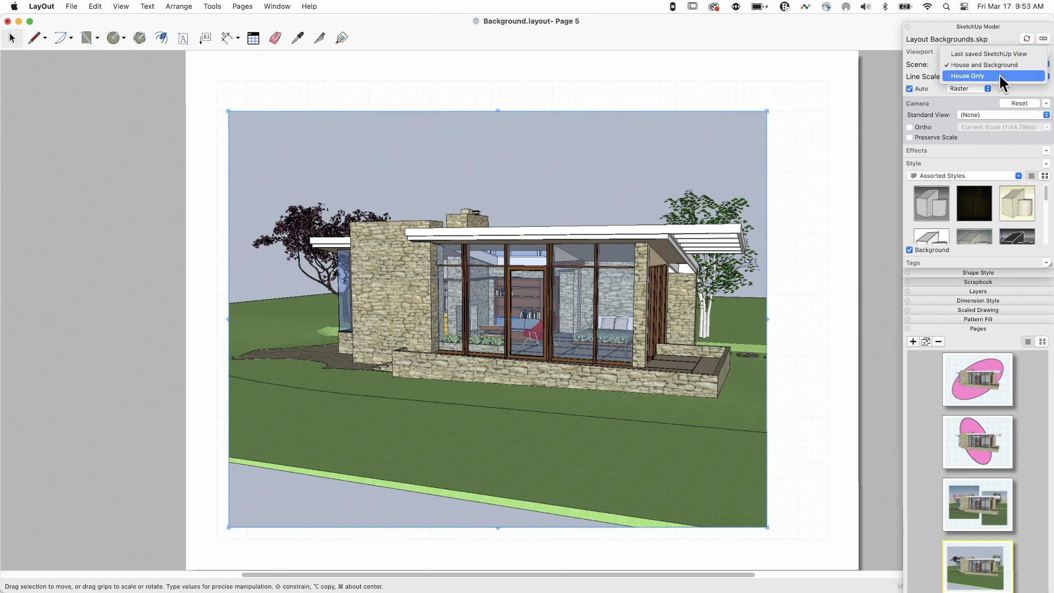
left_click(968, 76)
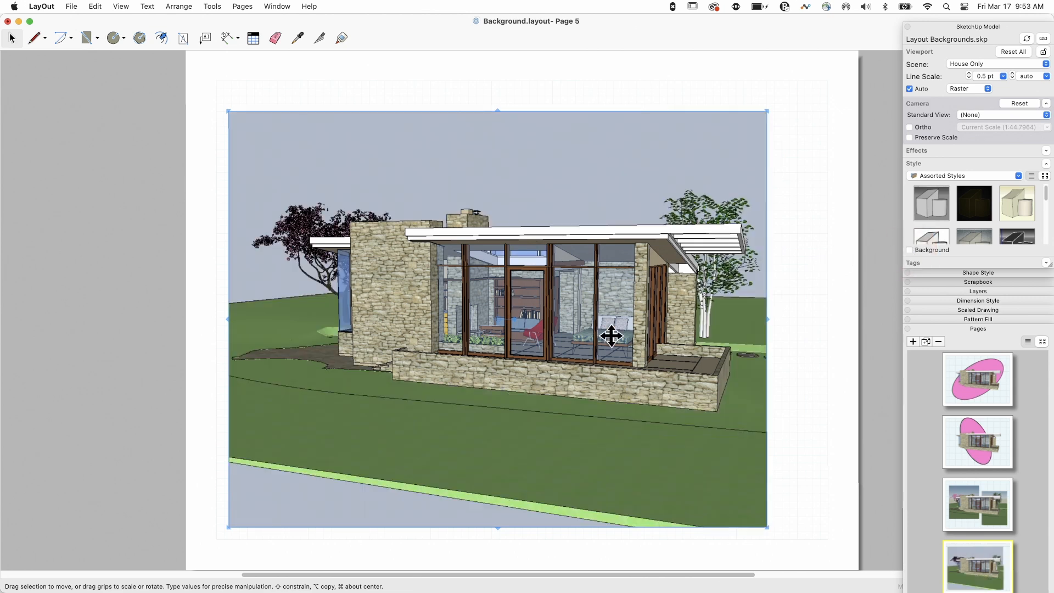
mouse_move(524, 272)
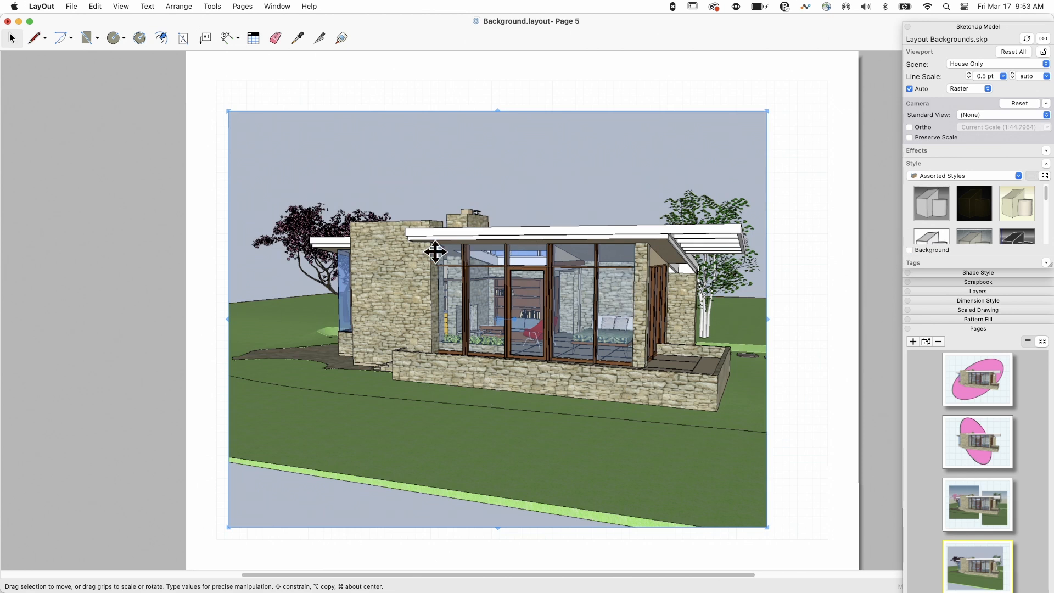
mouse_move(310, 183)
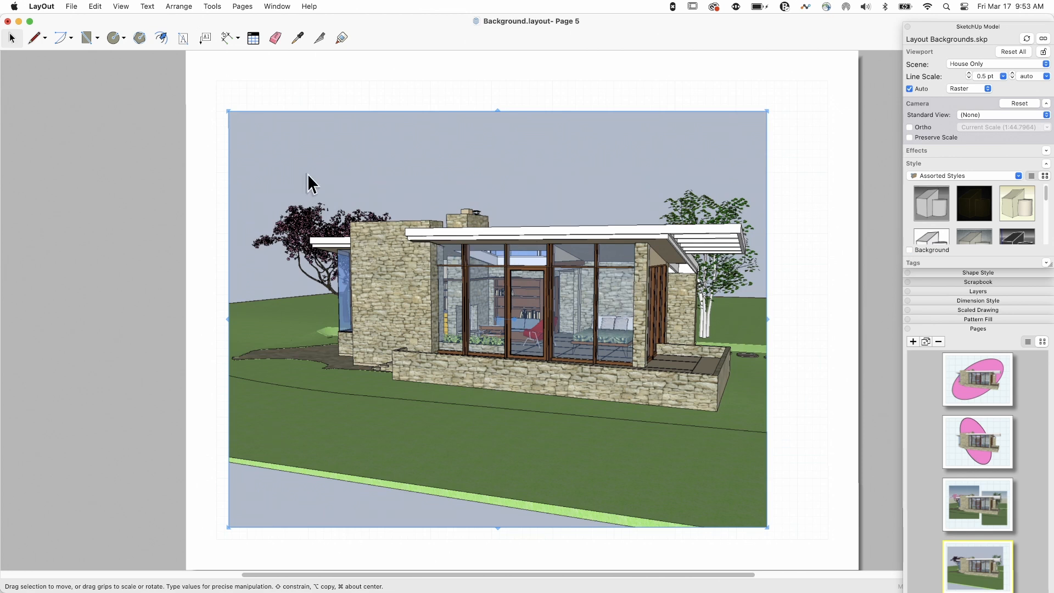
mouse_move(644, 475)
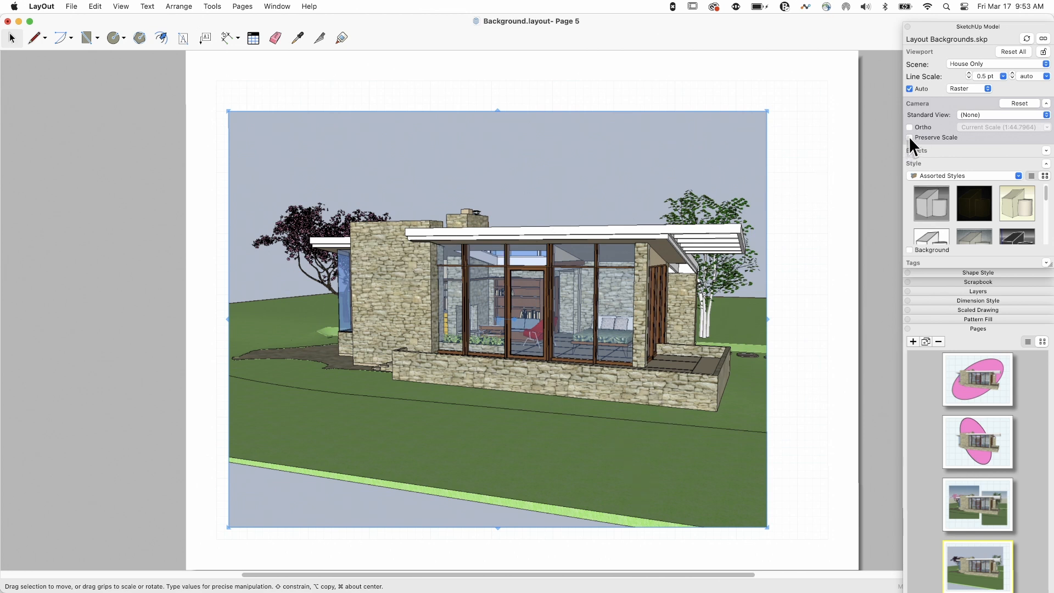
- Enable Preserve Scale and crop the viewport's bottom edge upward
left_click(909, 137)
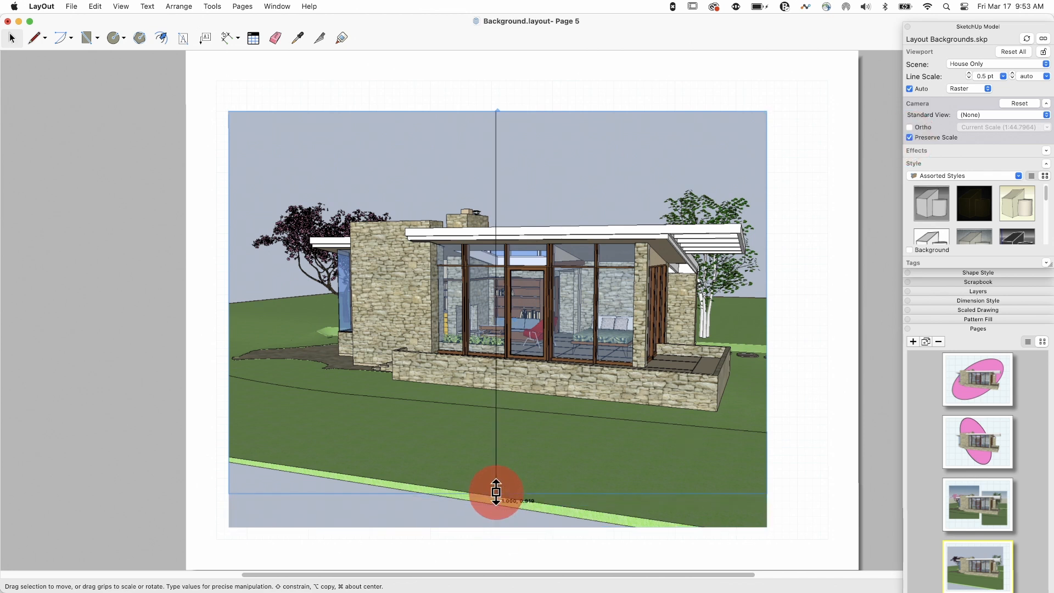
left_click_drag(496, 490, 496, 130)
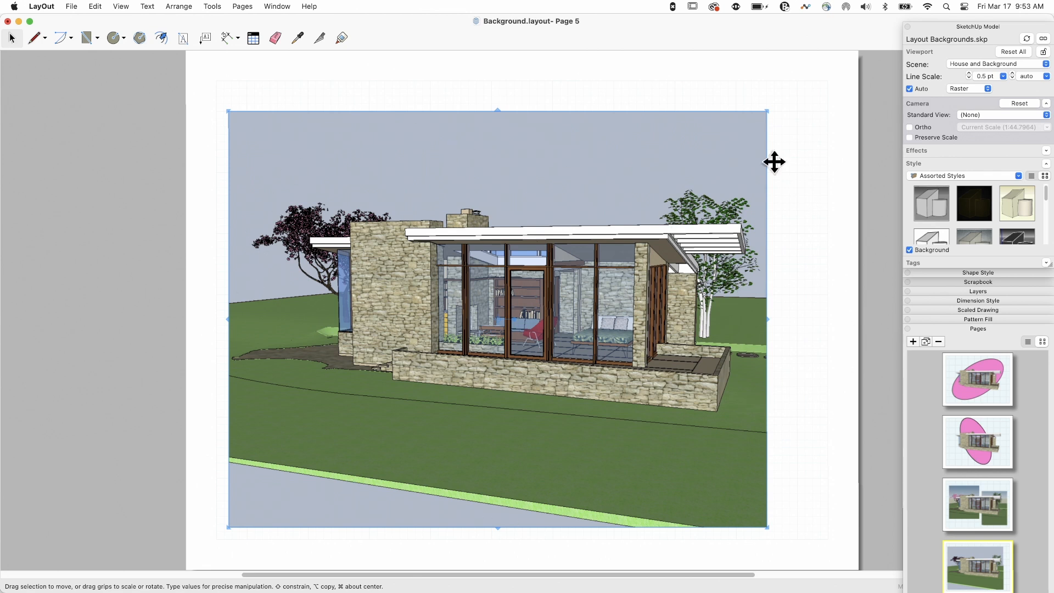
mouse_move(374, 342)
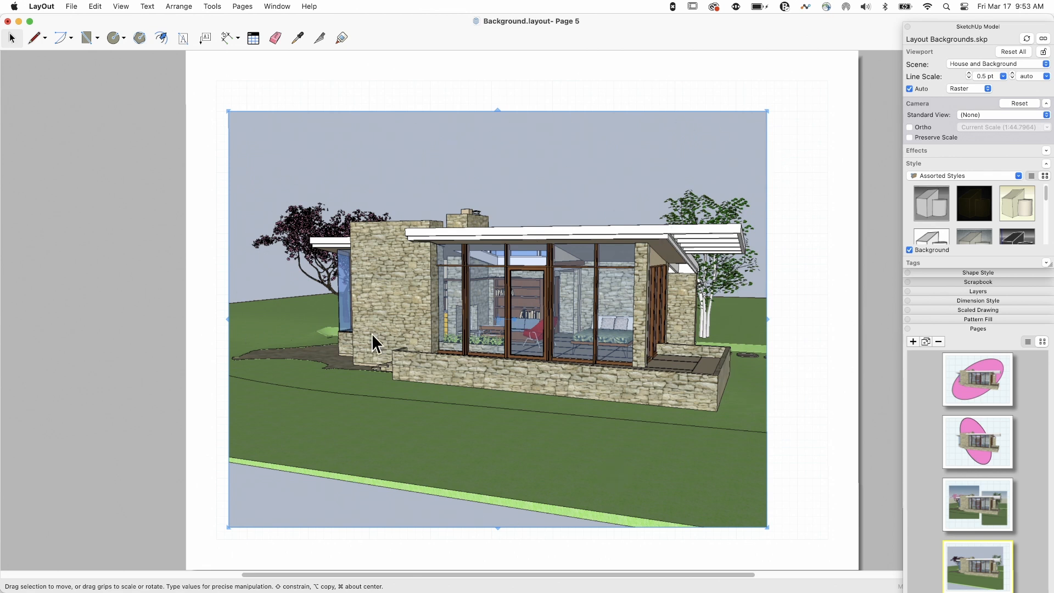
mouse_move(1046, 202)
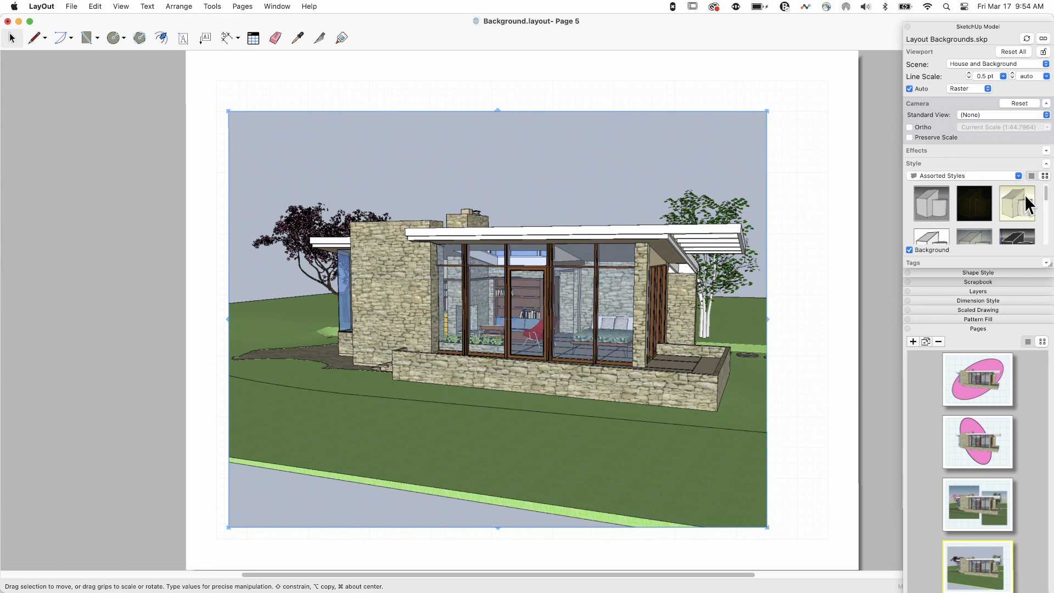
- Apply the charcoal sketch style from Assorted Styles to the house-and-landscape viewport
left_click(1016, 203)
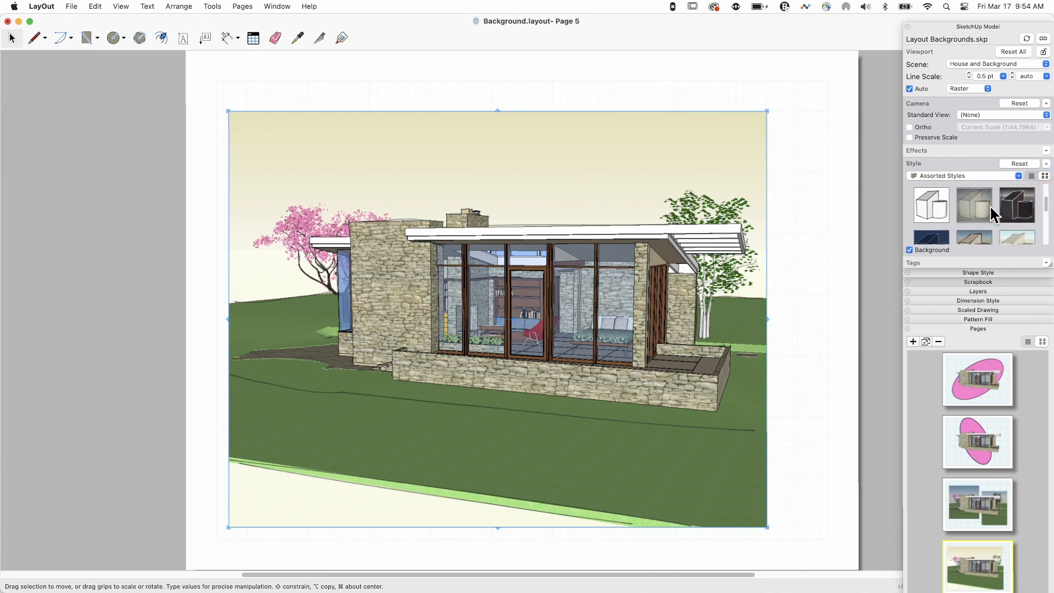
left_click(974, 204)
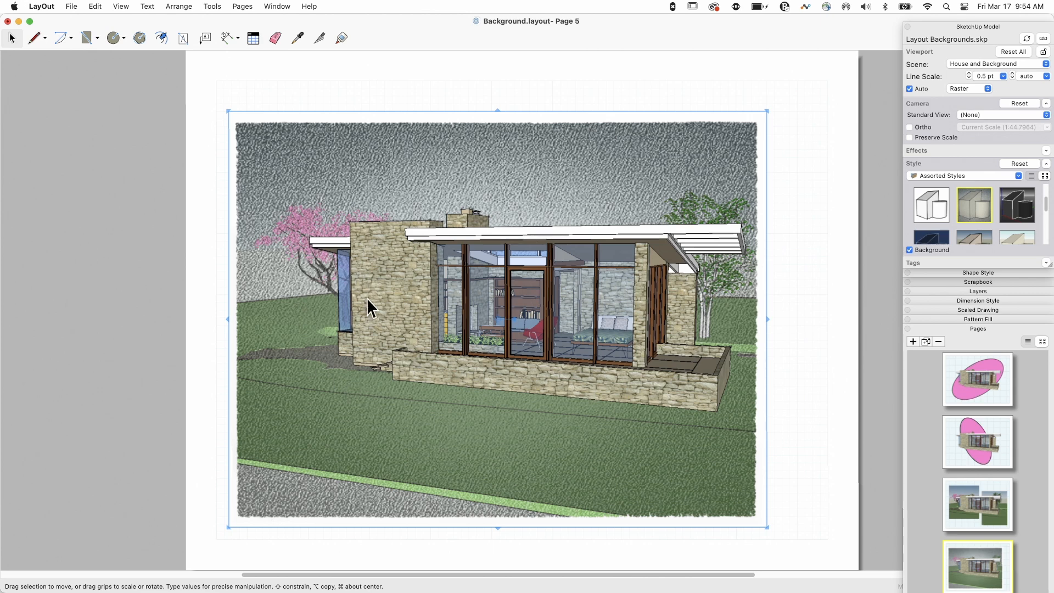
mouse_move(813, 240)
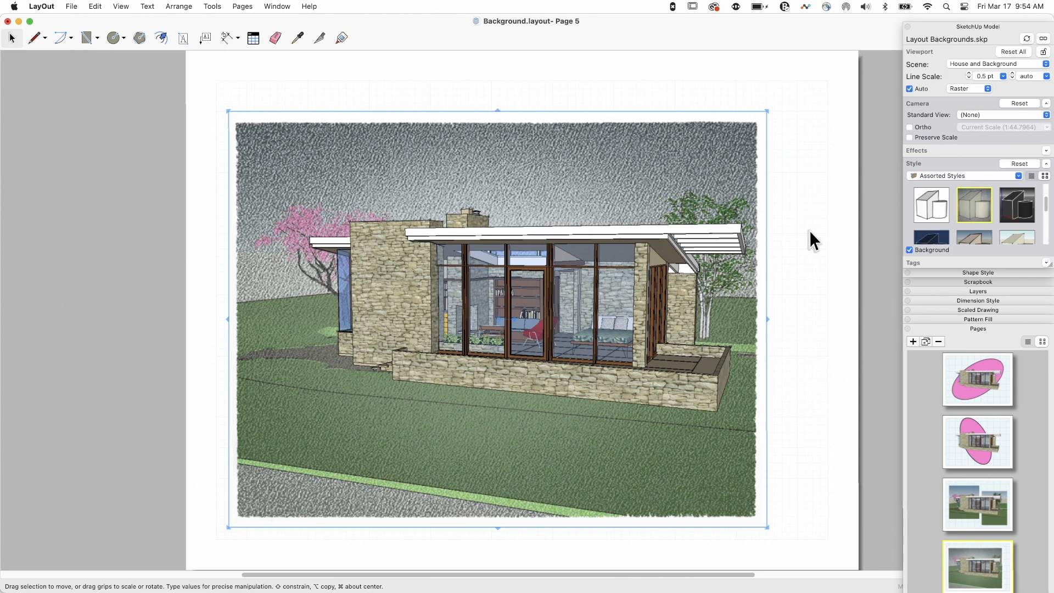
mouse_move(825, 241)
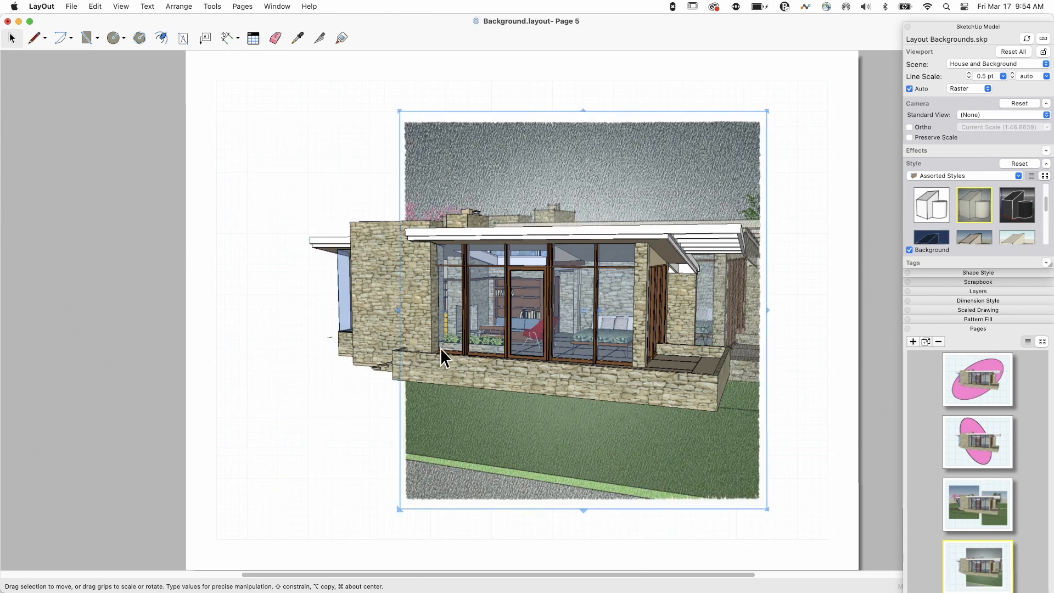
mouse_move(766, 509)
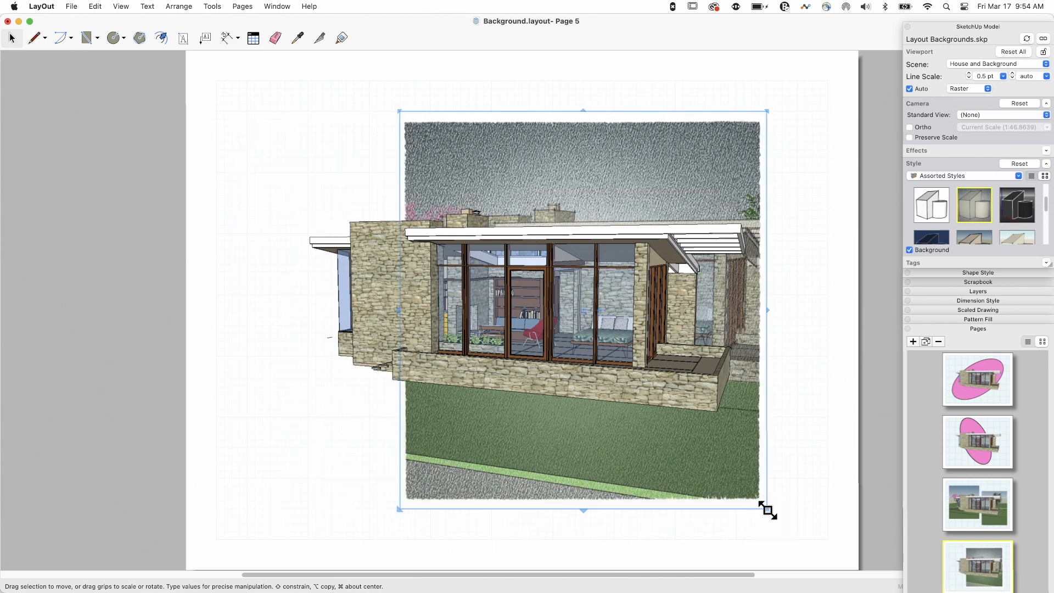
- Crop the landscape viewport to a narrow portrait box reaching the page's left edge, scale preserved
left_click_drag(767, 509, 675, 510)
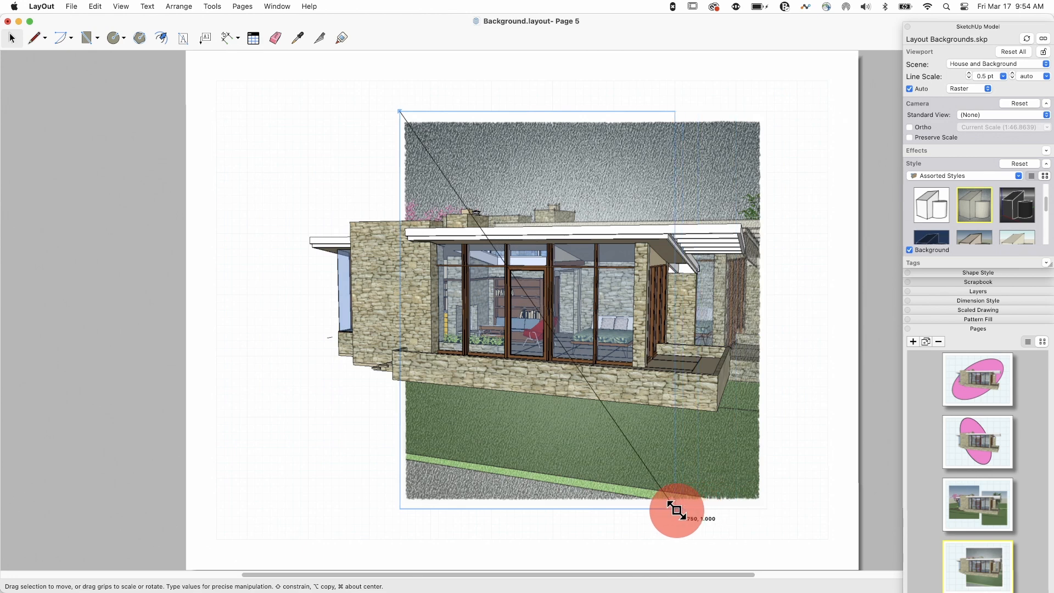
left_click_drag(675, 507, 675, 508)
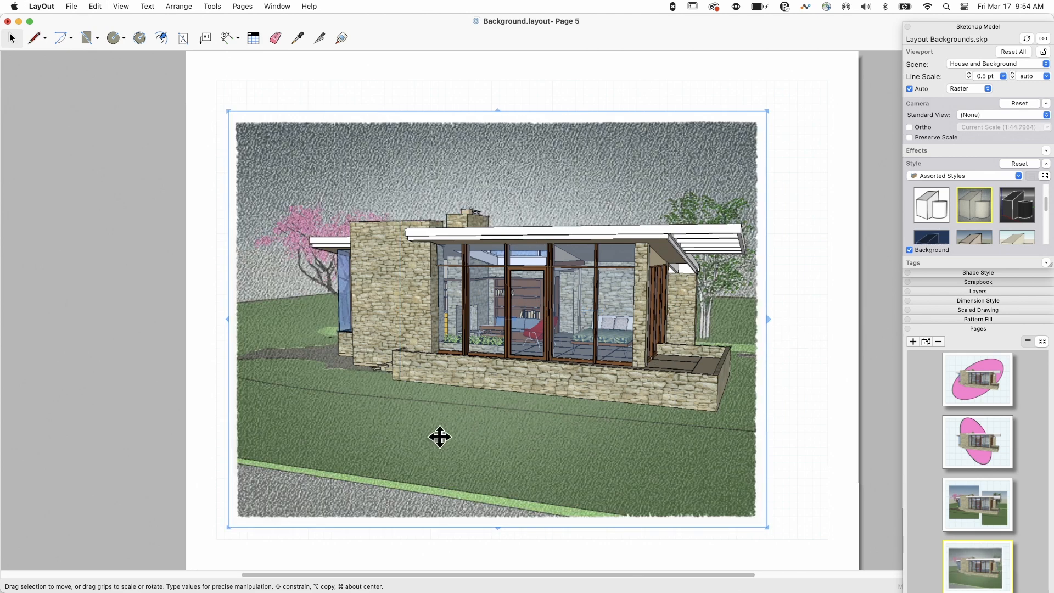
mouse_move(936, 187)
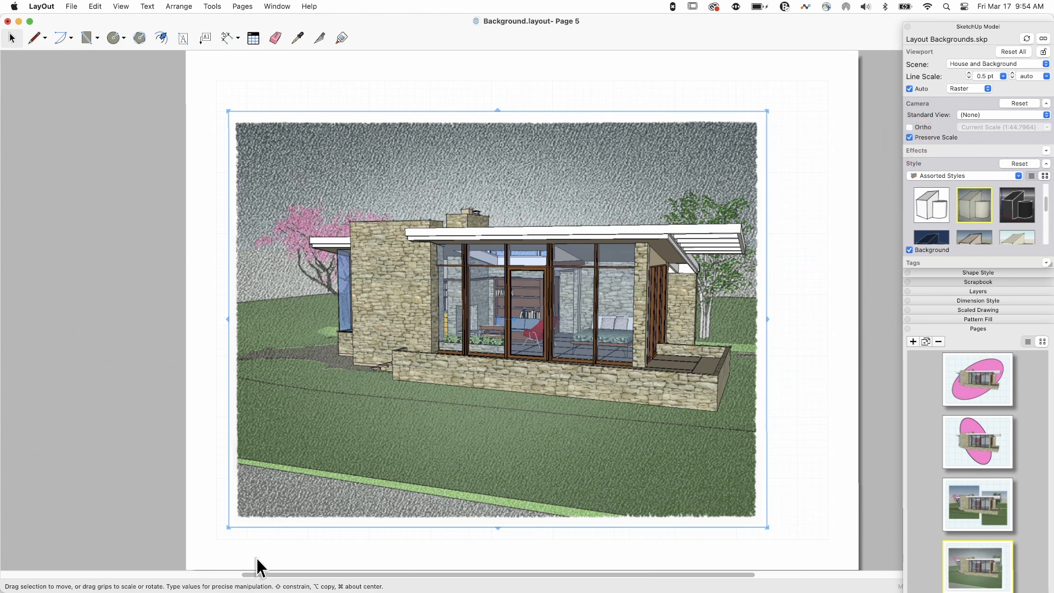
left_click_drag(230, 526, 402, 531)
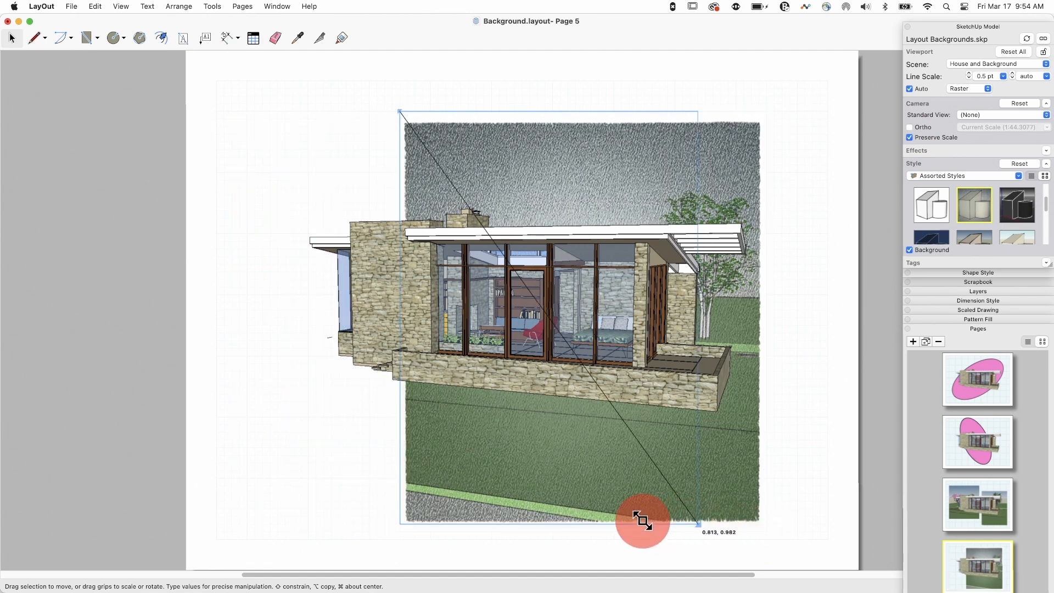
left_click_drag(642, 520, 638, 518)
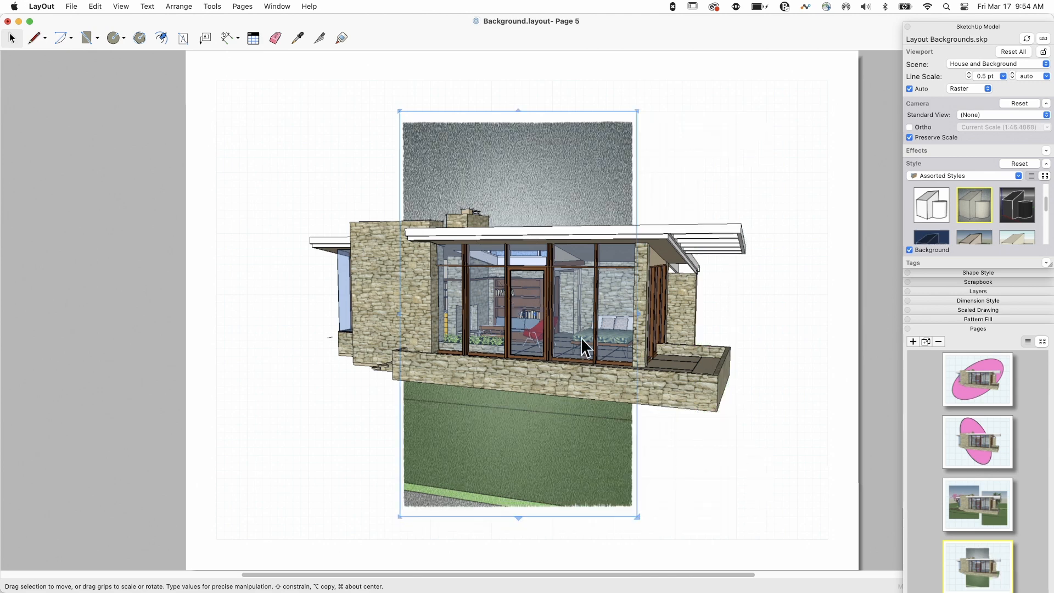
mouse_move(698, 140)
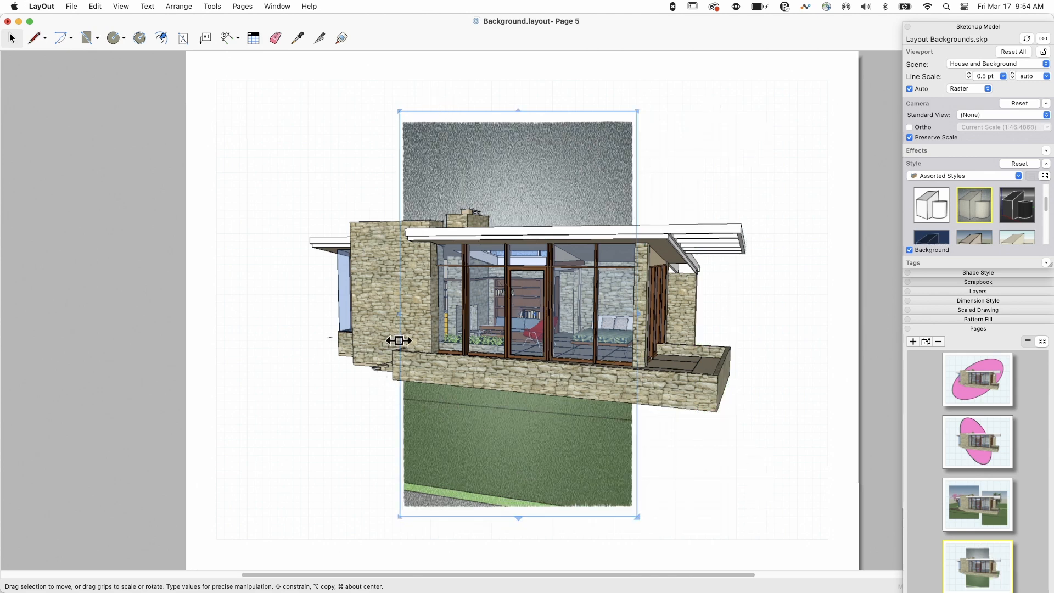
left_click_drag(398, 339, 233, 311)
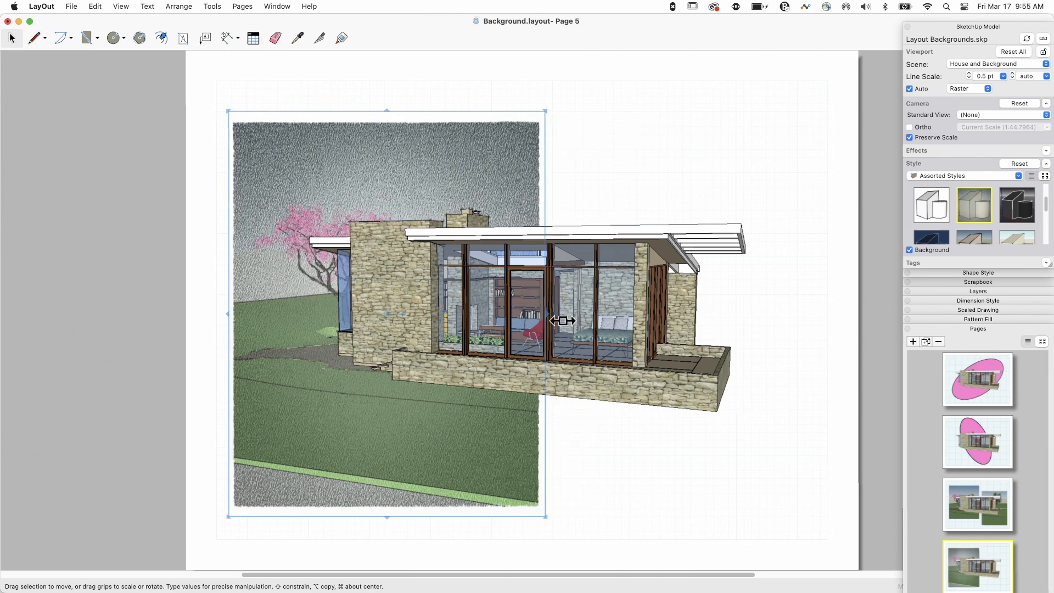
- Trim the landscape box, bring it in front of the house, and duplicate it to the right
left_click_drag(564, 320, 483, 281)
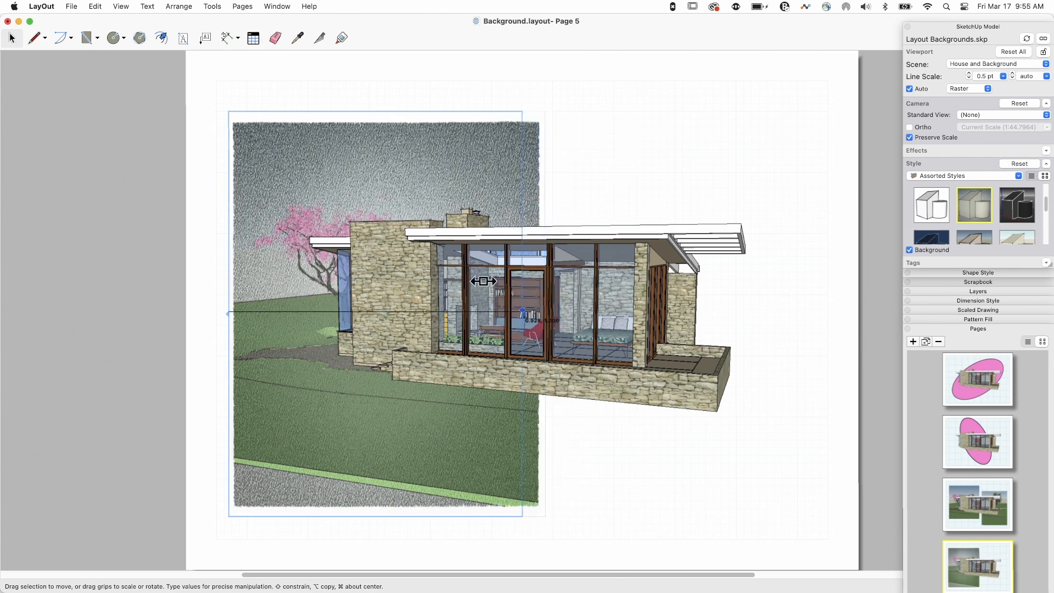
right_click(483, 281)
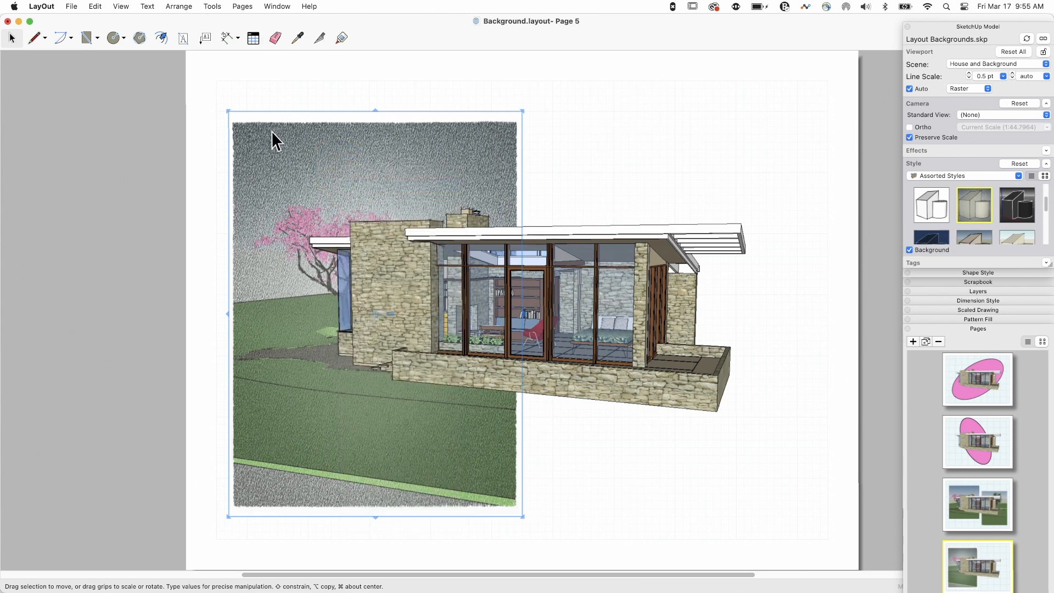
left_click(94, 6)
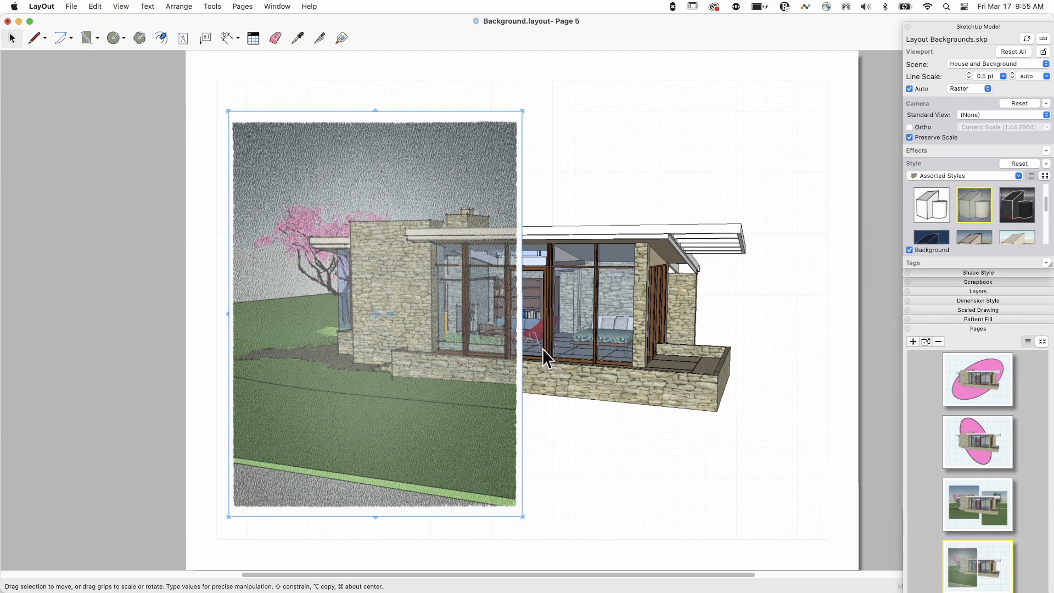
left_click_drag(520, 314, 813, 324)
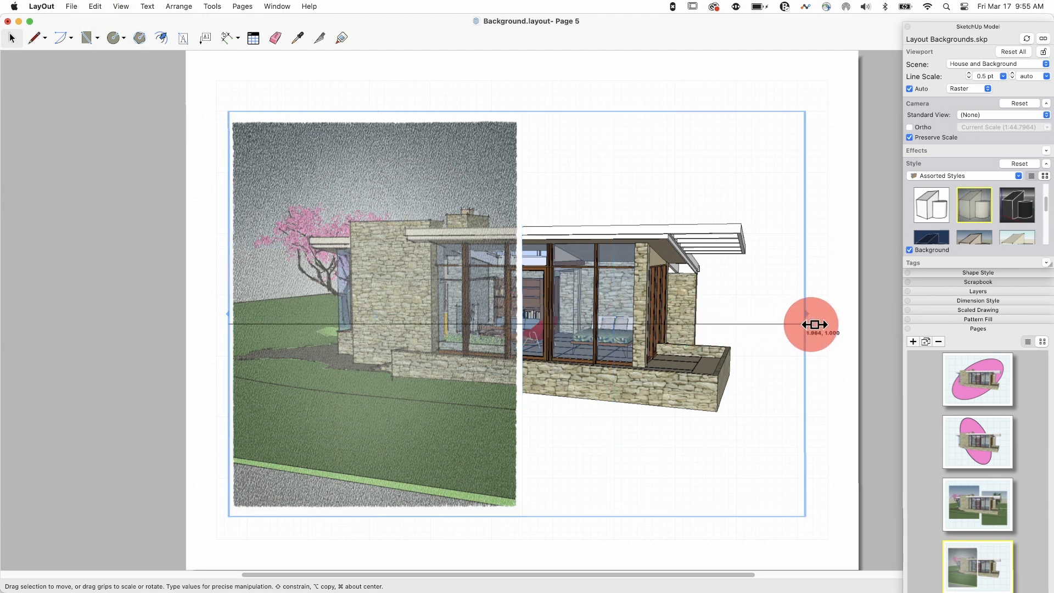
left_click_drag(810, 324, 823, 325)
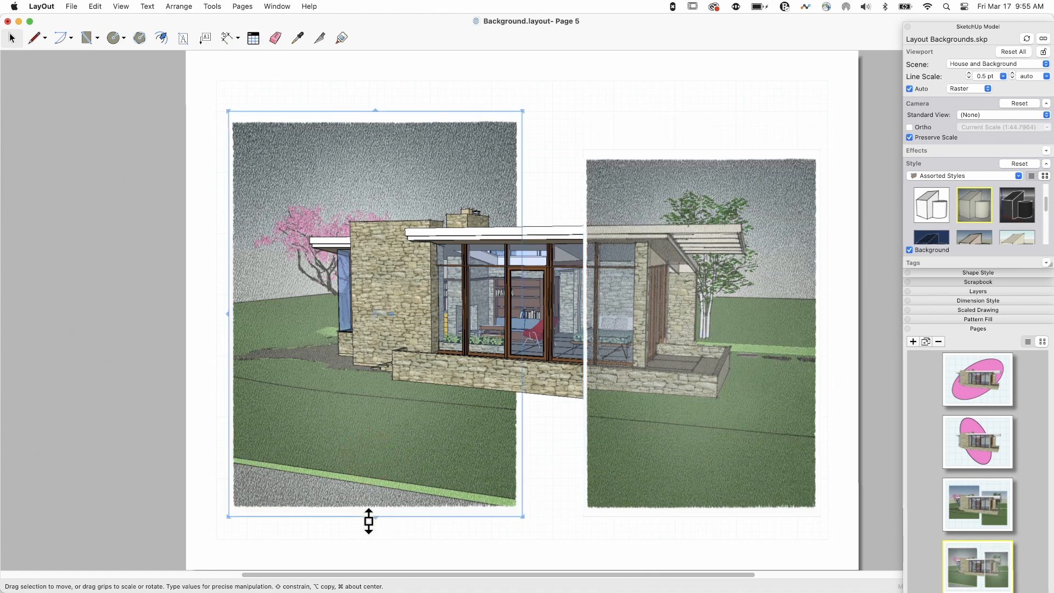
- Shorten the left box from the bottom and widen the right box toward the middle, offsetting the pair
left_click_drag(368, 514, 379, 449)
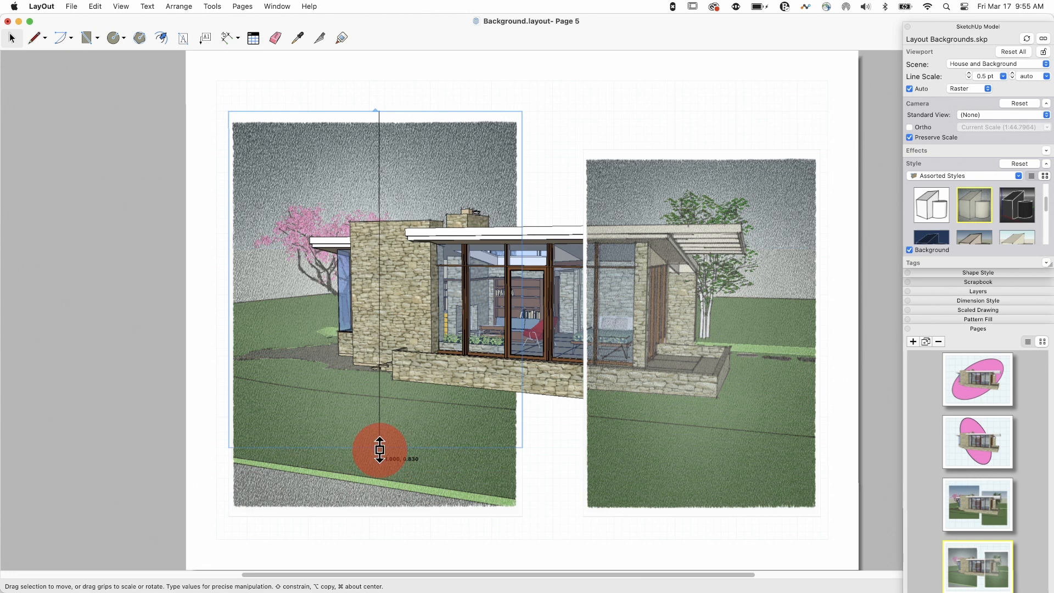
left_click_drag(380, 449, 375, 449)
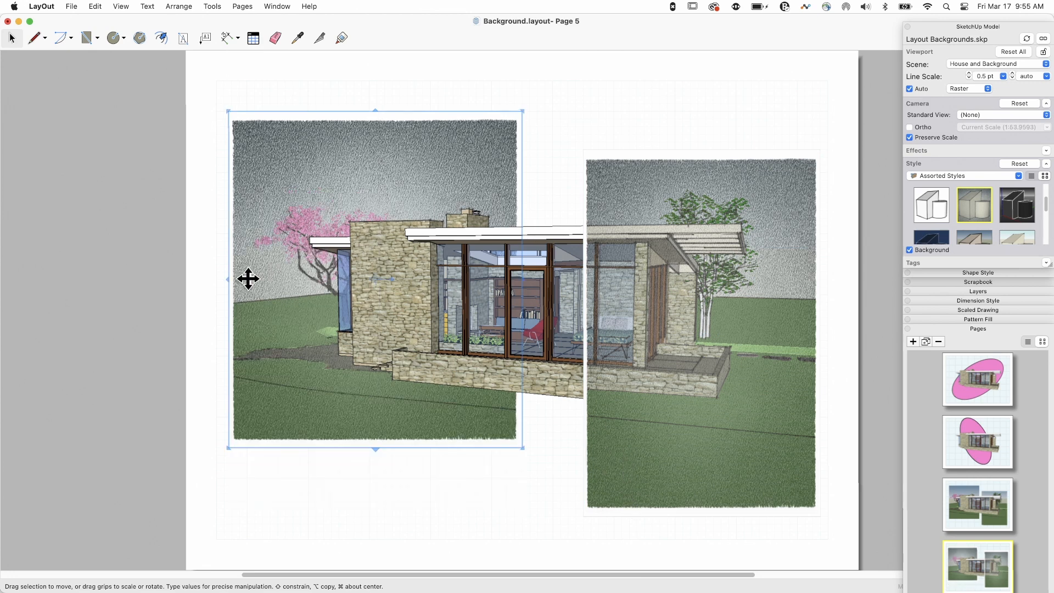
left_click_drag(228, 277, 247, 277)
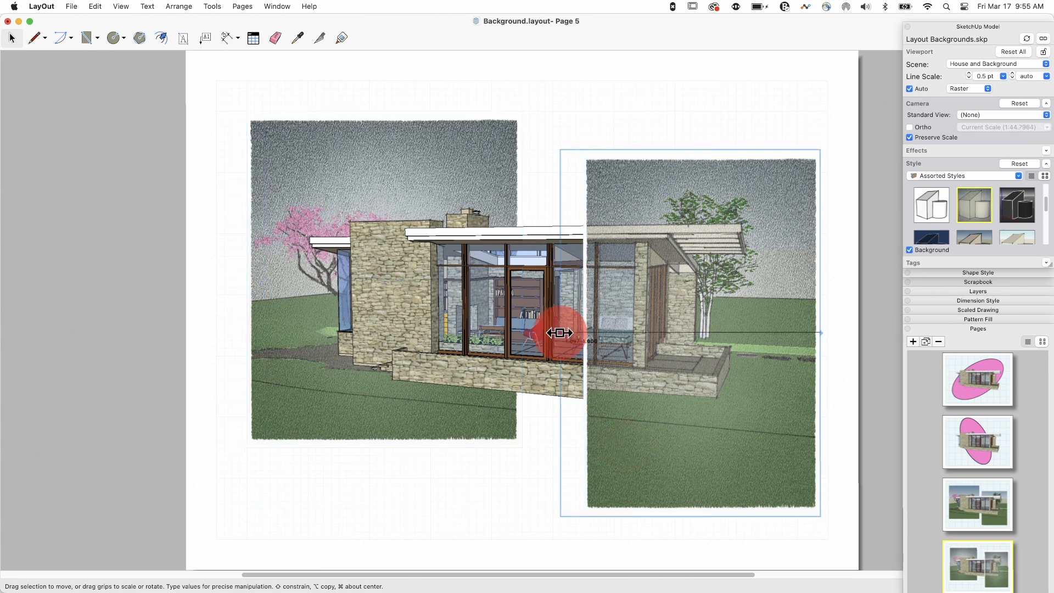
left_click_drag(561, 332, 665, 275)
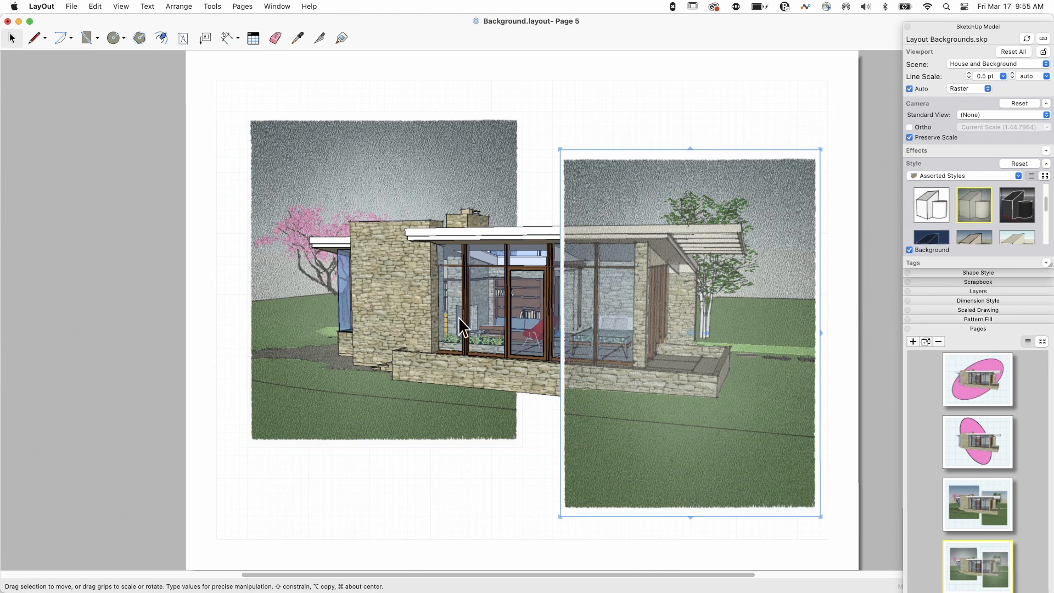
mouse_move(626, 295)
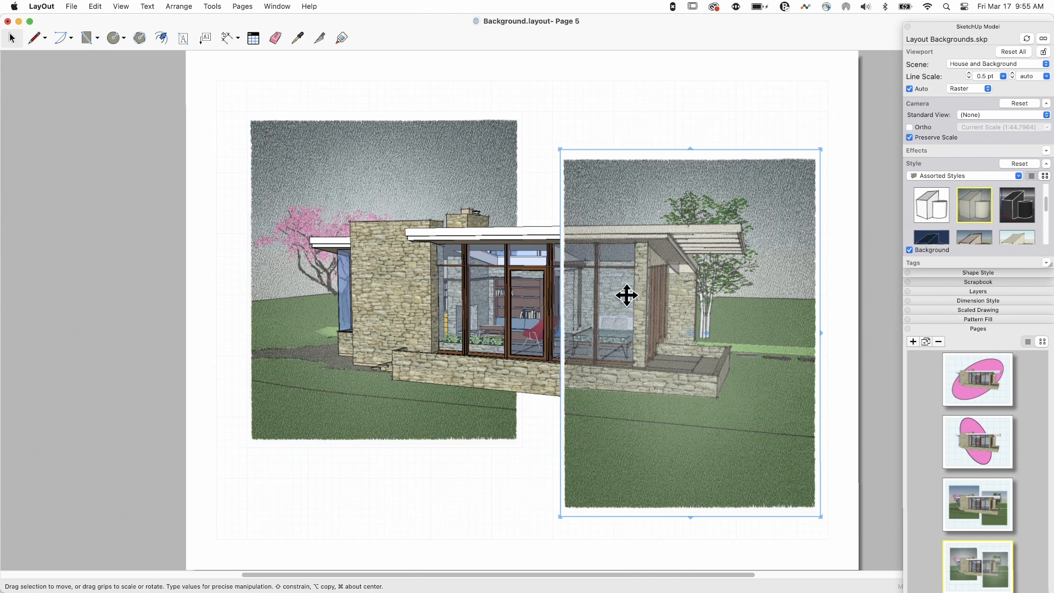
- Send the right landscape box behind the house, then switch to Page 3 with the pink ellipse
right_click(626, 295)
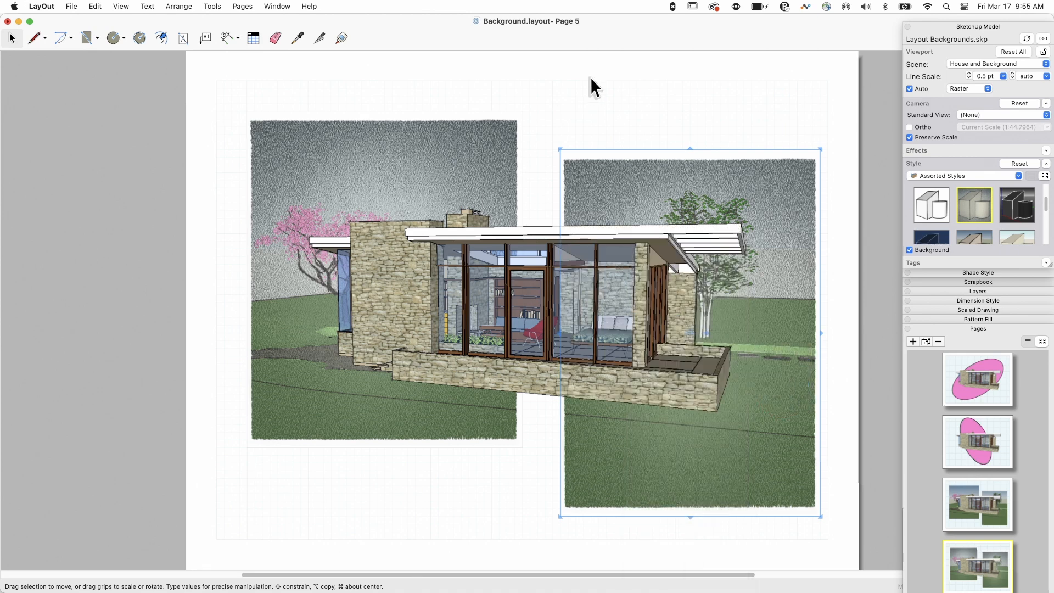
left_click(529, 301)
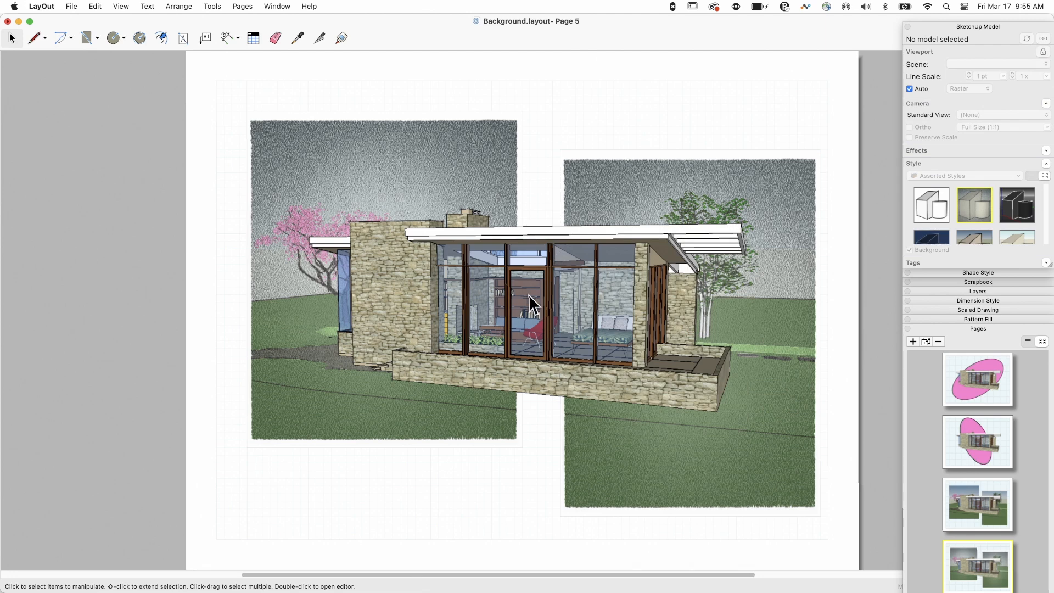
mouse_move(524, 397)
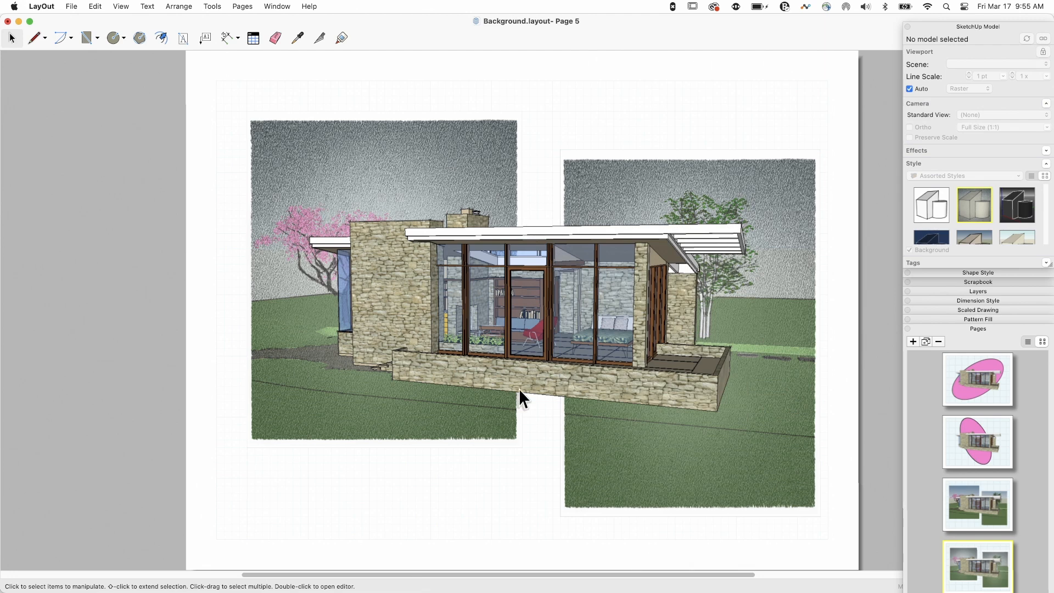
left_click(977, 442)
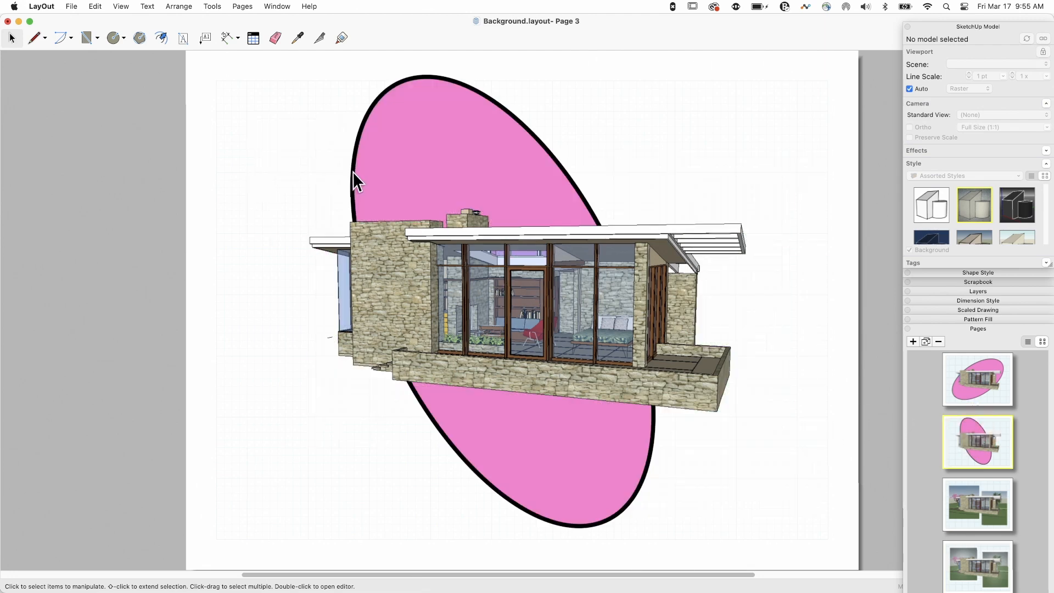
mouse_move(658, 195)
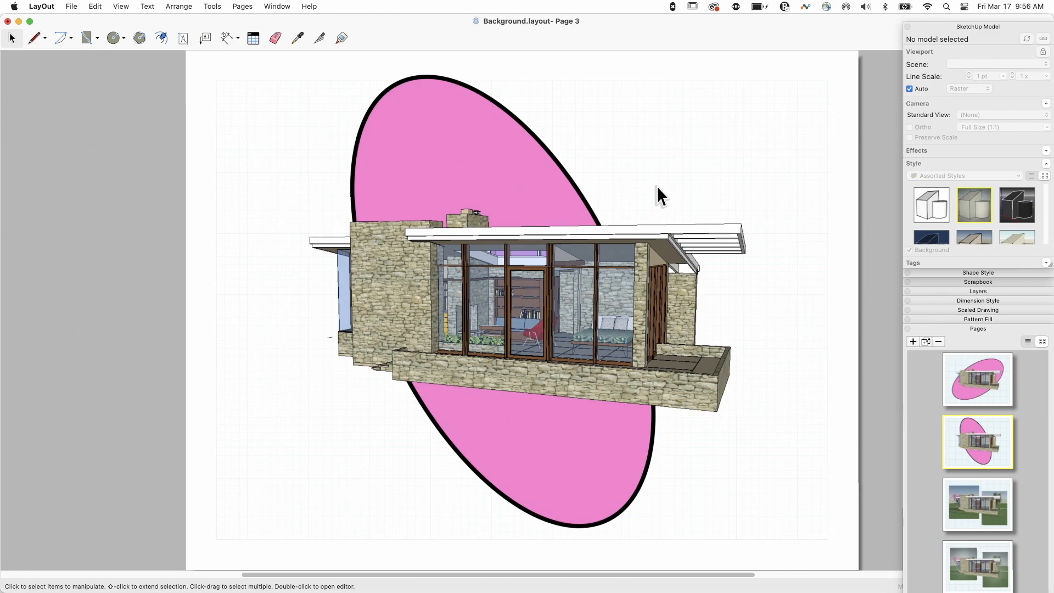